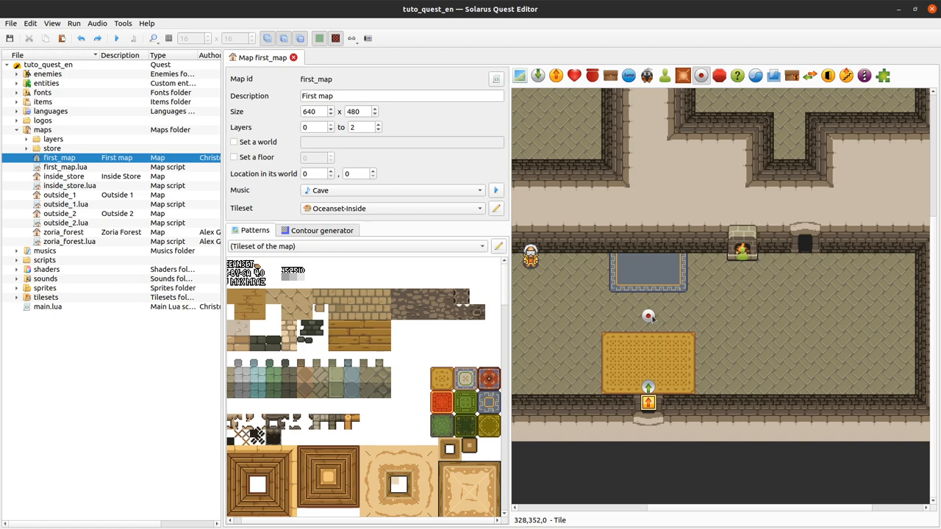
# Step: Place a switch entity in the first_map room just above the carpet
pyautogui.click(648, 316)
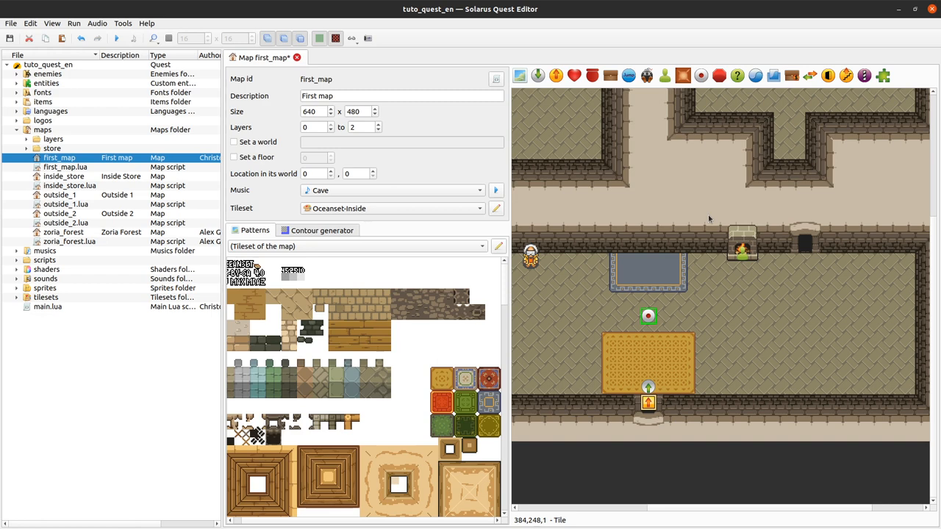
pyautogui.moveTo(495, 74)
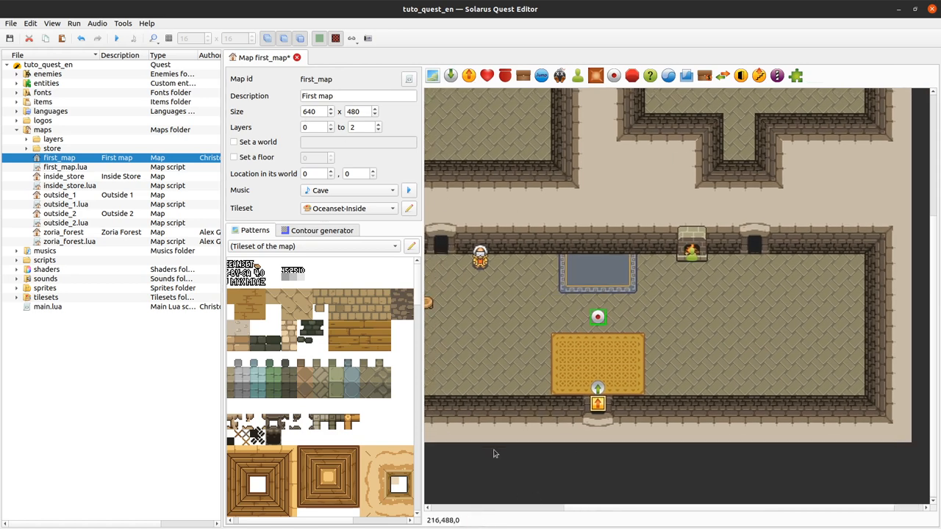
pyautogui.moveTo(614, 75)
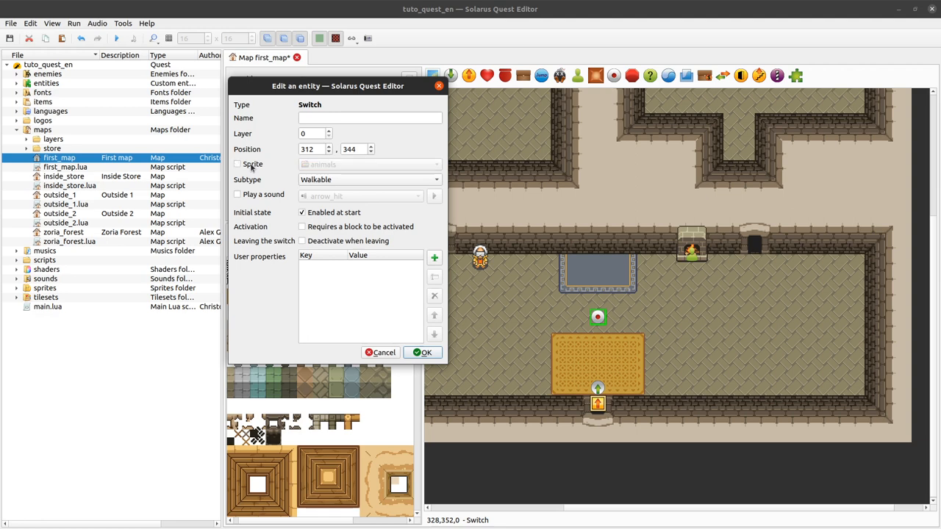
# Step: Enable the sprite option and assign the Switch 2 sprite from the switches group
pyautogui.click(237, 164)
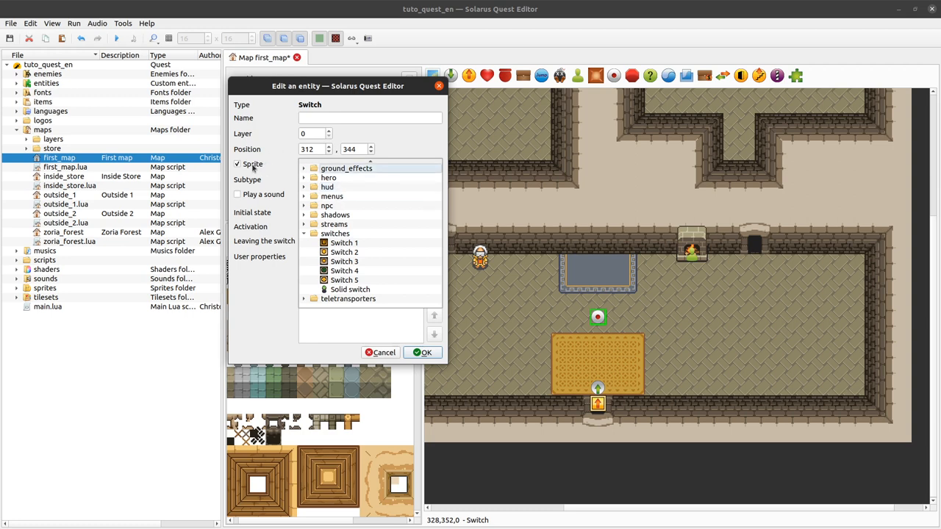
pyautogui.click(344, 242)
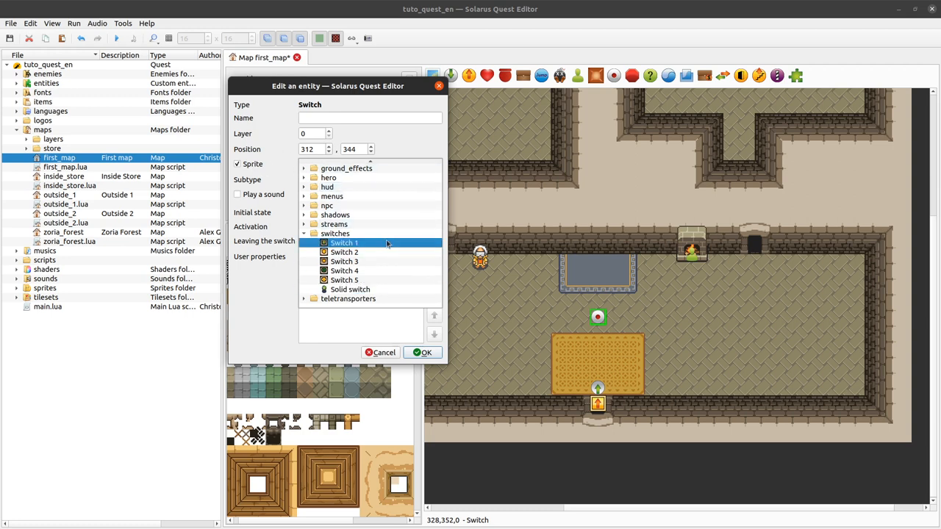
pyautogui.click(344, 252)
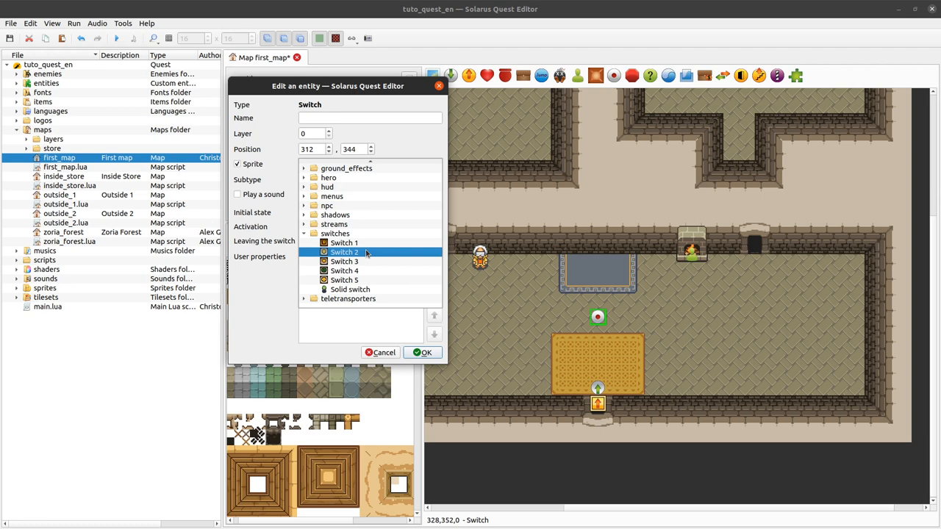
pyautogui.click(344, 252)
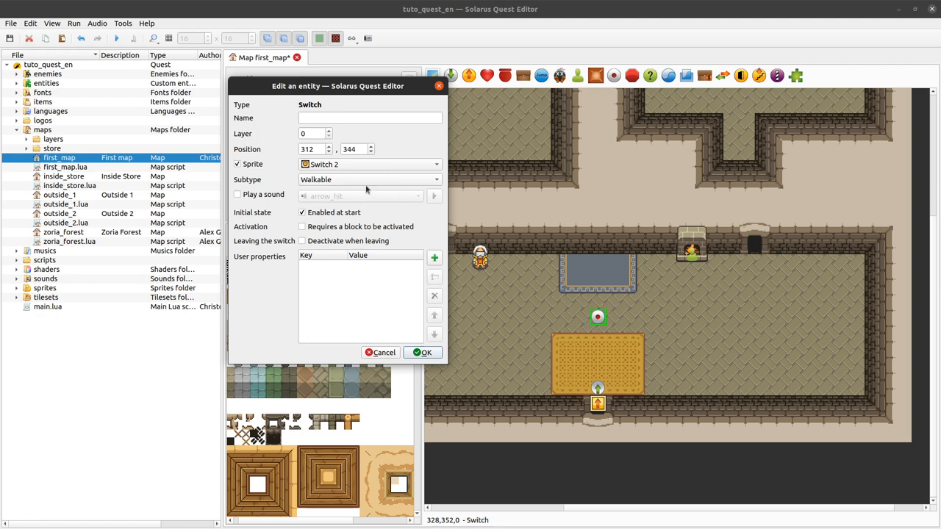
# Step: Set the switch subtype to Solid, then browse the list including Arrow target
pyautogui.click(369, 179)
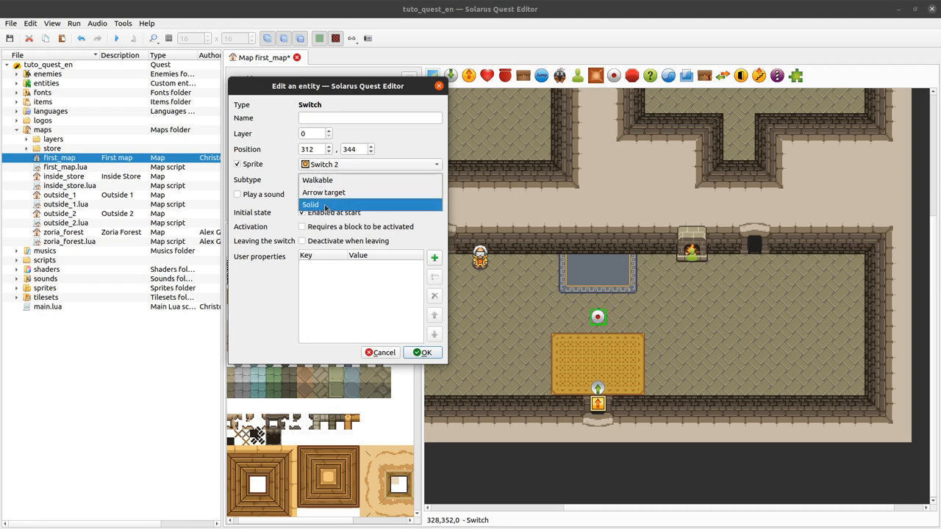
pyautogui.click(310, 204)
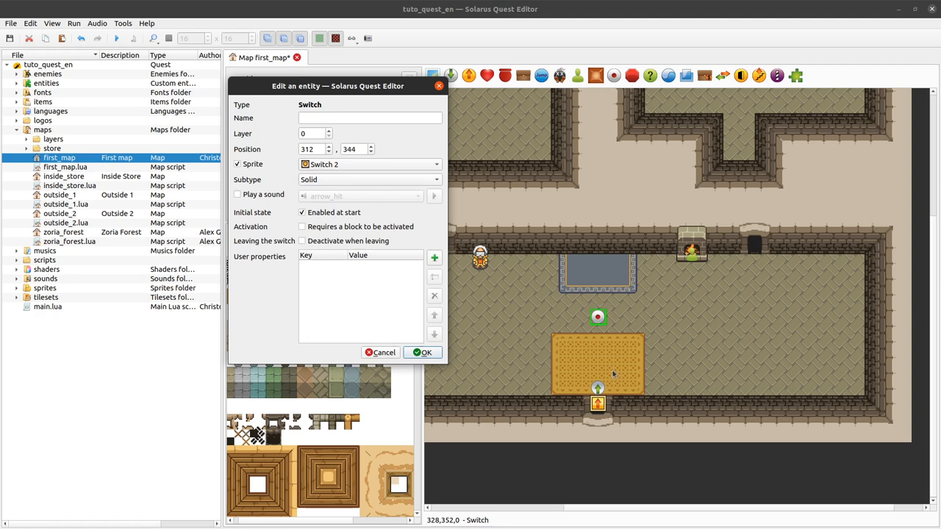
pyautogui.moveTo(578, 414)
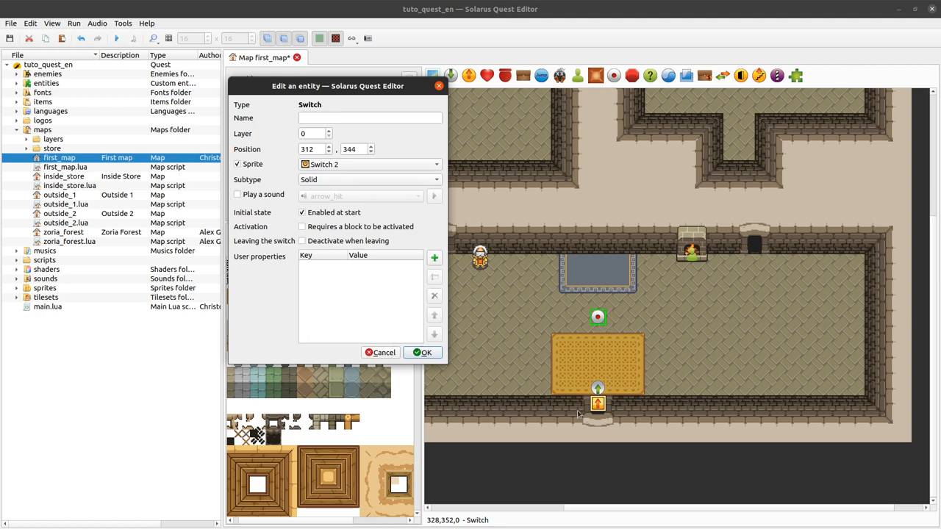
pyautogui.moveTo(606, 345)
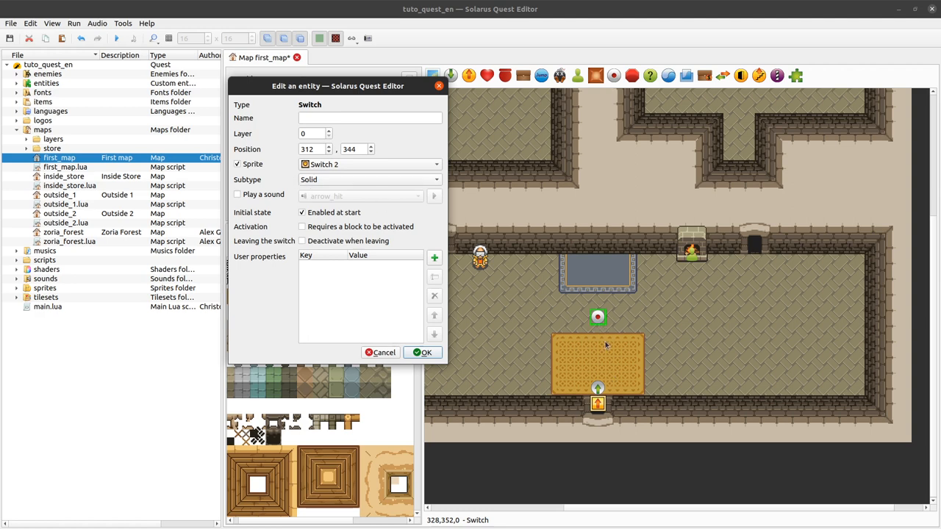
pyautogui.moveTo(394, 250)
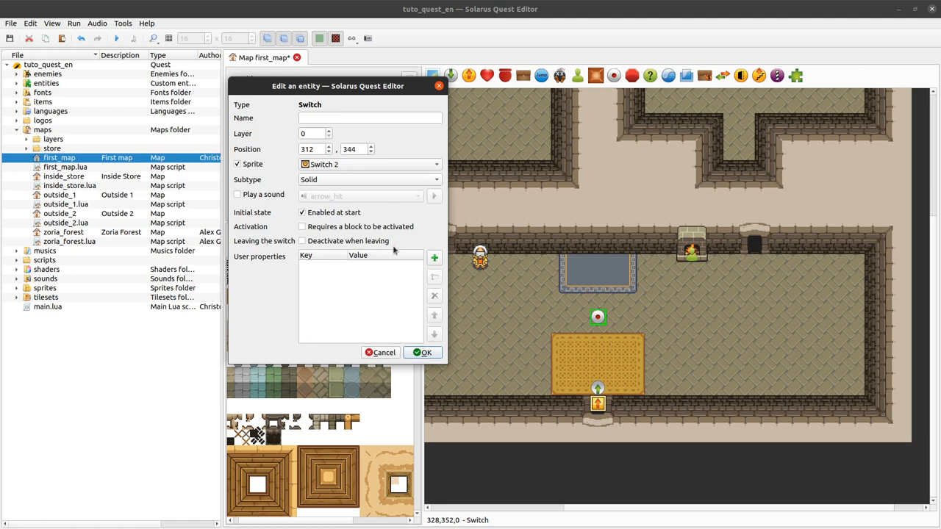
pyautogui.click(368, 179)
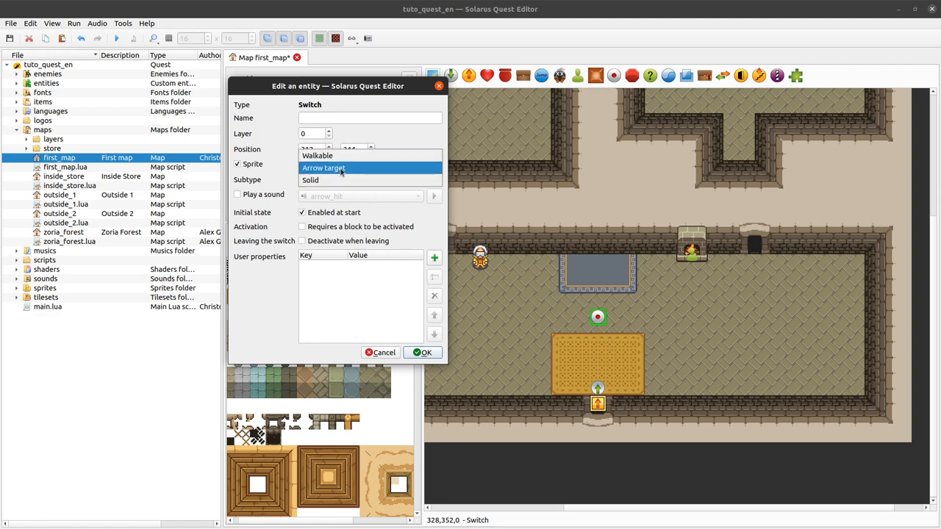
pyautogui.moveTo(360, 171)
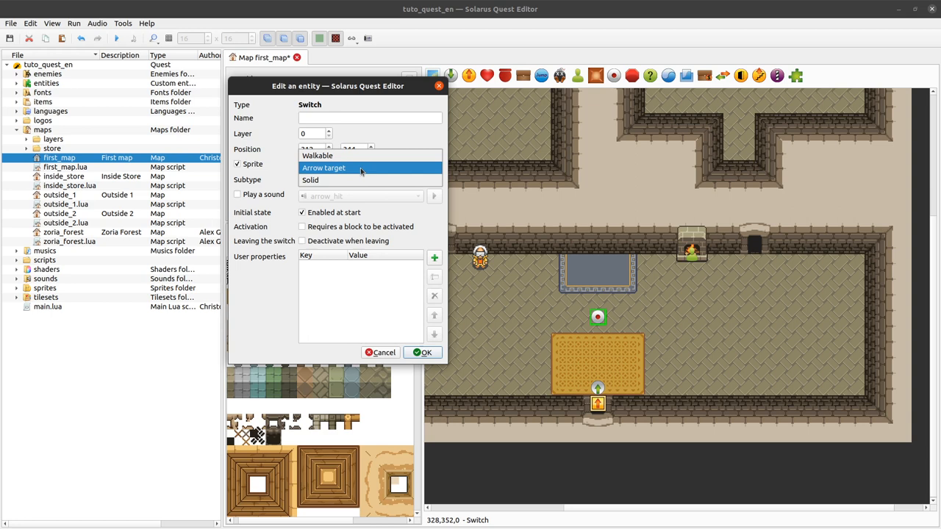
pyautogui.moveTo(359, 171)
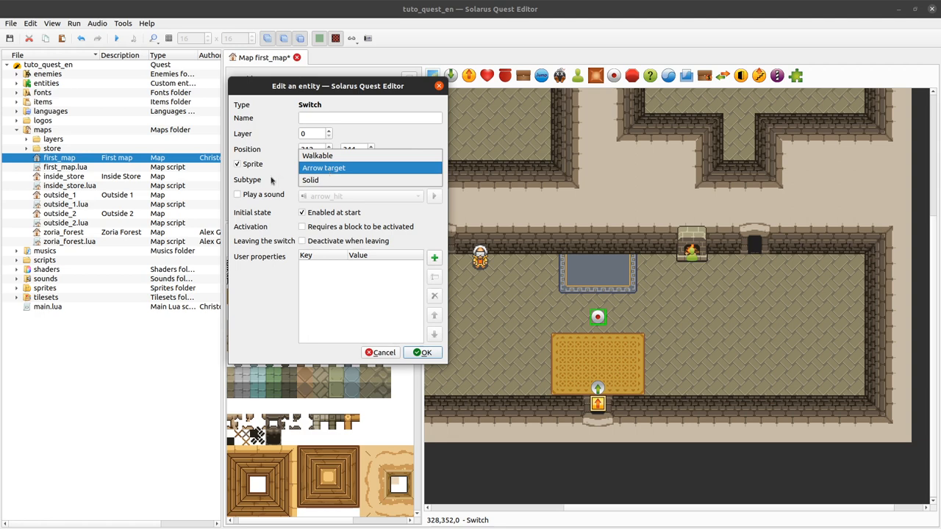
pyautogui.click(310, 180)
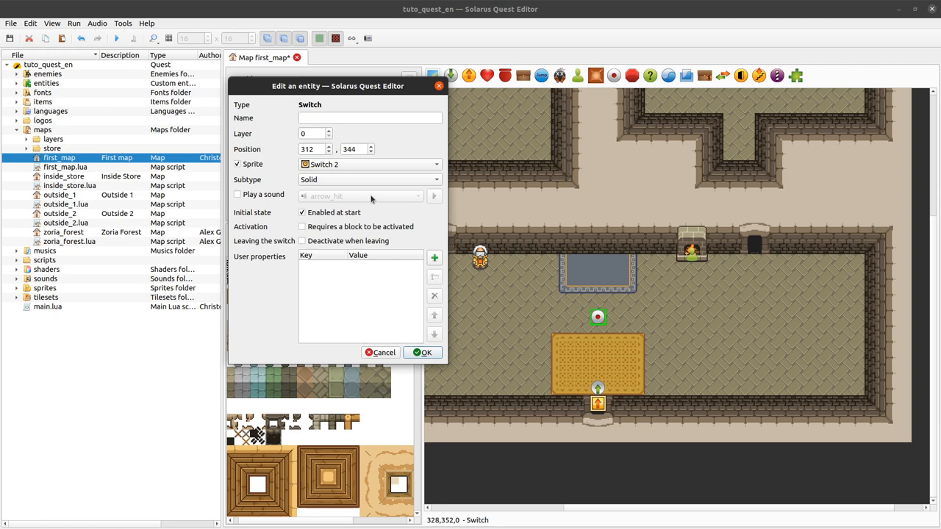
pyautogui.click(436, 179)
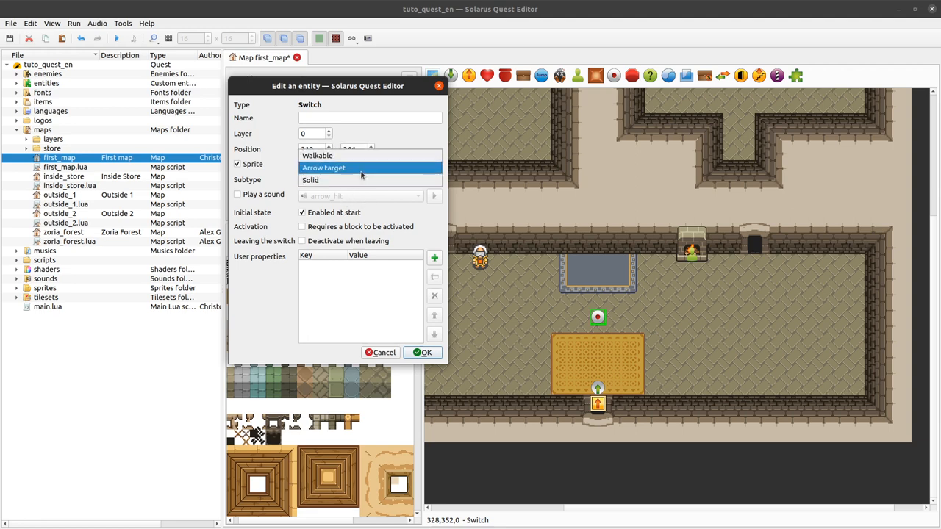
pyautogui.moveTo(342, 176)
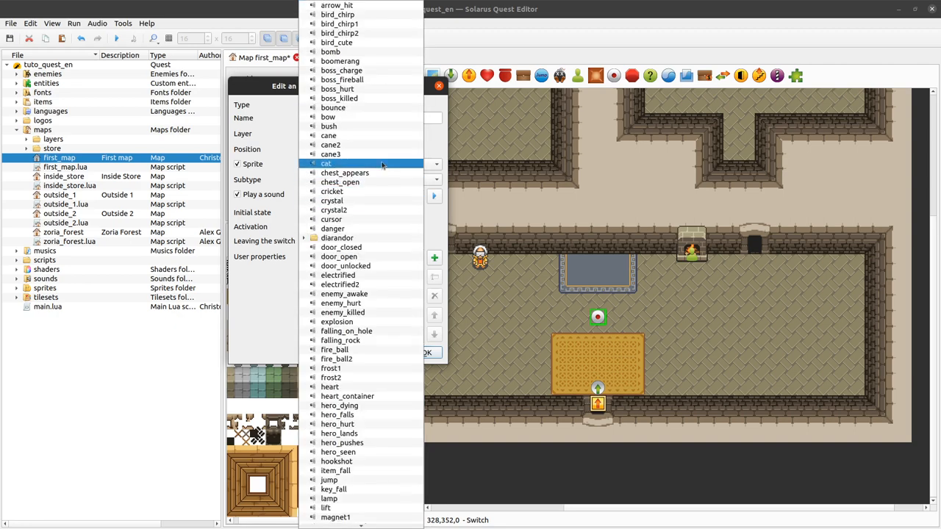
# Step: Give the walkable switch the 'switch' sound with Deactivate when leaving off, and confirm
pyautogui.scroll(-3)
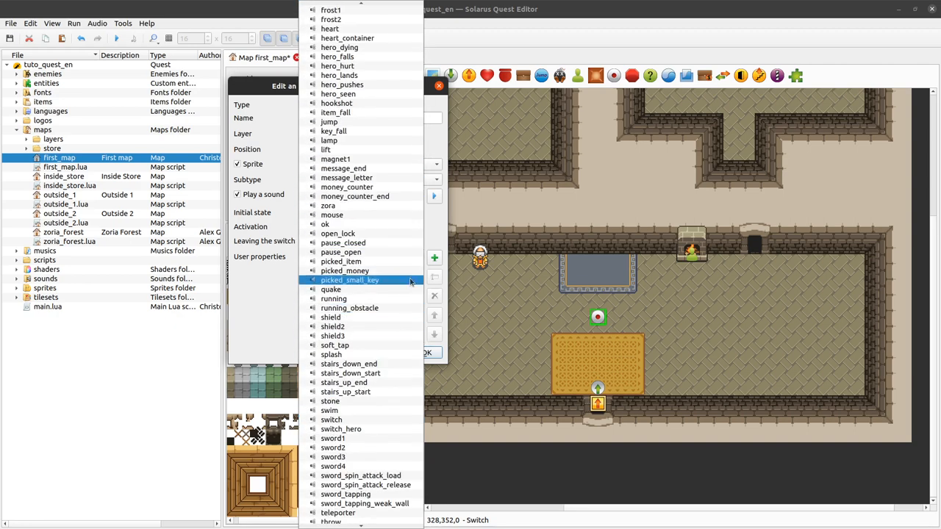
pyautogui.click(332, 419)
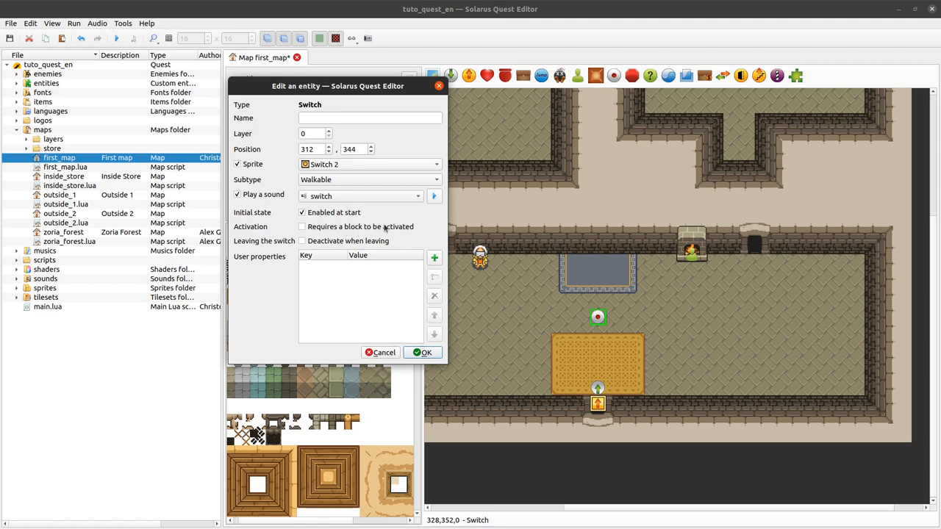
pyautogui.moveTo(471, 236)
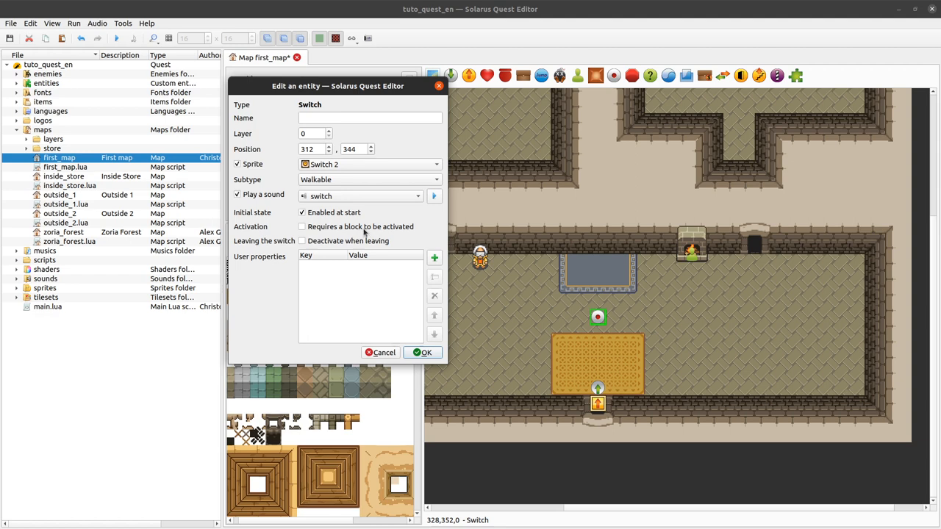
pyautogui.click(302, 241)
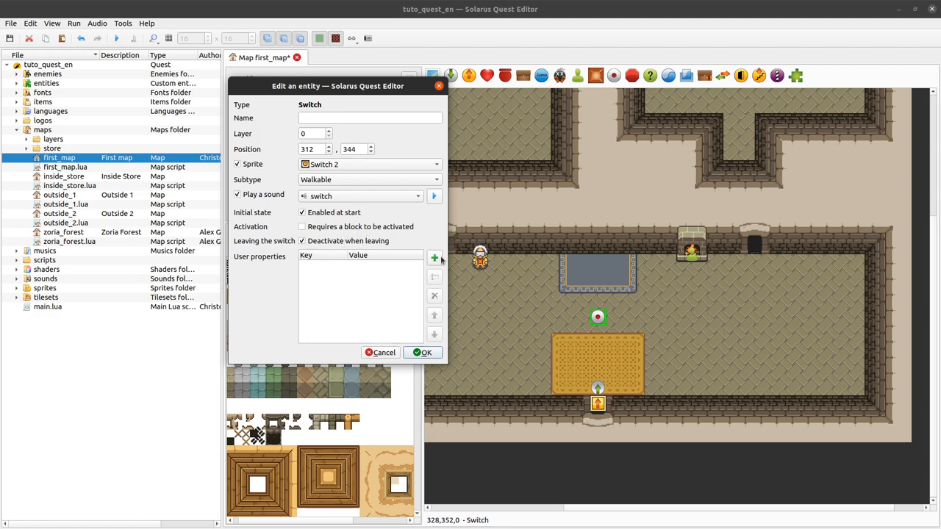
pyautogui.click(301, 241)
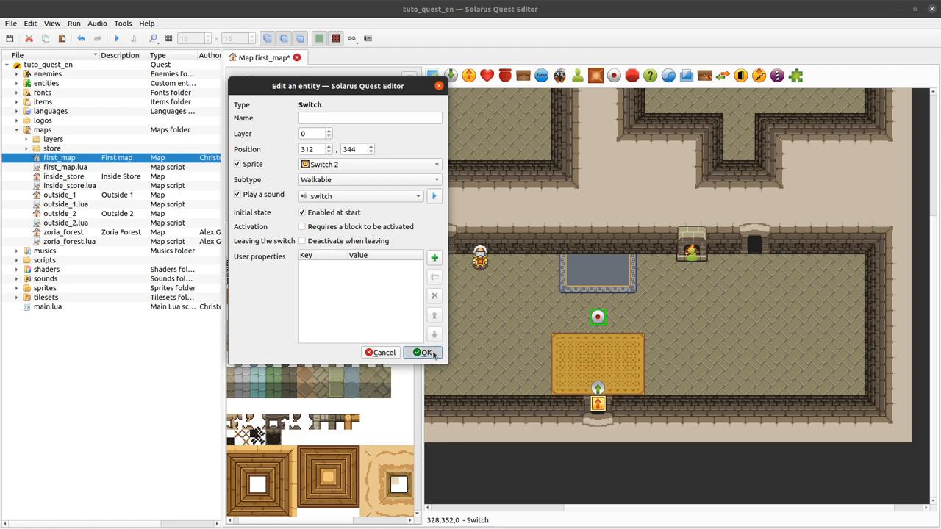
pyautogui.click(422, 353)
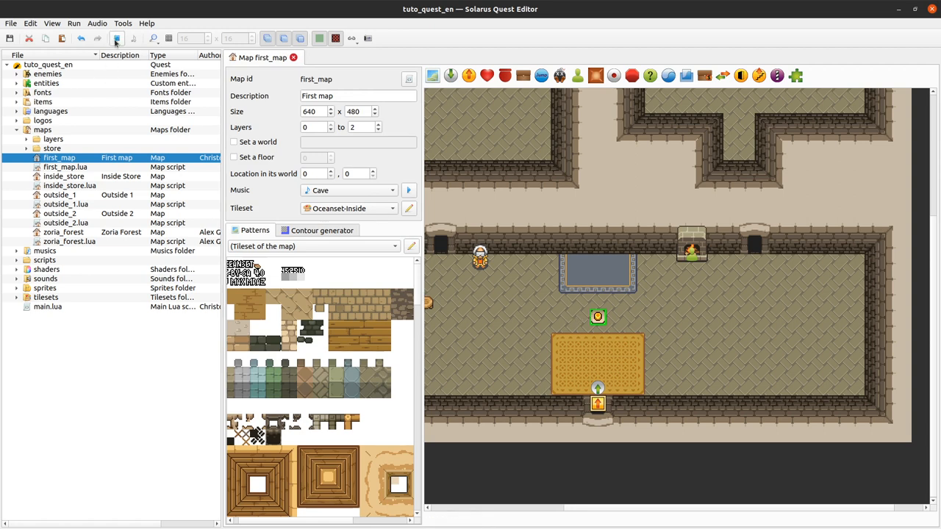
# Step: Run the quest to view the switch in game, then close the game
pyautogui.click(115, 38)
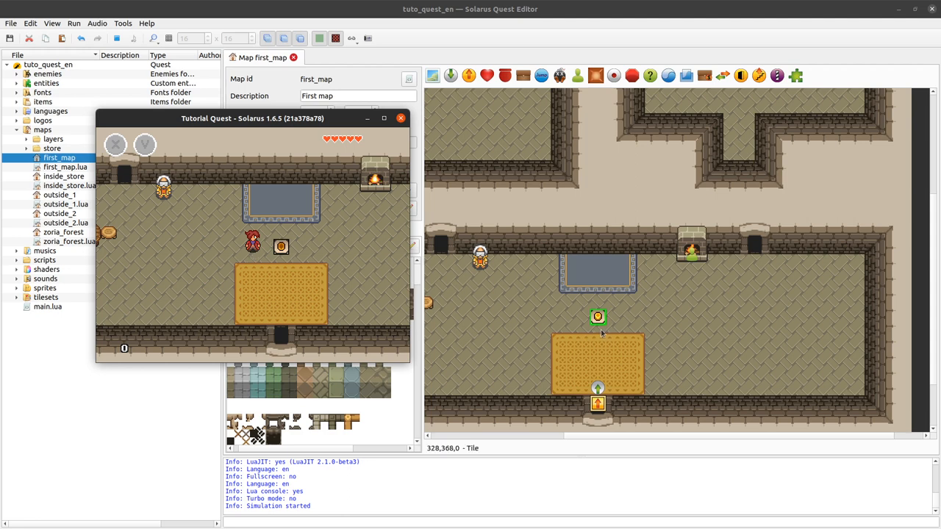
pyautogui.moveTo(650, 266)
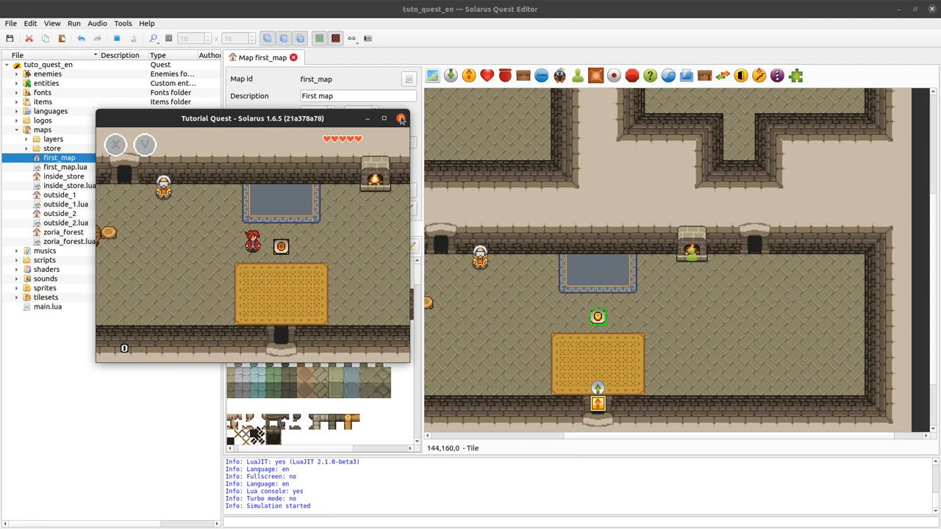
pyautogui.click(401, 119)
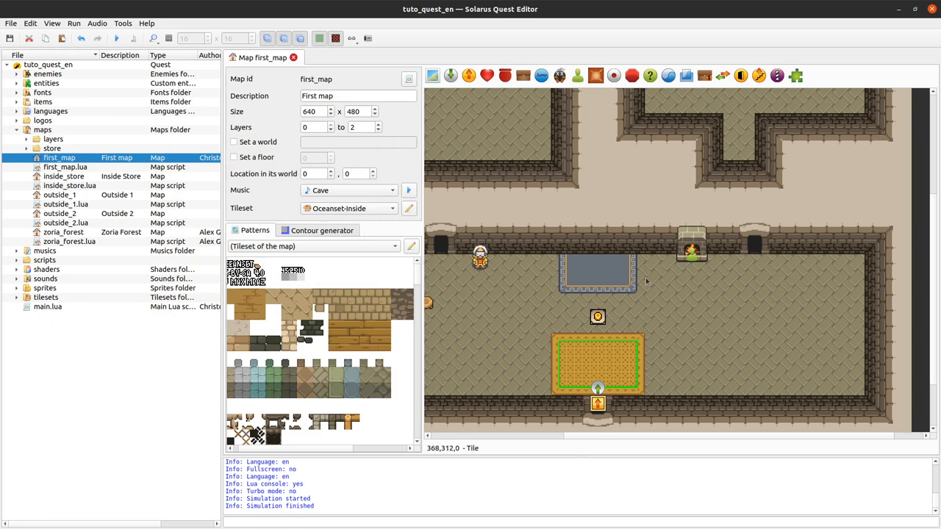
pyautogui.moveTo(927, 272)
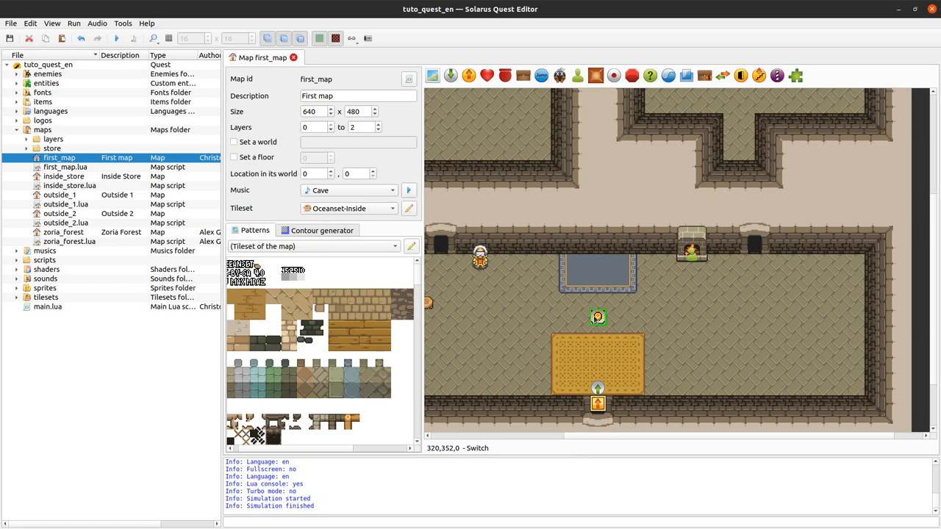
# Step: Expand the quest's sprites folder to reveal the switches group
pyautogui.doubleClick(597, 318)
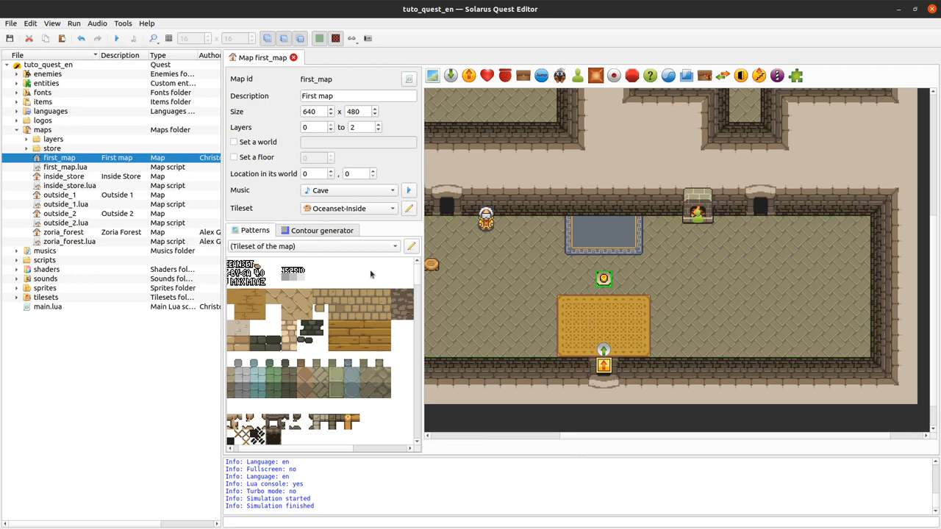
pyautogui.click(17, 288)
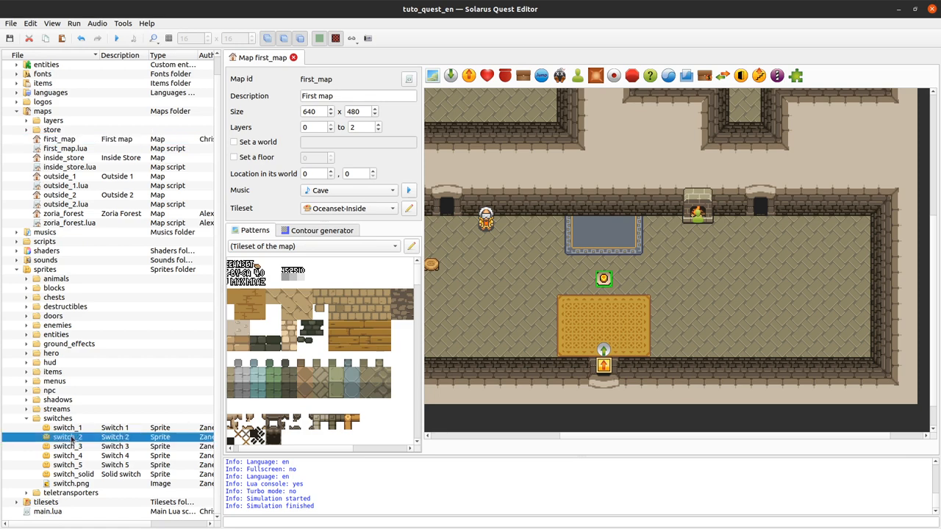
# Step: Open the switch_2 sprite and compare its activated and inactivated animations
pyautogui.doubleClick(67, 437)
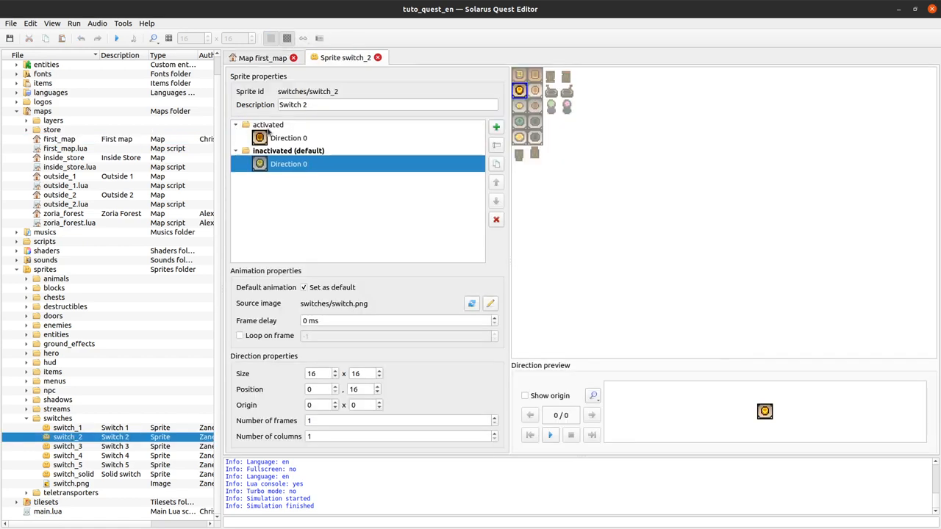
pyautogui.moveTo(308, 138)
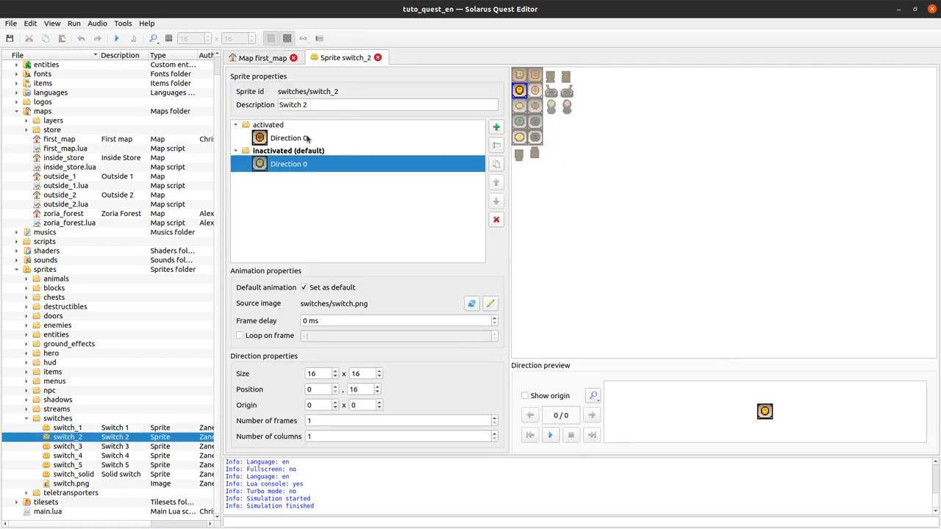
pyautogui.click(268, 124)
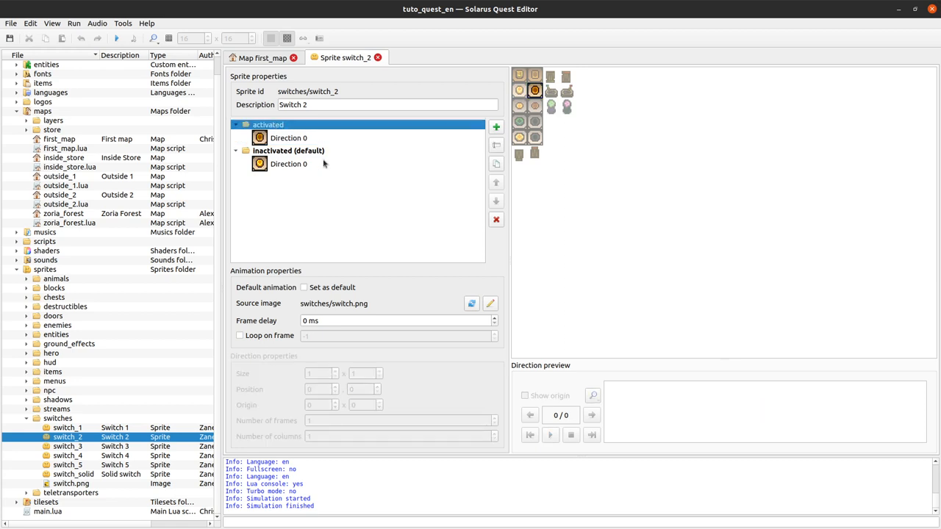
pyautogui.click(288, 151)
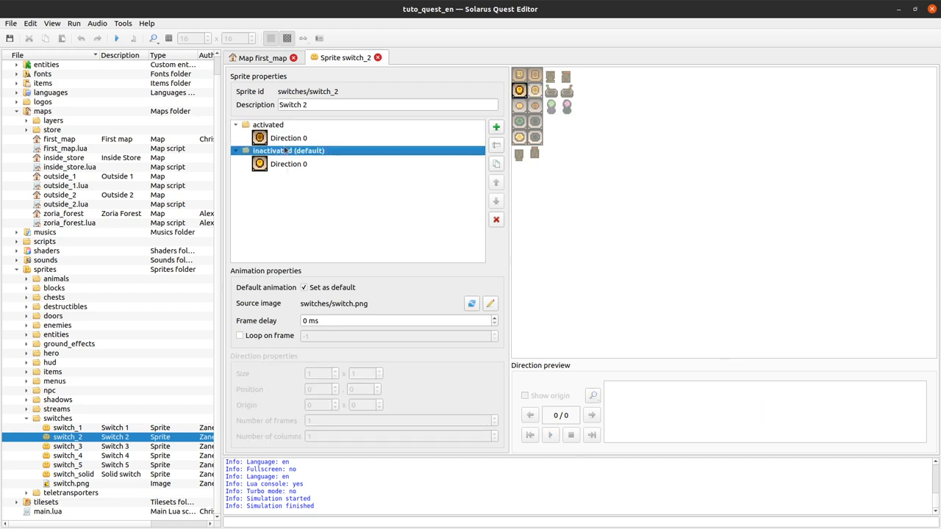
pyautogui.click(268, 124)
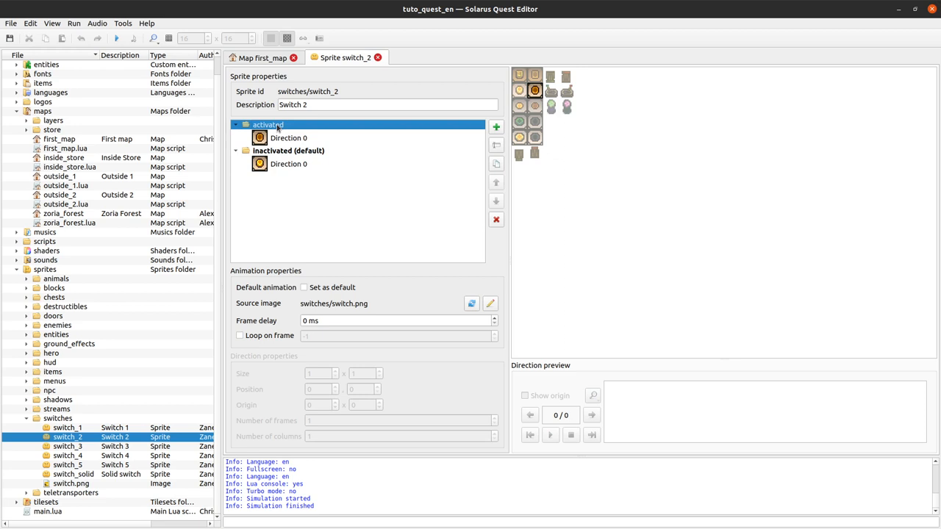
pyautogui.click(288, 150)
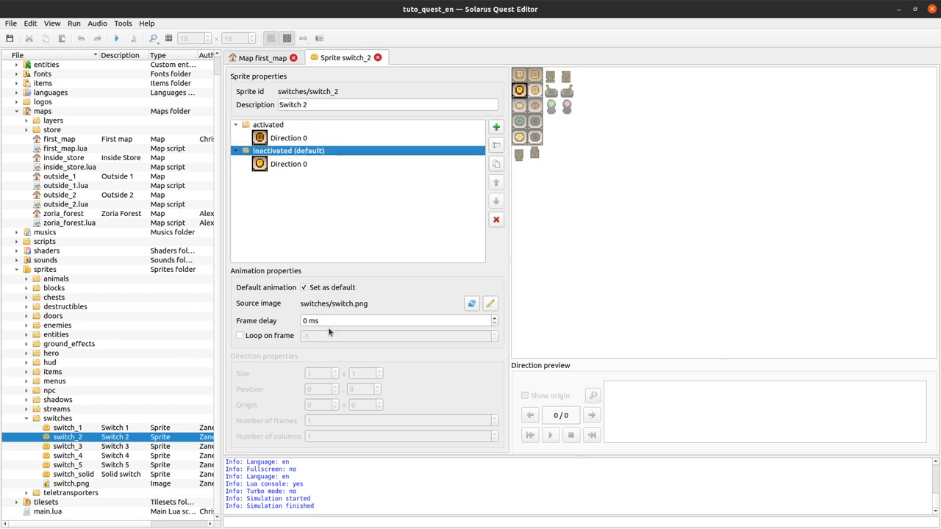
pyautogui.moveTo(307, 139)
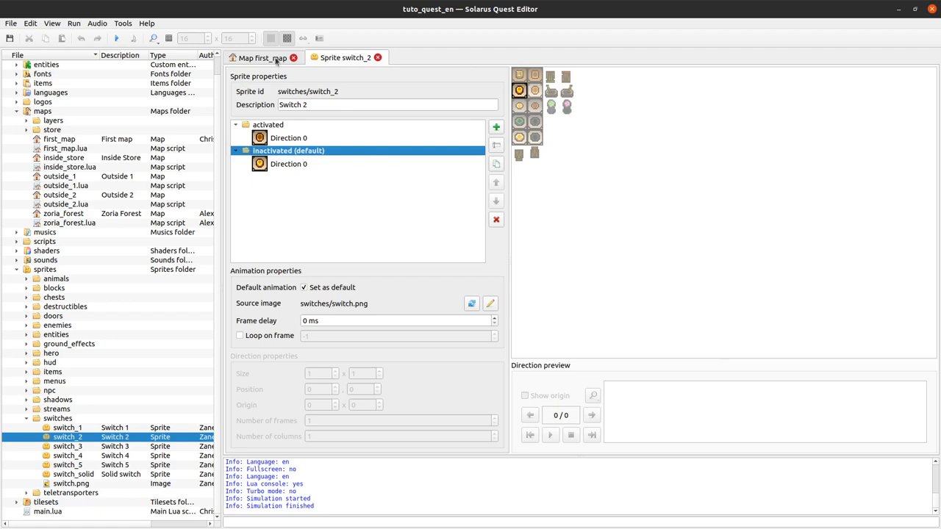
# Step: Switch between the first_map map and switch_2 sprite tabs, ending on first_map
pyautogui.click(262, 57)
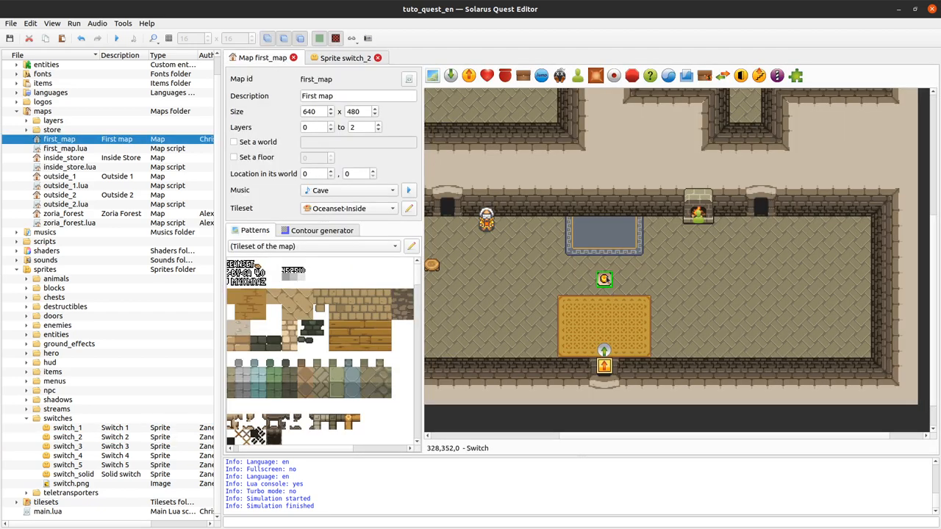
pyautogui.click(604, 279)
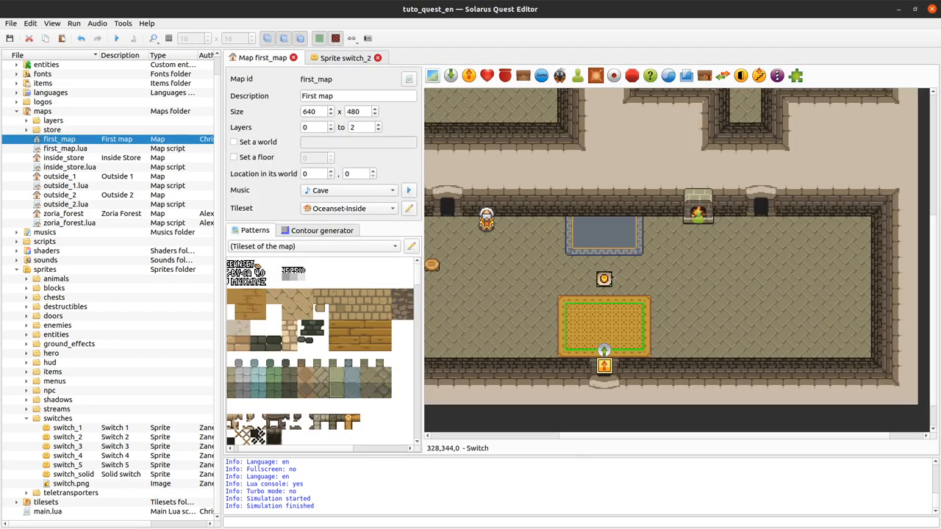
pyautogui.click(344, 57)
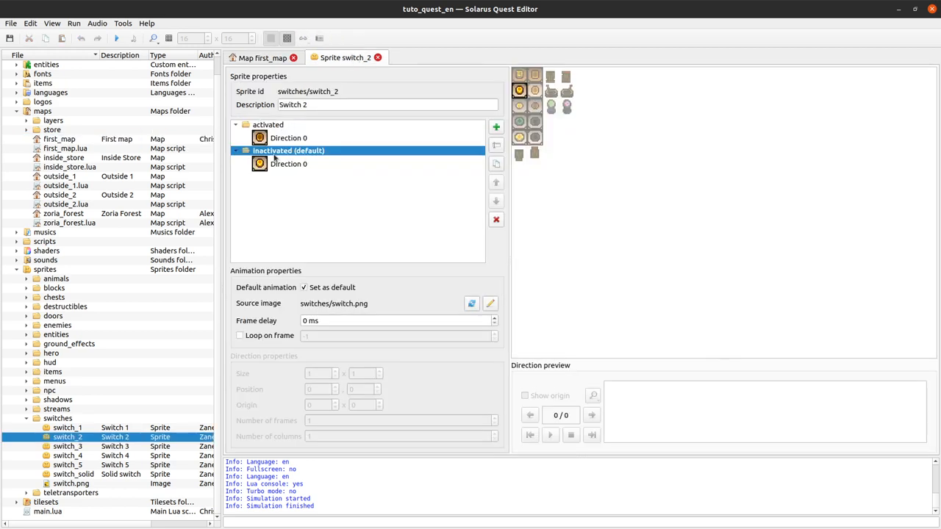
pyautogui.click(261, 58)
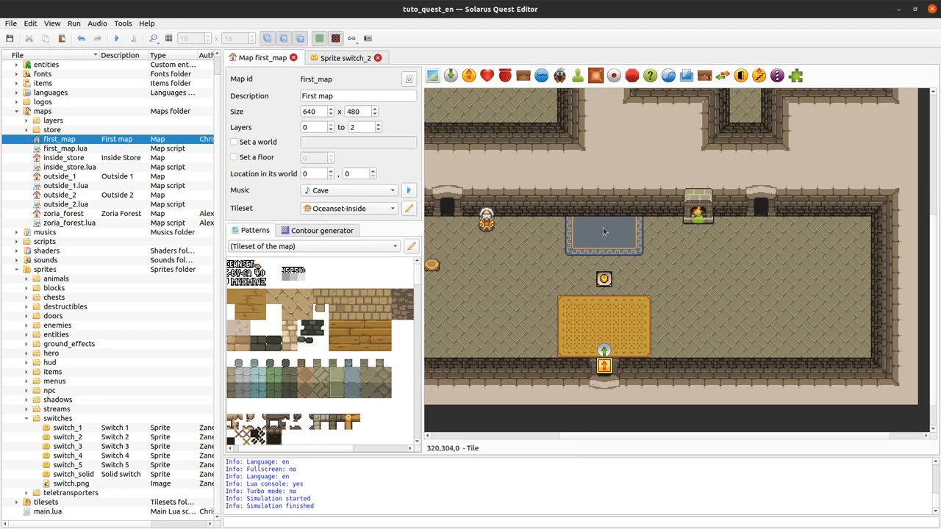
# Step: Replace the switch_2 sprite tab with first_map.lua, then show the first_map map
pyautogui.click(603, 278)
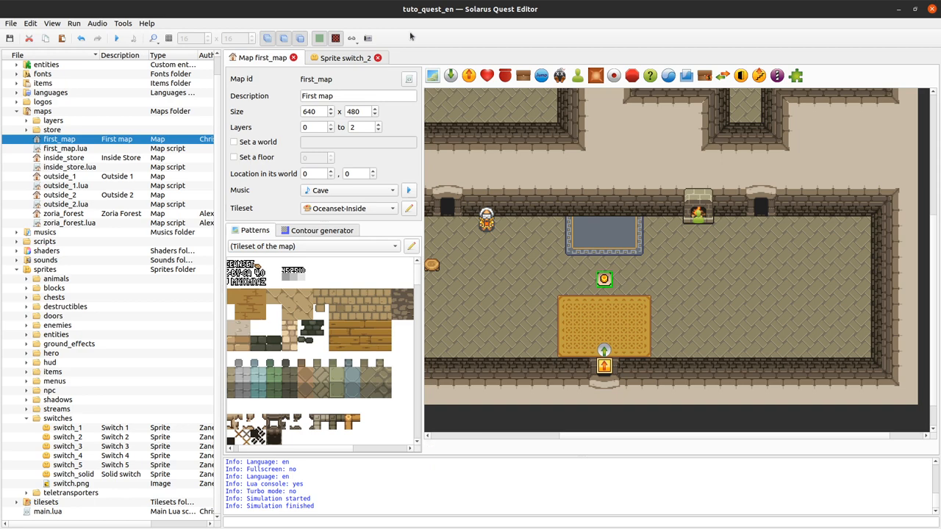
pyautogui.click(377, 58)
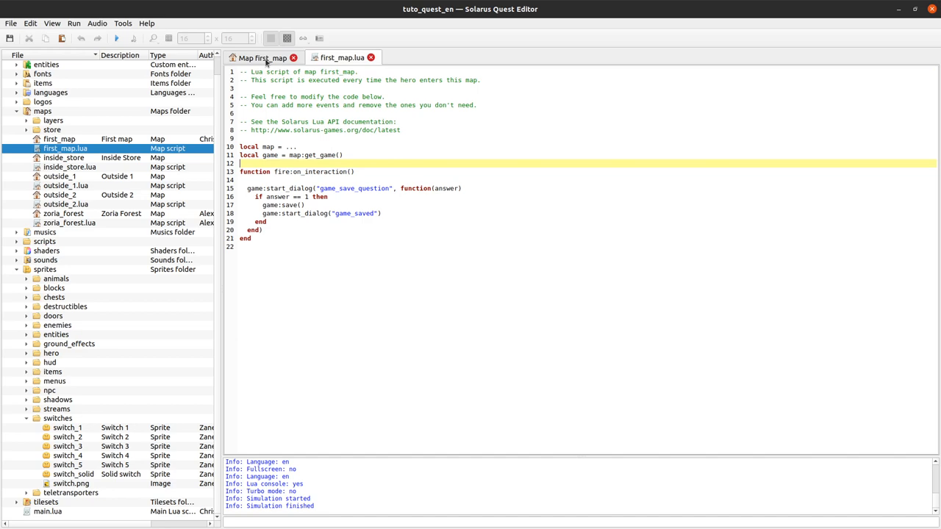
pyautogui.click(262, 57)
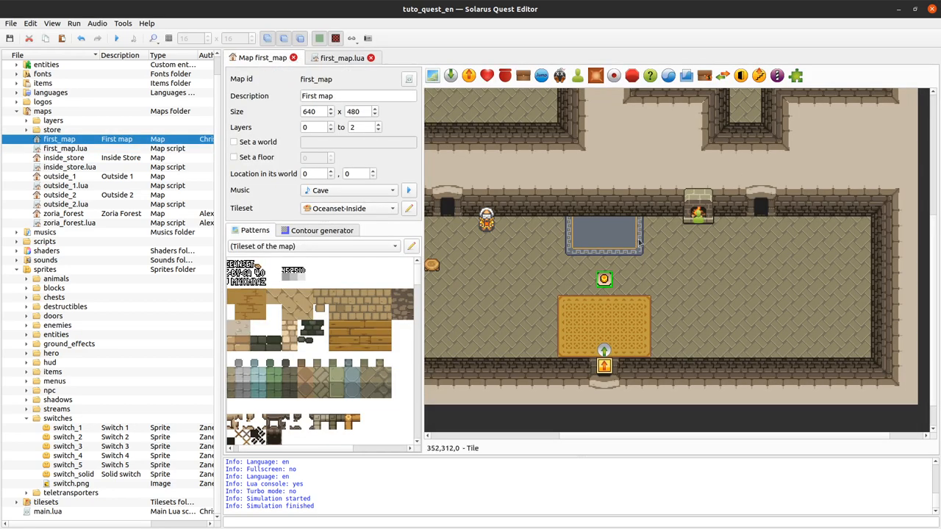
# Step: Rename the placed floor switch to switch_a in its properties and confirm
pyautogui.click(341, 58)
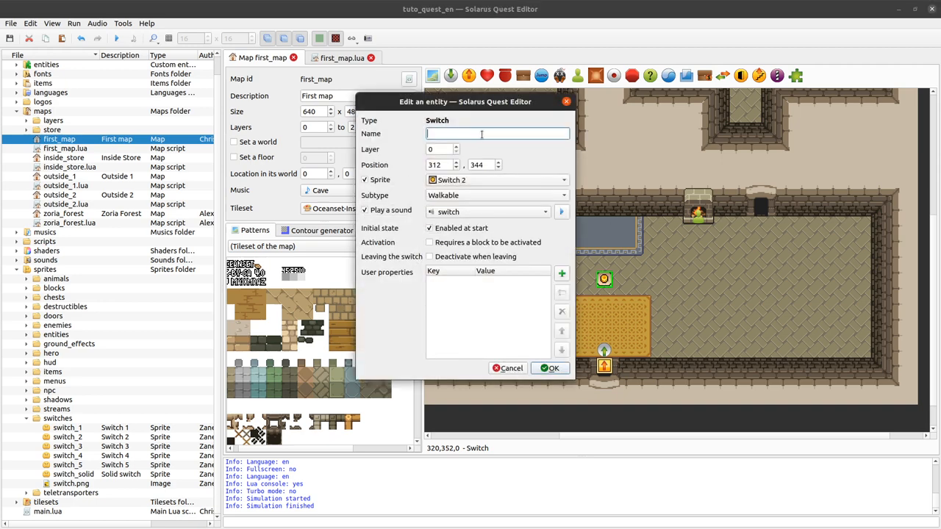
pyautogui.write('switch_a')
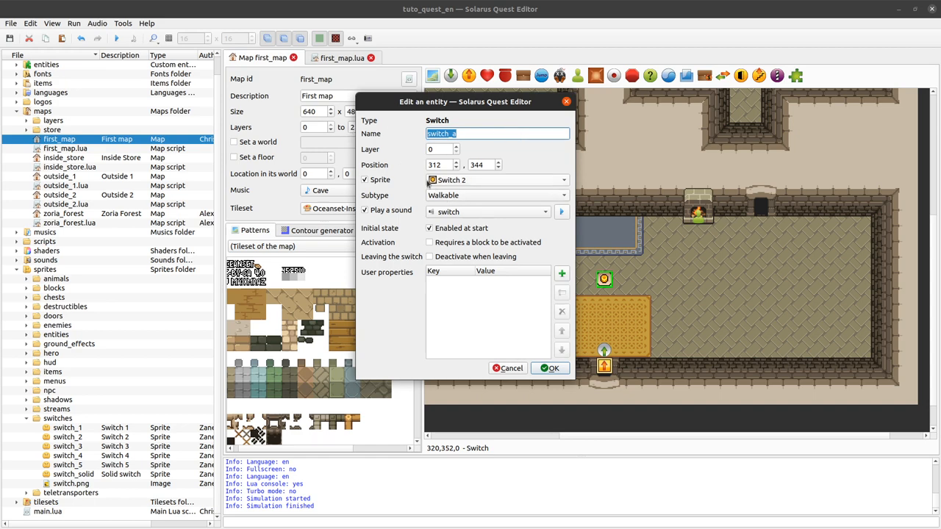
pyautogui.click(550, 368)
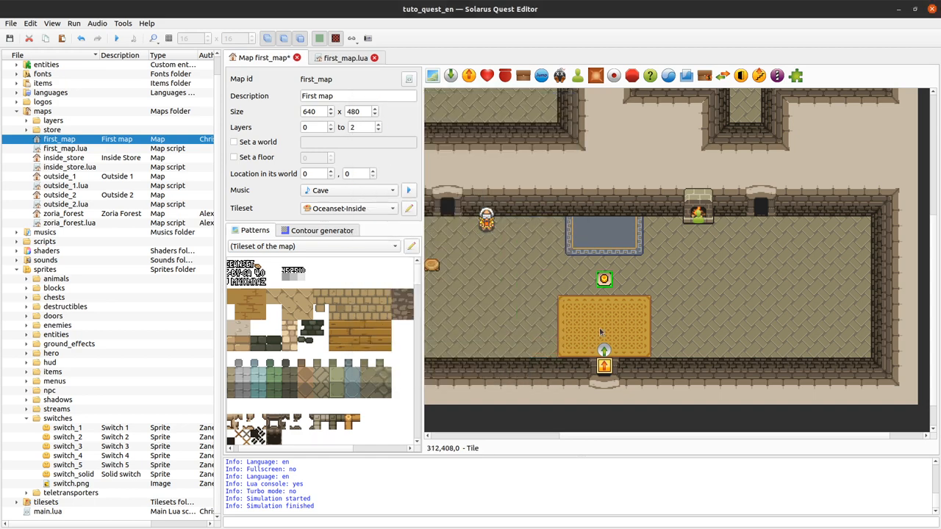
# Step: Type 'function switch_a:on_activated()' on a new line at the end of first_map.lua
pyautogui.click(342, 57)
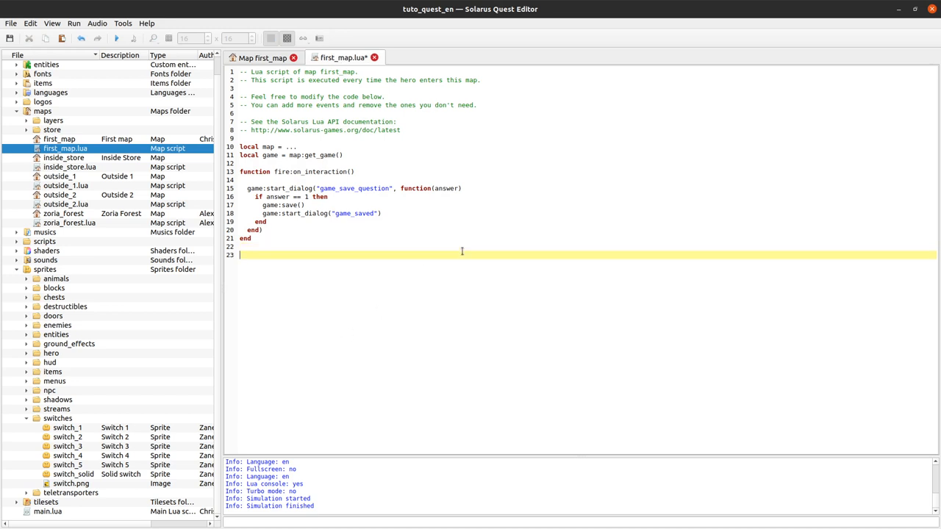
pyautogui.write('switch_a')
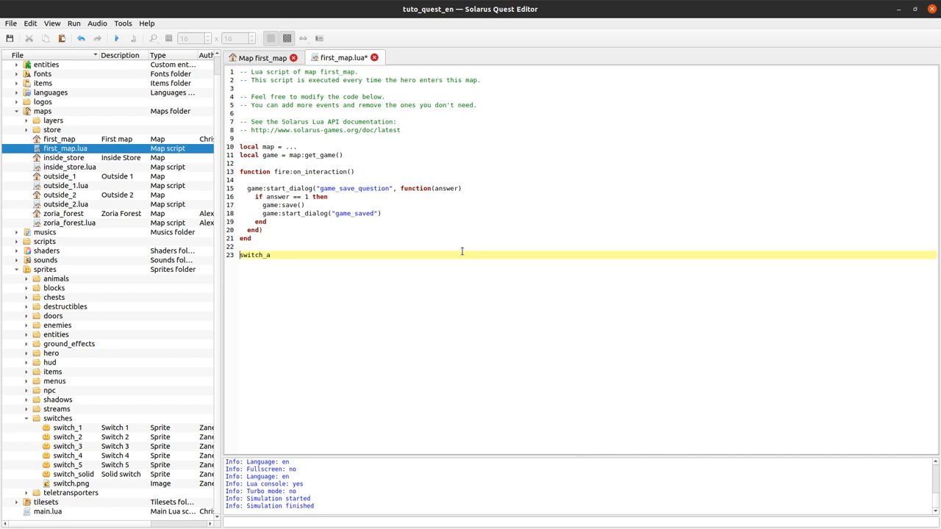
pyautogui.write('function')
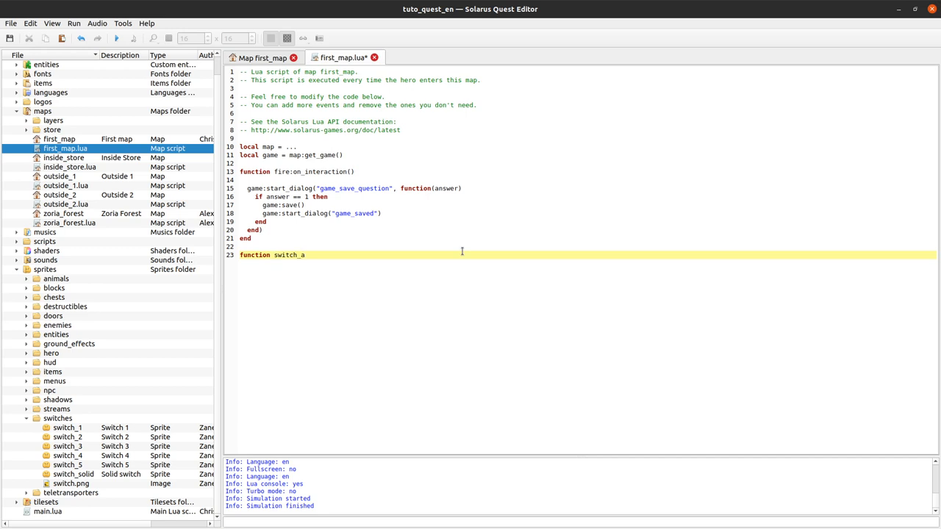
pyautogui.write(':on_activa')
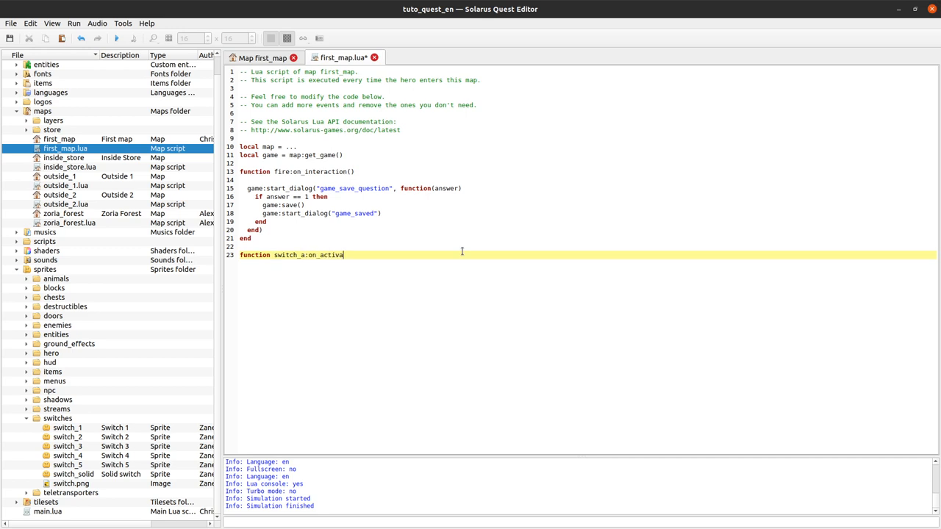
pyautogui.write('ted()')
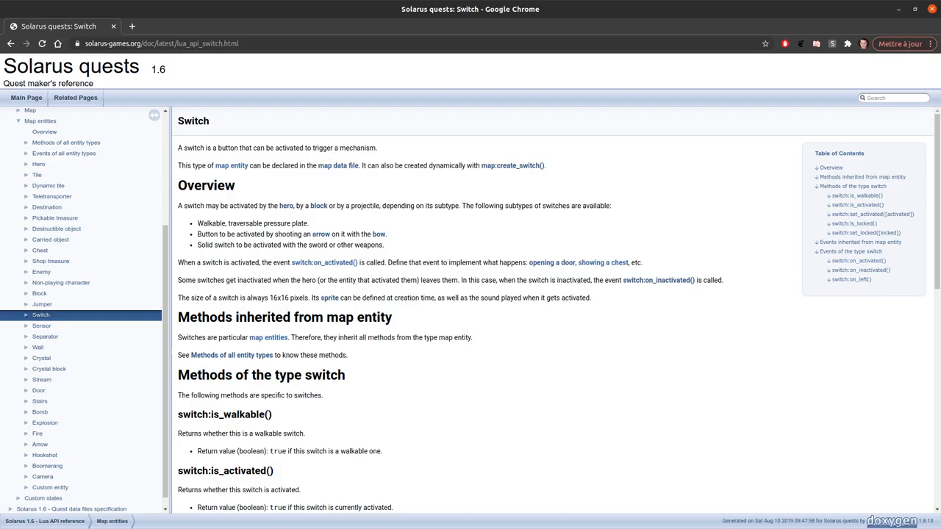
# Step: Scroll the Switch API page down to the switch:on_activated() event description
pyautogui.scroll(-3)
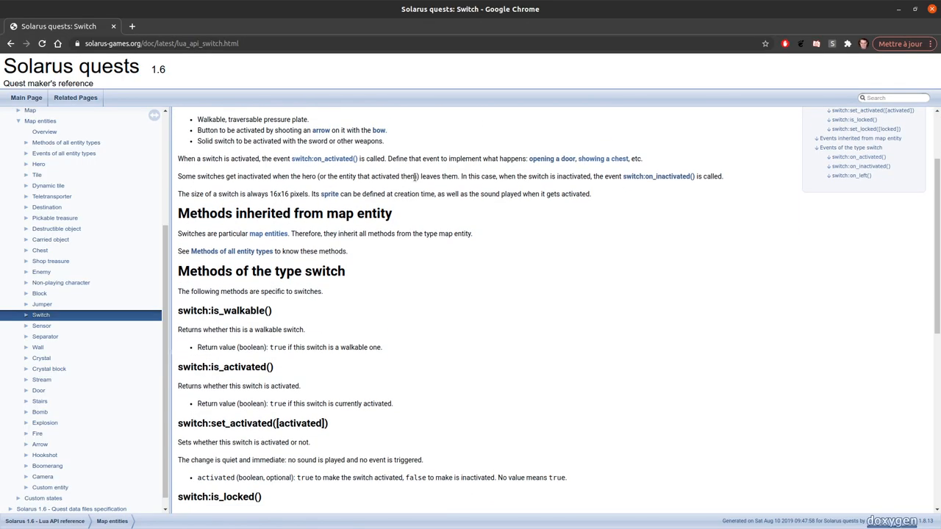
pyautogui.scroll(-3)
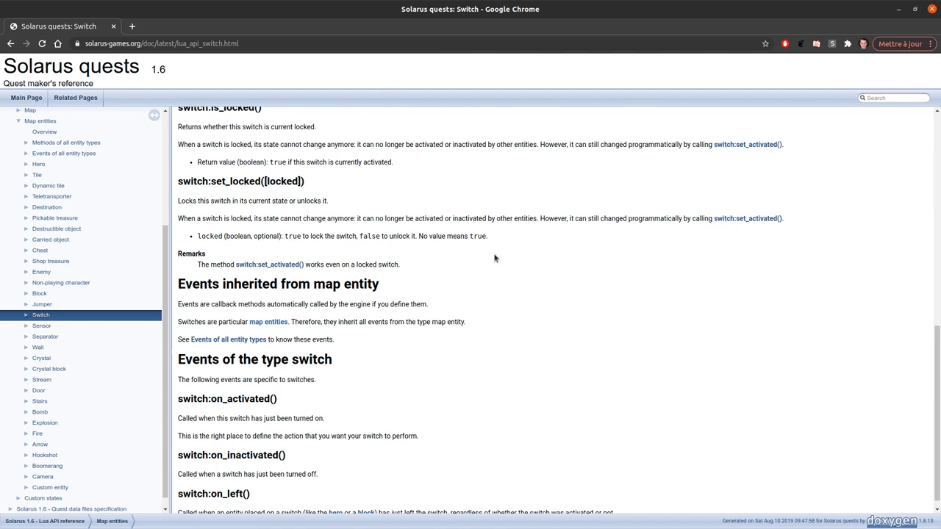
pyautogui.scroll(-3)
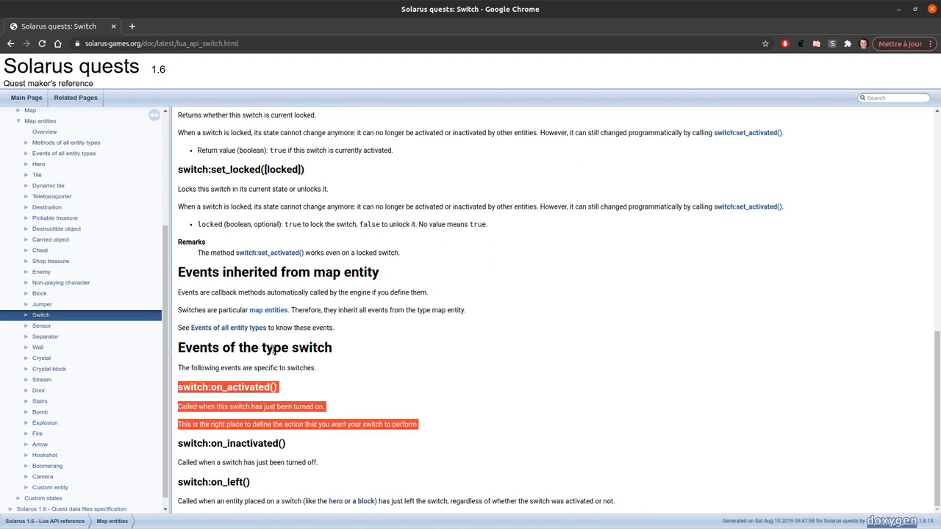
pyautogui.click(284, 417)
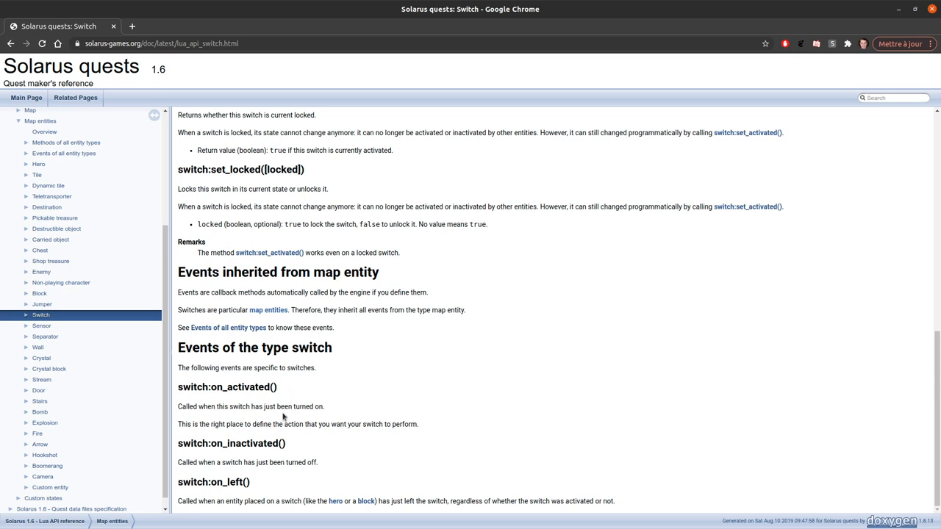
pyautogui.moveTo(285, 417)
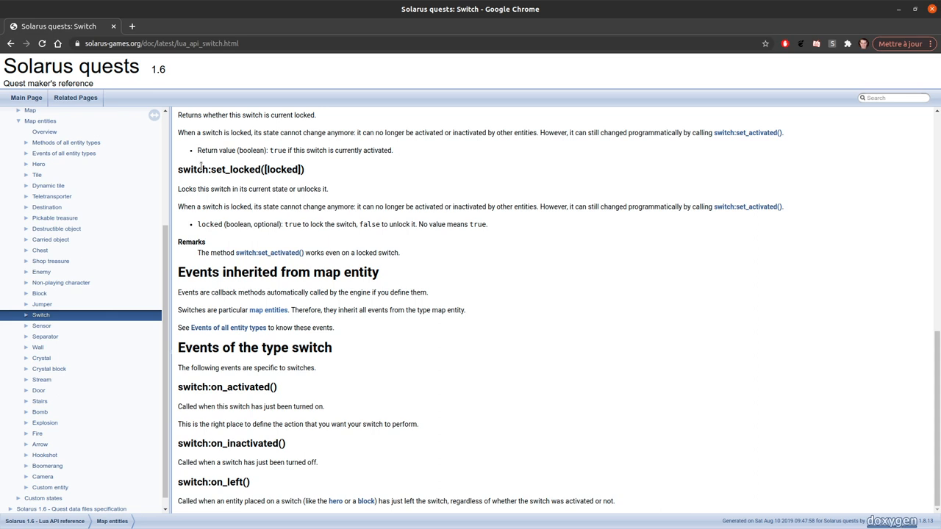
pyautogui.moveTo(506, 272)
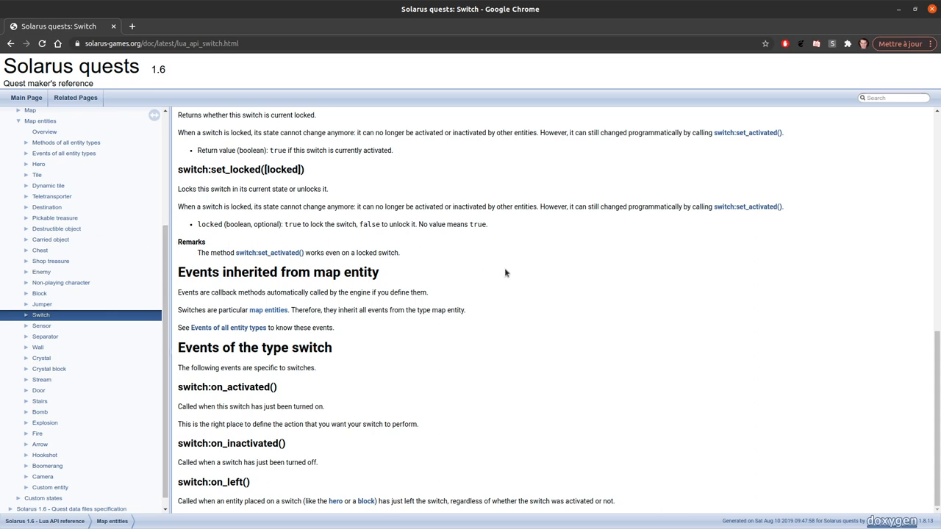
pyautogui.moveTo(463, 282)
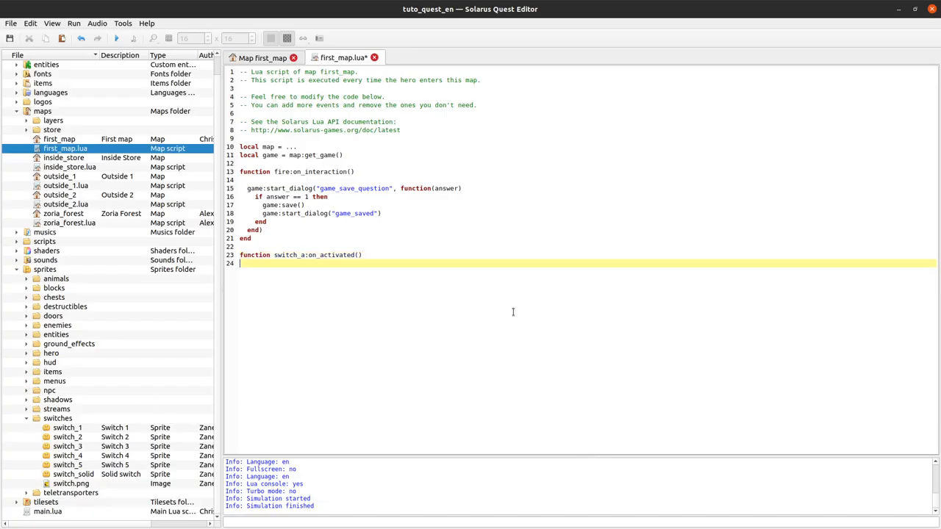
# Step: Close the function with end and add sol.audio.play_sound("chest_appears") to switch_a:on_activated()
pyautogui.write('end')
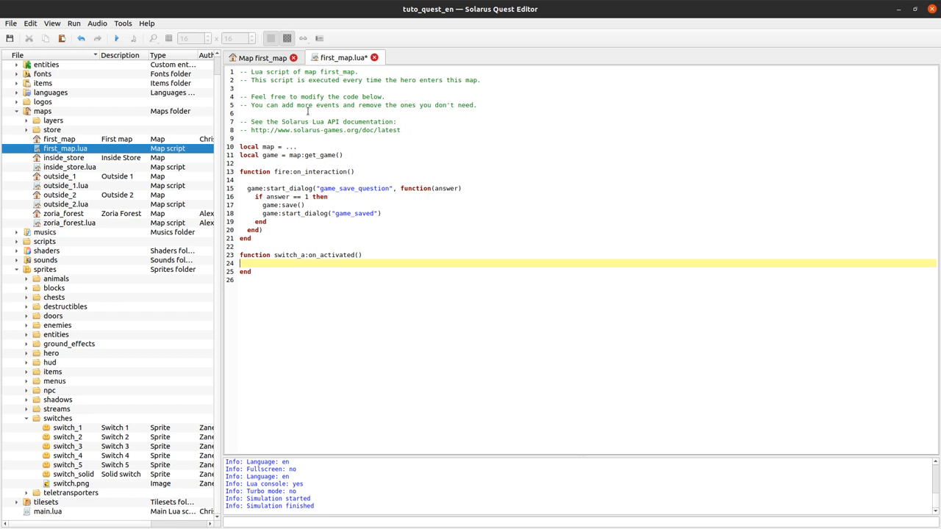
pyautogui.write('s')
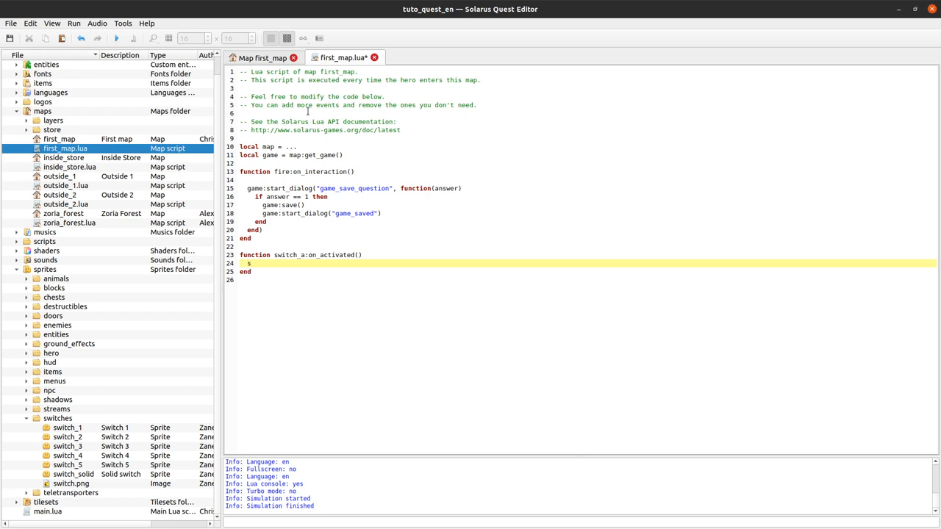
pyautogui.write('ol.audio')
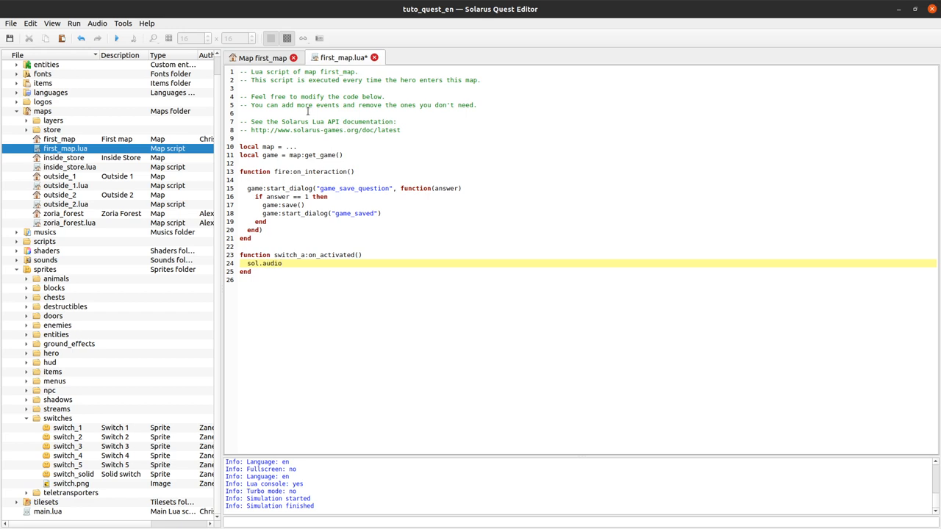
pyautogui.write('.play_sound')
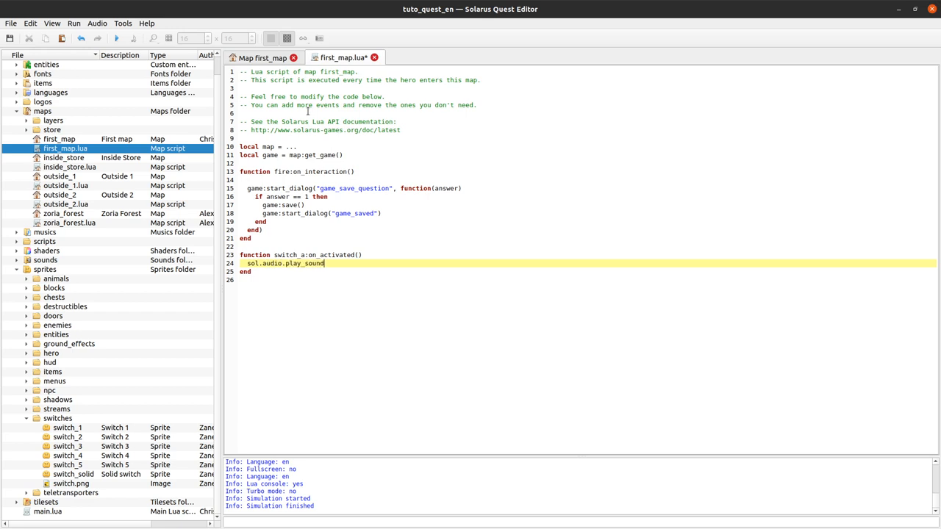
pyautogui.write('("')
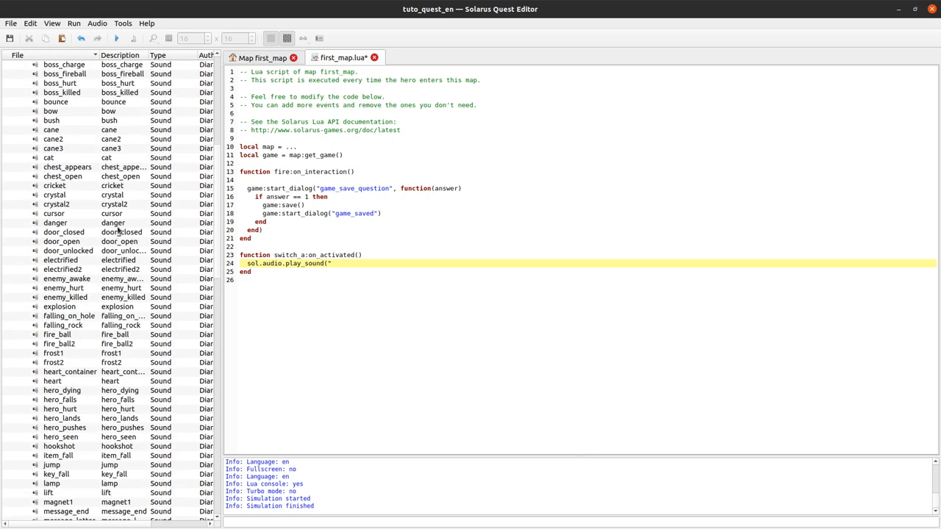
pyautogui.click(67, 166)
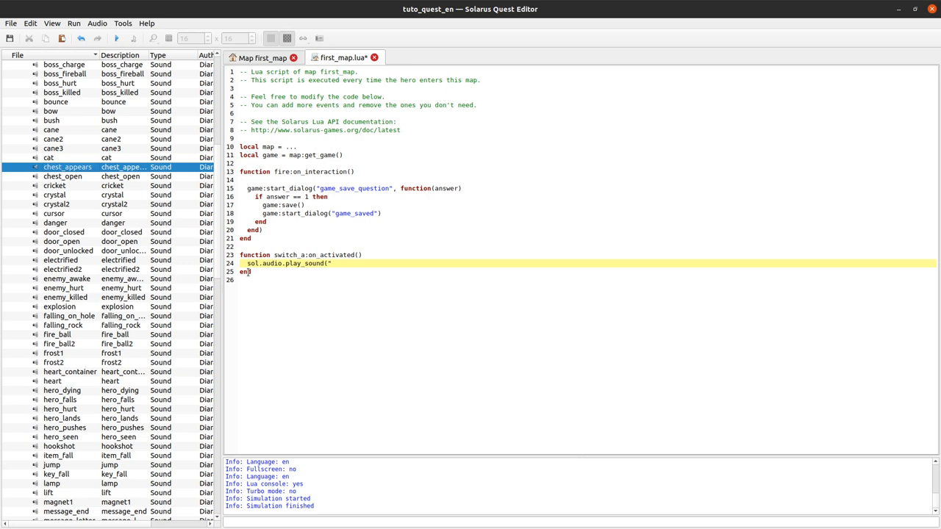
pyautogui.write('chest')
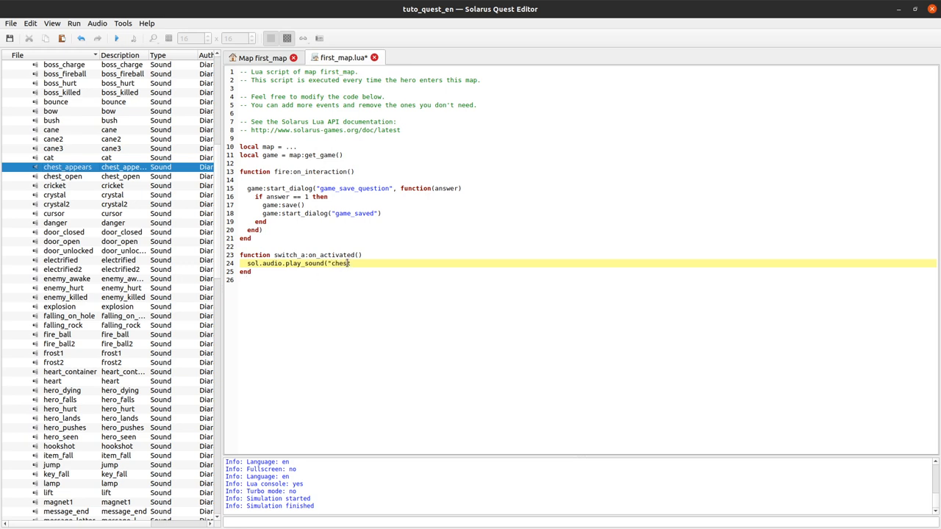
pyautogui.write('_appears')
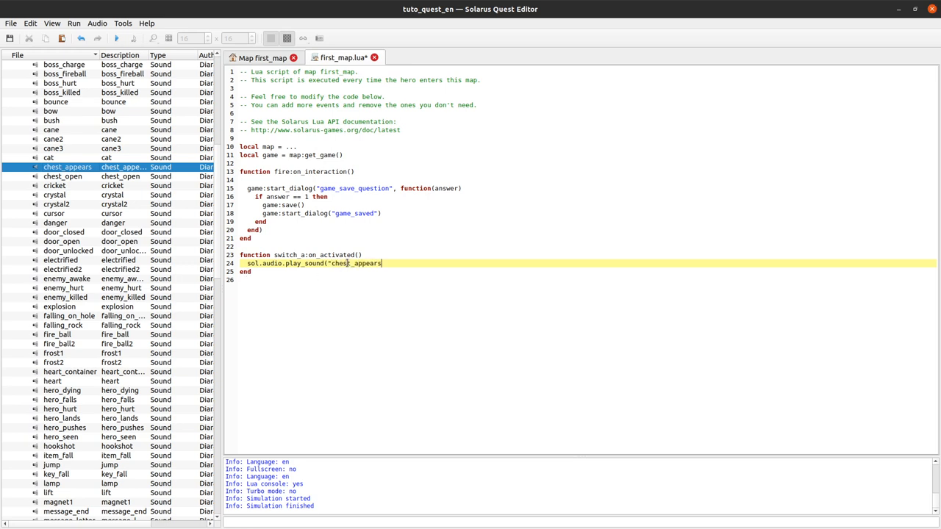
pyautogui.write('")')
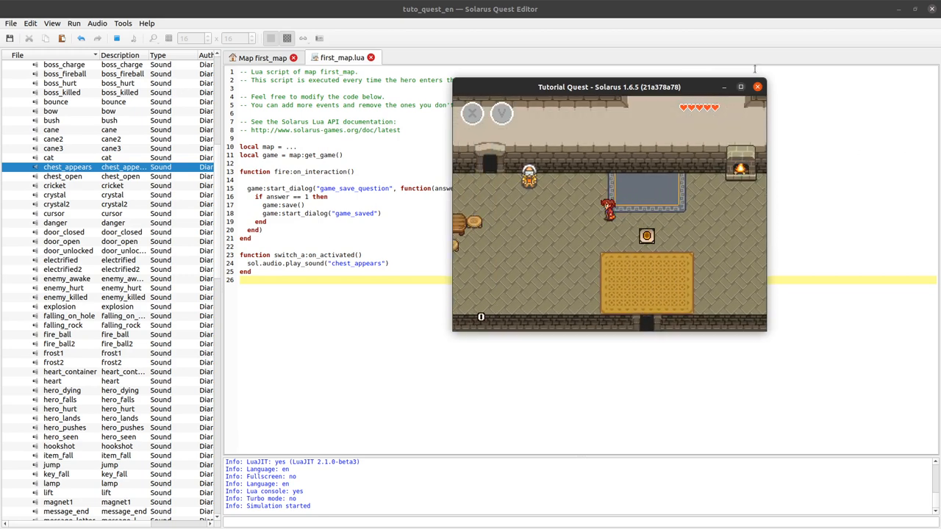
# Step: Launch the quest from the editor to test the switch_a handler
pyautogui.click(757, 87)
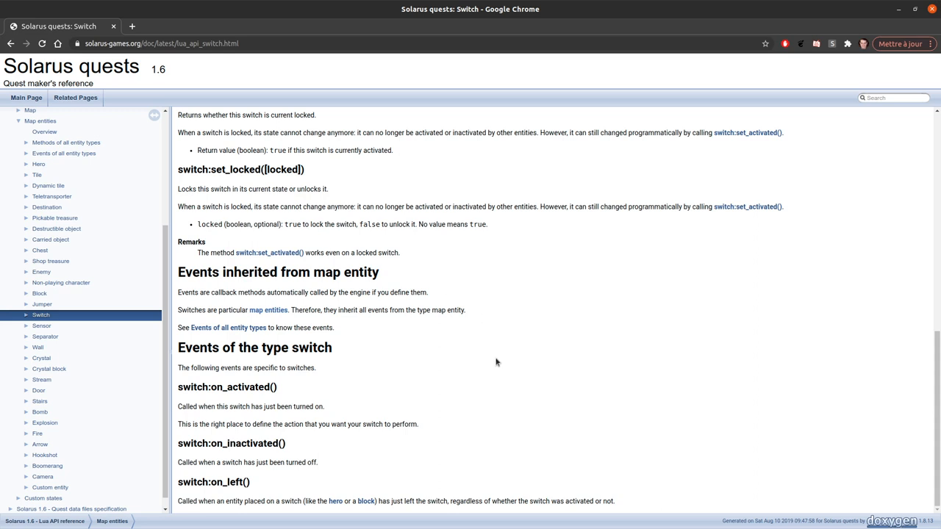
pyautogui.moveTo(193, 382)
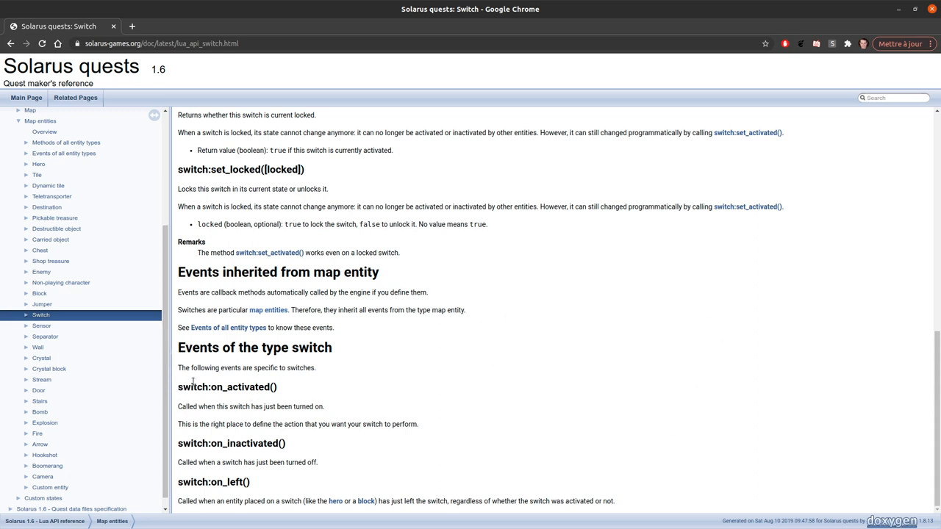
# Step: Highlight the switch:on_activated event name on Chrome's Switch API page
pyautogui.doubleClick(186, 387)
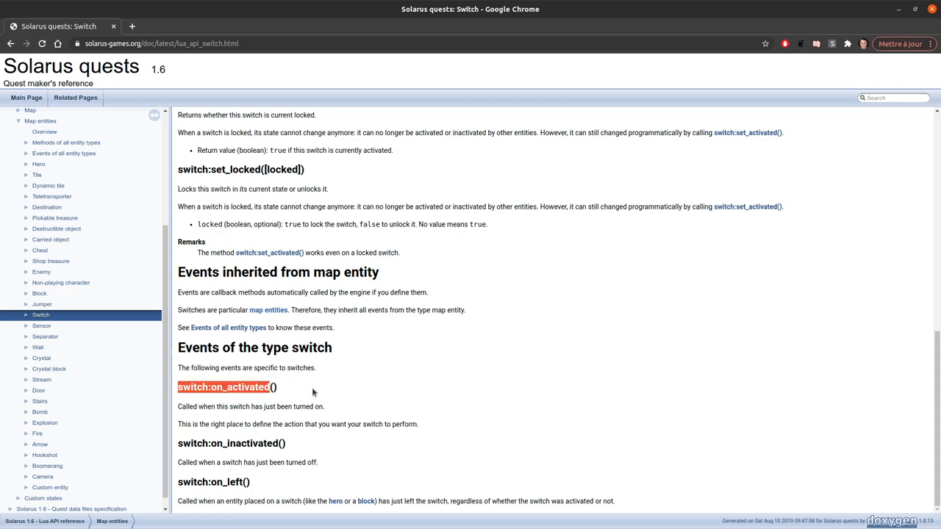
pyautogui.moveTo(286, 333)
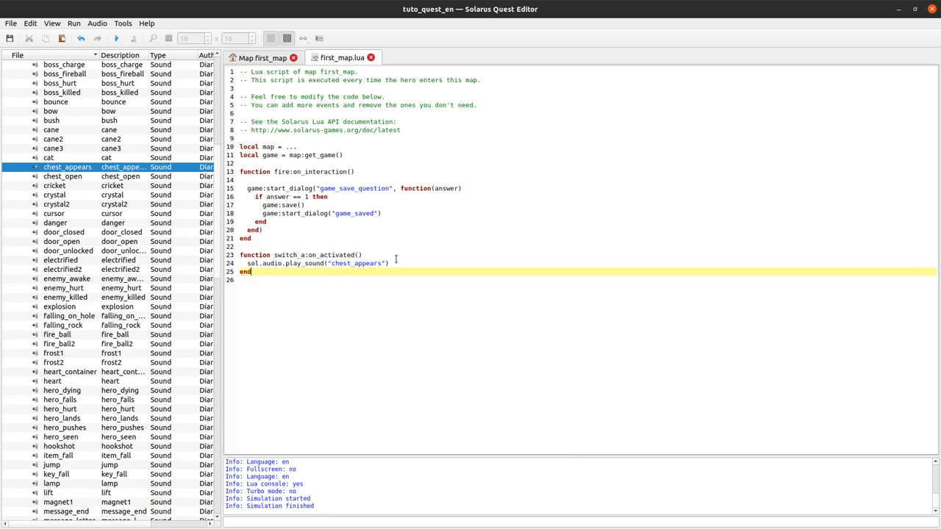
pyautogui.click(261, 58)
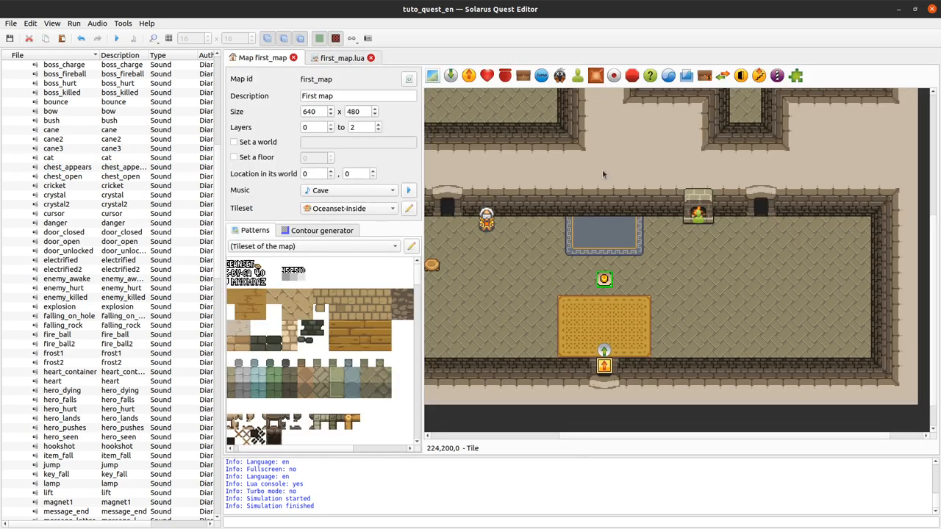
pyautogui.moveTo(580, 345)
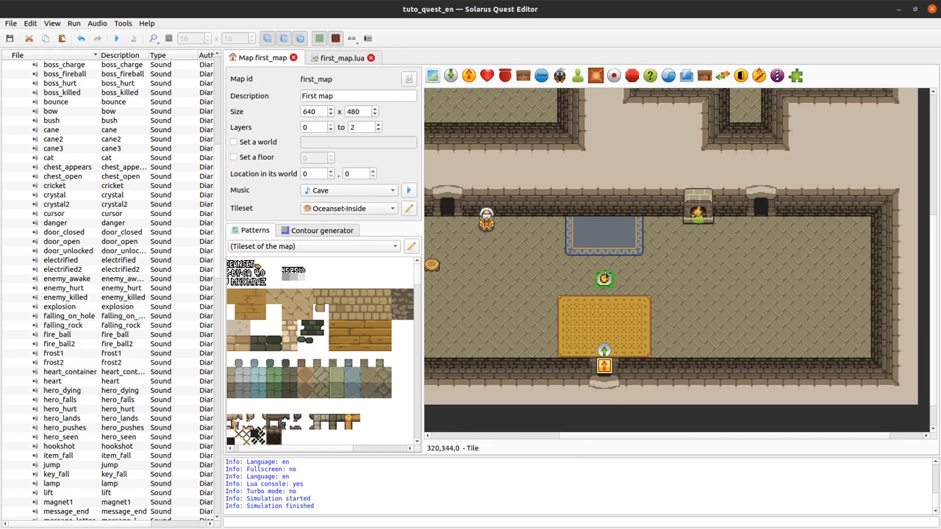
pyautogui.click(342, 57)
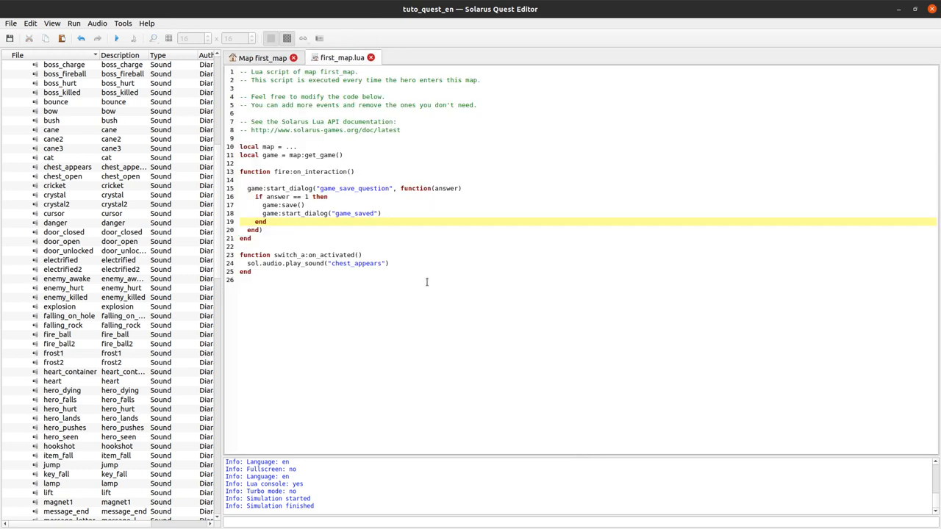
pyautogui.click(426, 280)
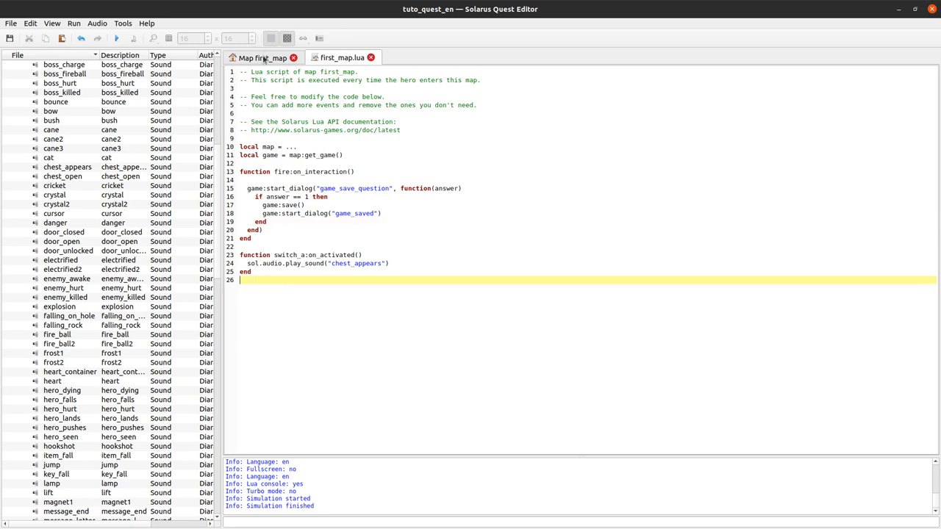
pyautogui.click(262, 58)
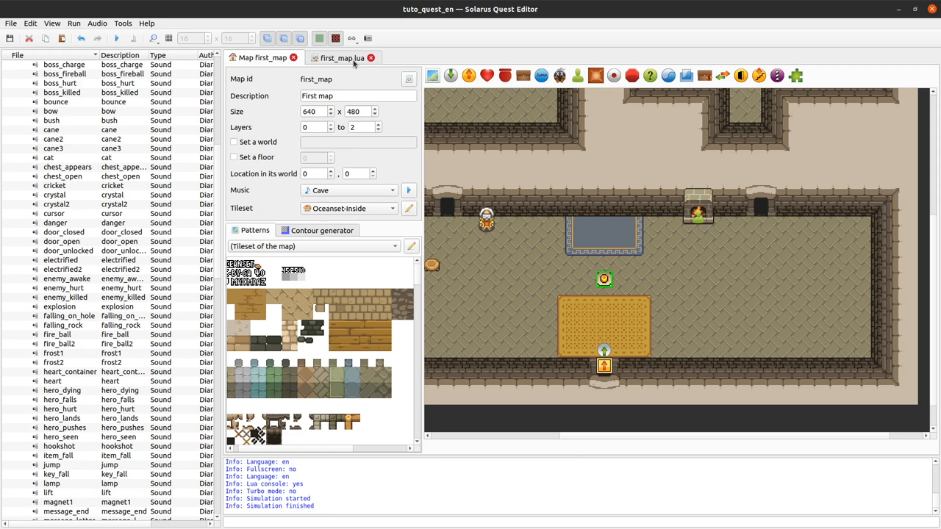
pyautogui.click(341, 57)
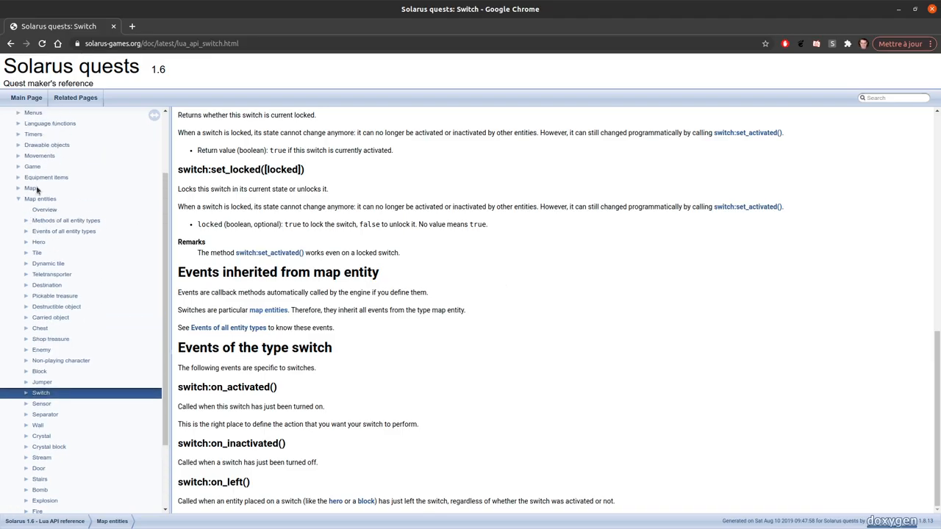
# Step: Open the Maps reference and scroll through the map:create_chest and create_destructible entries
pyautogui.click(29, 188)
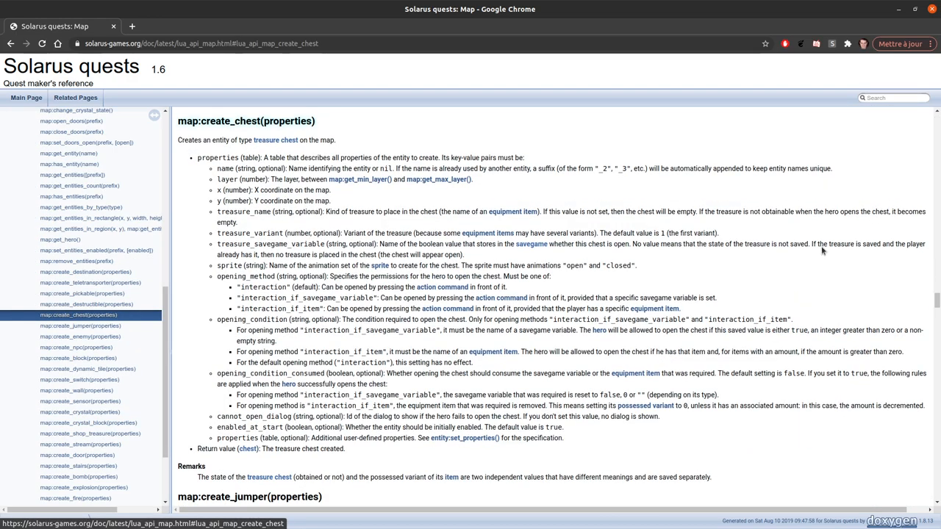
pyautogui.scroll(-3)
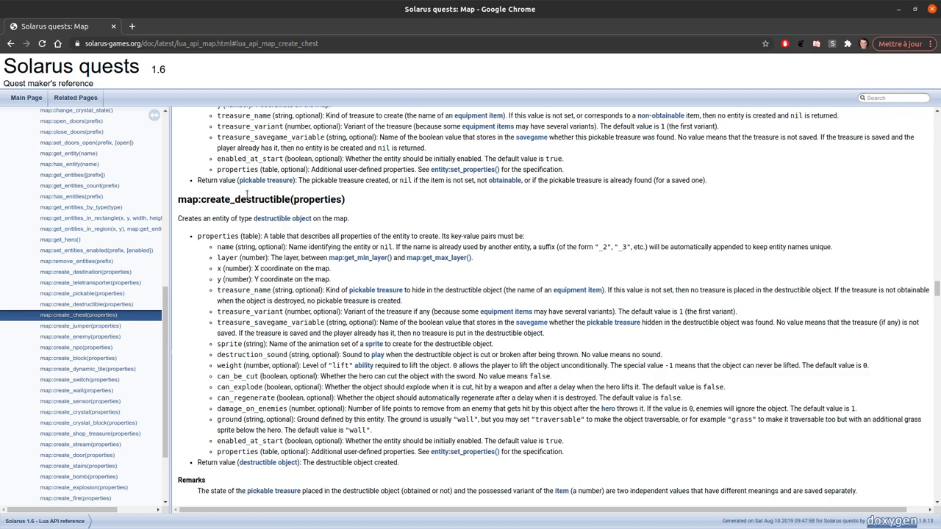
pyautogui.scroll(-3)
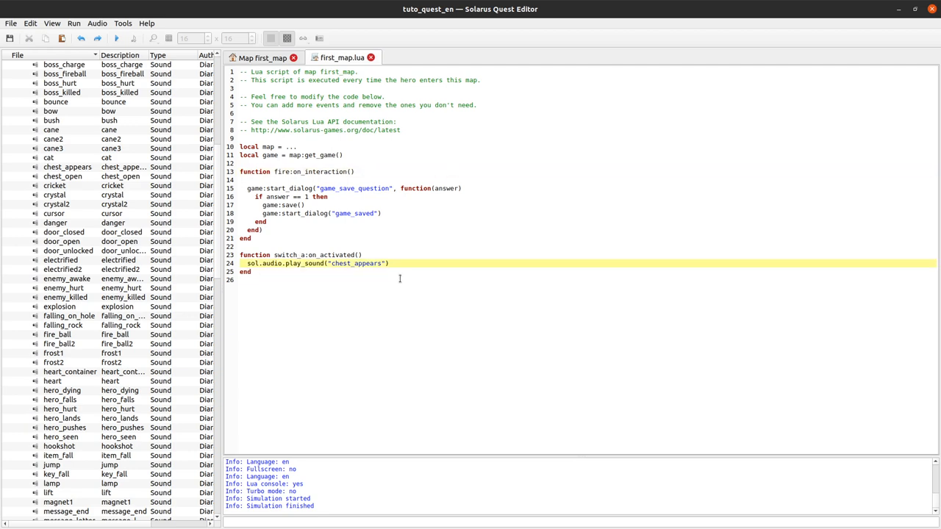
# Step: Place a treasure chest on first_map's grey-blue carpet and open its properties
pyautogui.click(262, 57)
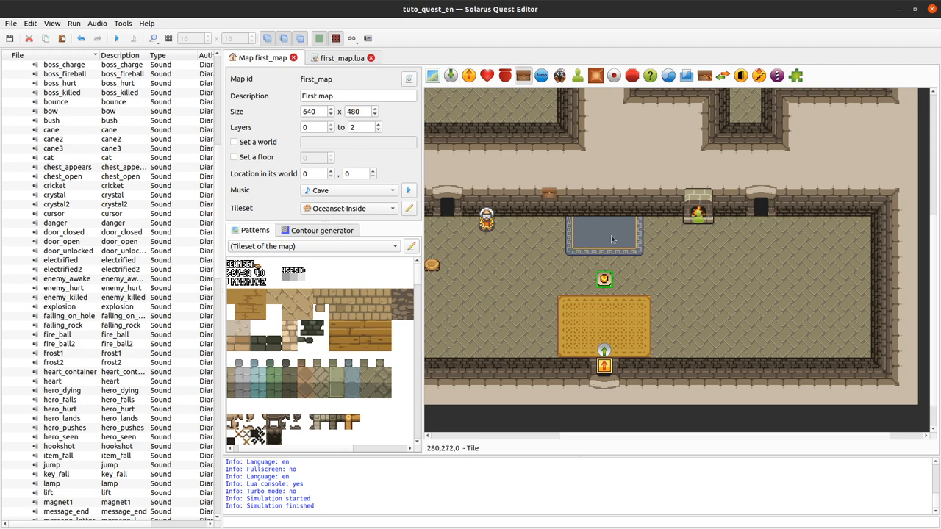
pyautogui.click(603, 225)
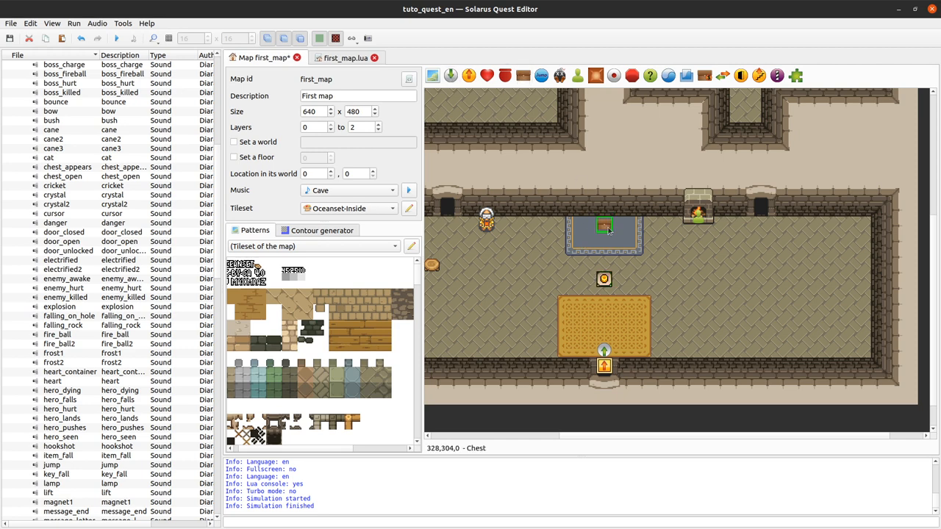
pyautogui.doubleClick(604, 225)
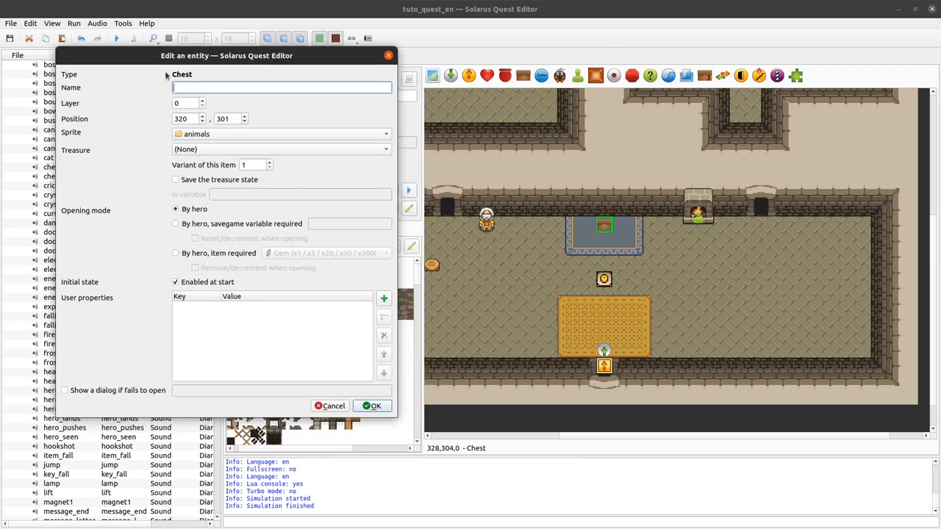
# Step: Give the chest the blue sprite and Tunic variant 2, and save its treasure state
pyautogui.click(175, 282)
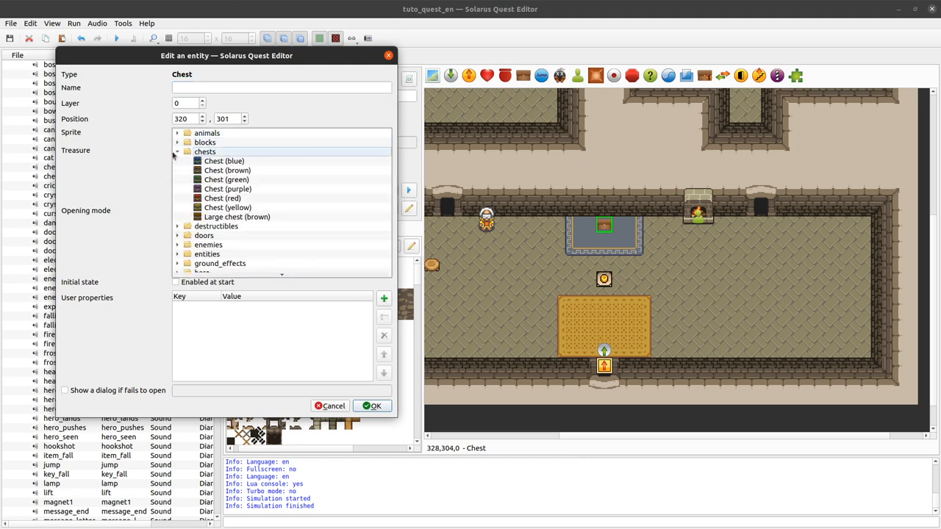
pyautogui.click(224, 160)
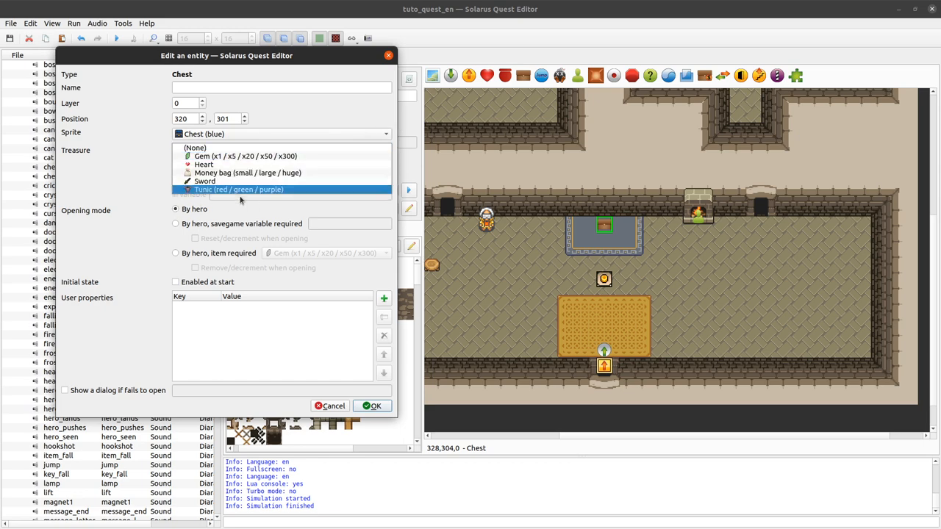
pyautogui.click(239, 189)
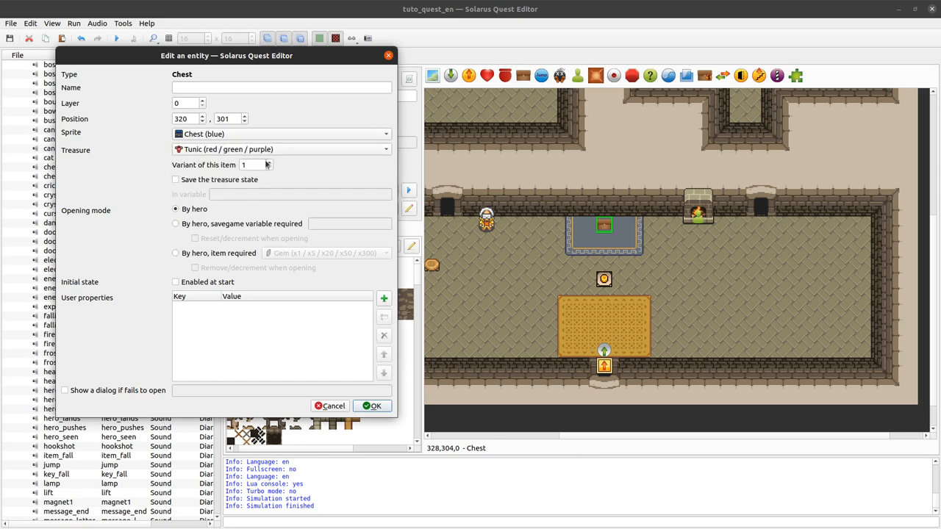
pyautogui.click(269, 162)
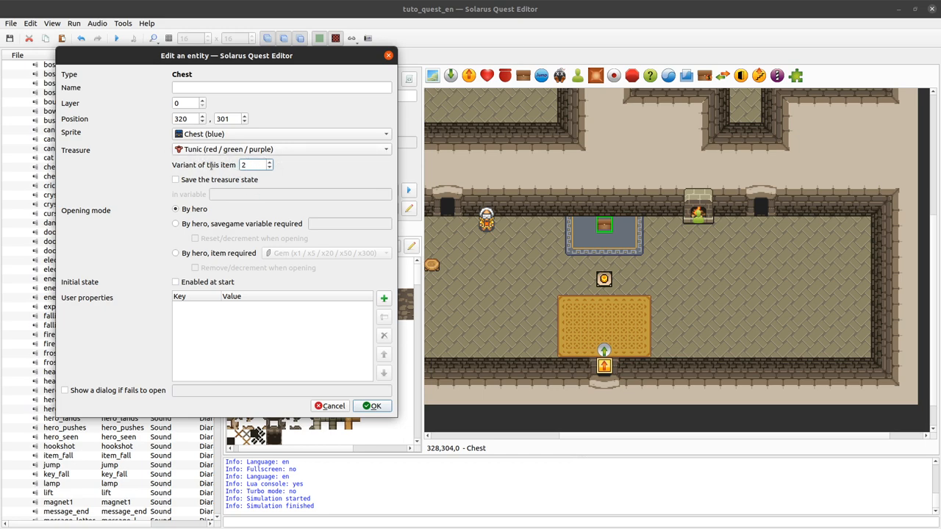
pyautogui.click(176, 179)
pyautogui.write('first_ma')
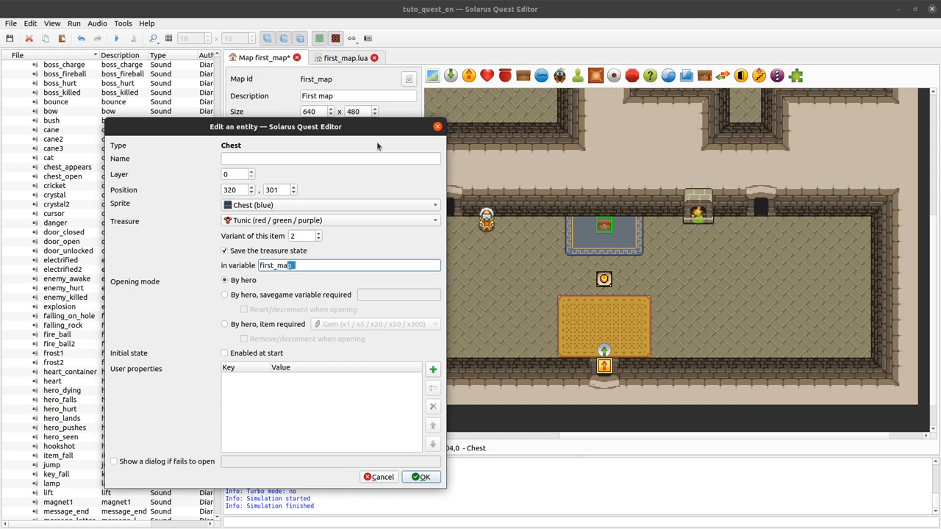
# Step: Store the chest state in variable first_map_tunic_chest and tick Enabled at start
pyautogui.write('_')
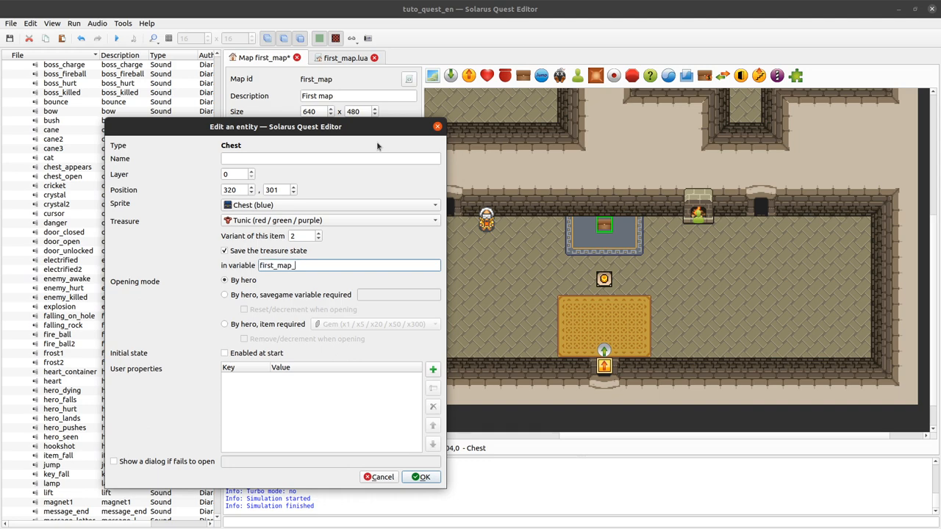
pyautogui.moveTo(603, 230)
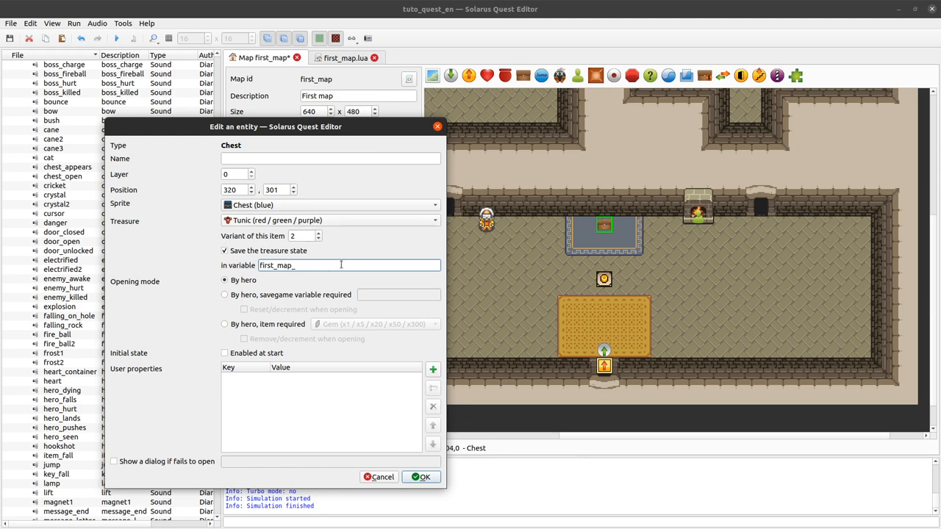
pyautogui.write('tunic_chest')
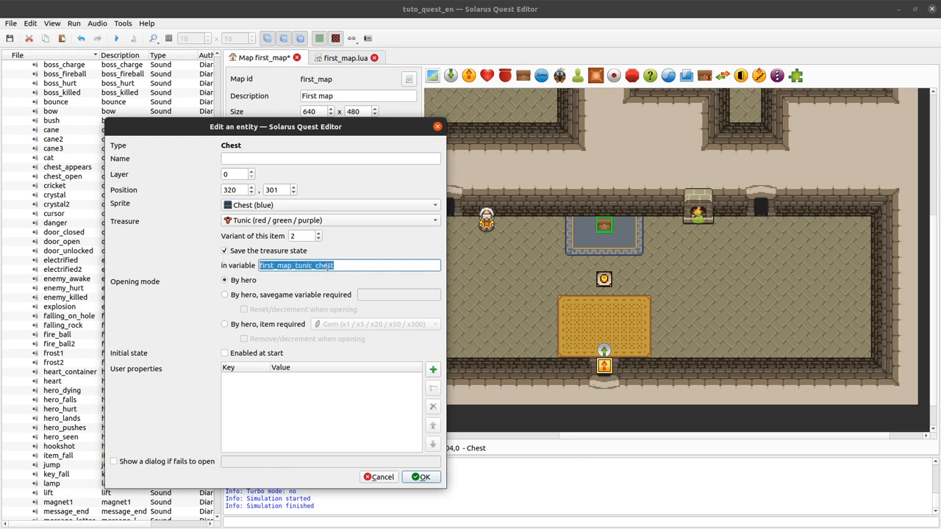
pyautogui.moveTo(312, 290)
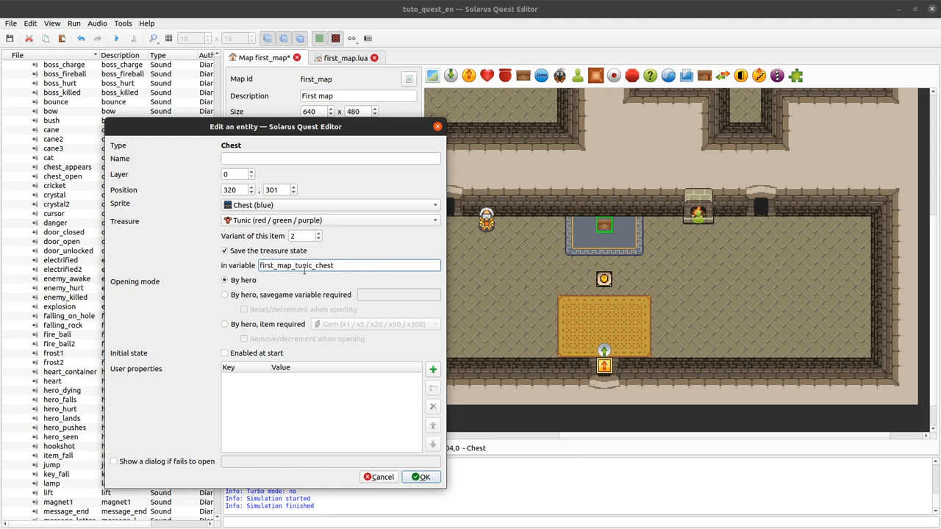
pyautogui.click(224, 353)
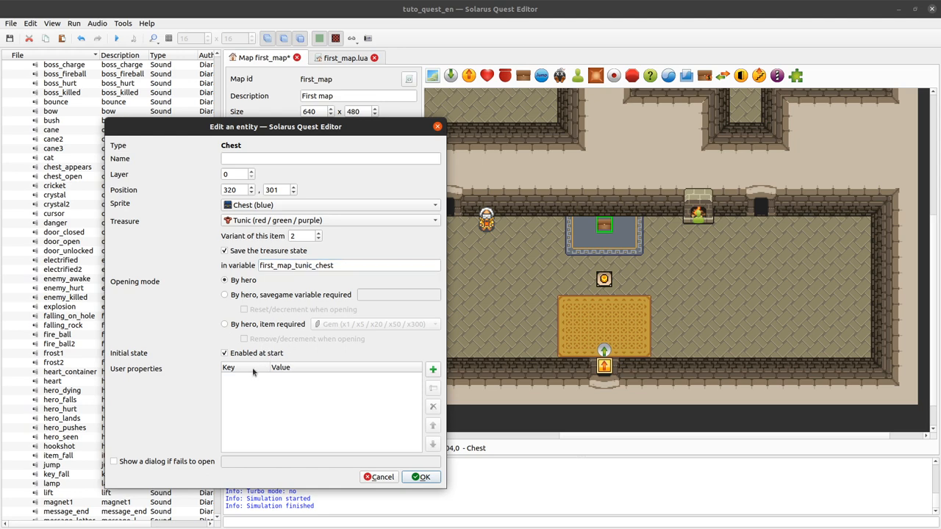
pyautogui.moveTo(540, 356)
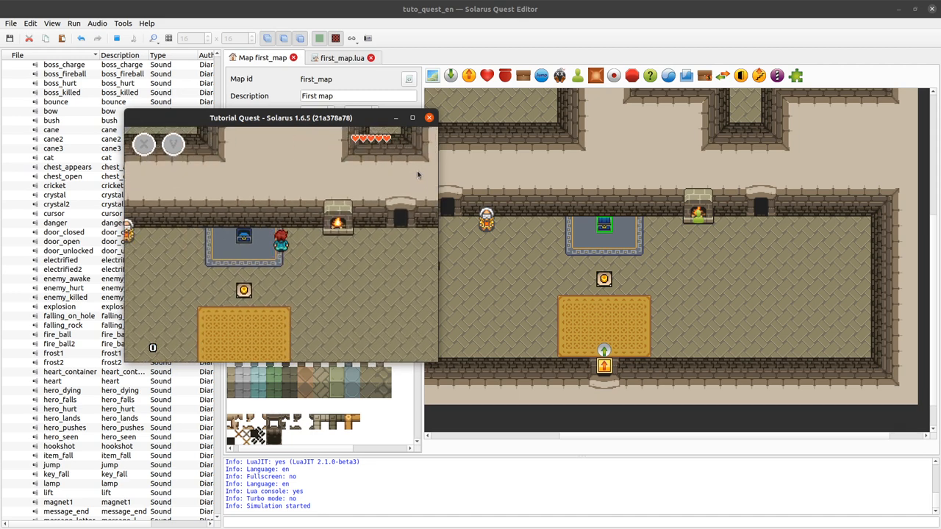
# Step: Close the running game after checking the blue tunic chest on the platform
pyautogui.click(430, 118)
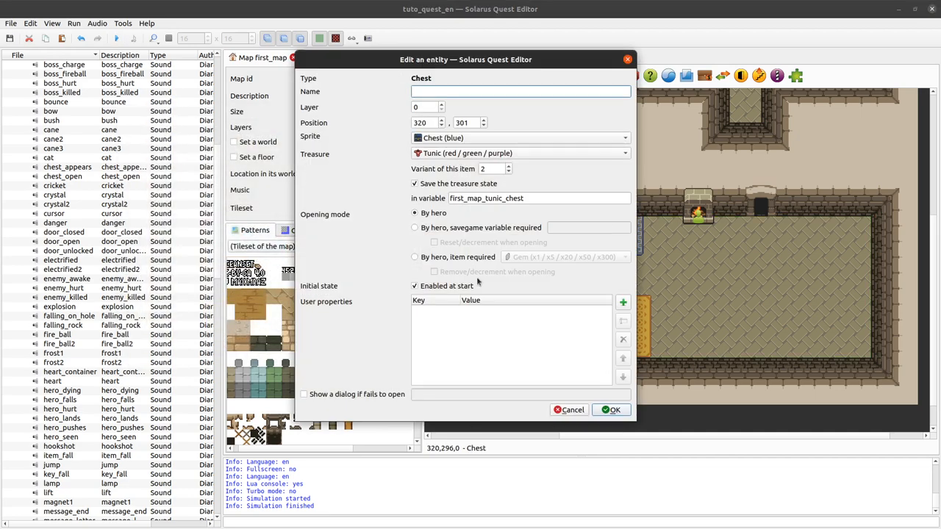
# Step: Make the tunic chest disabled at start, apply it, and view first_map.lua
pyautogui.click(414, 285)
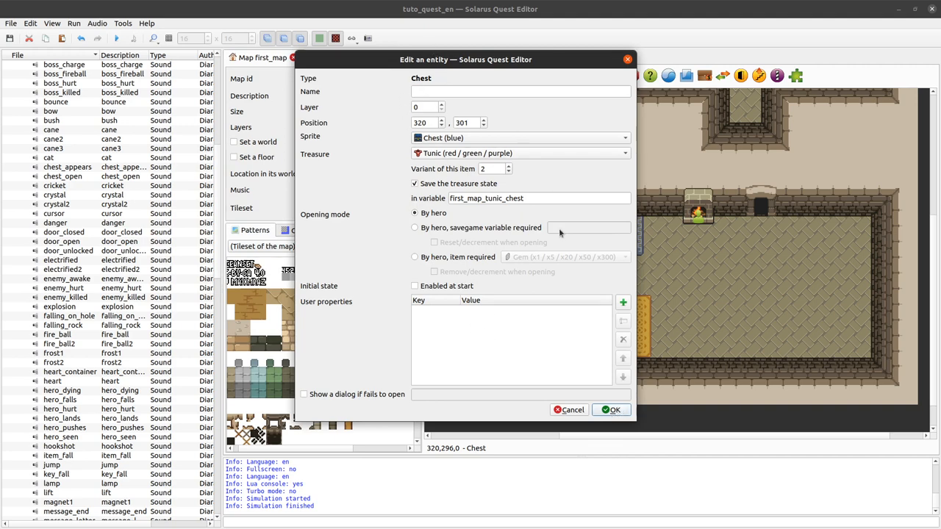
pyautogui.click(611, 410)
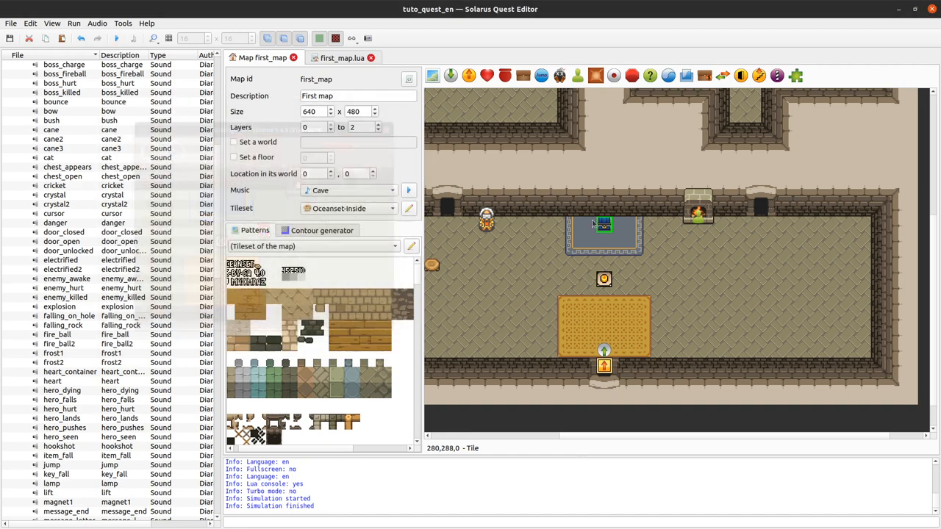
pyautogui.click(342, 57)
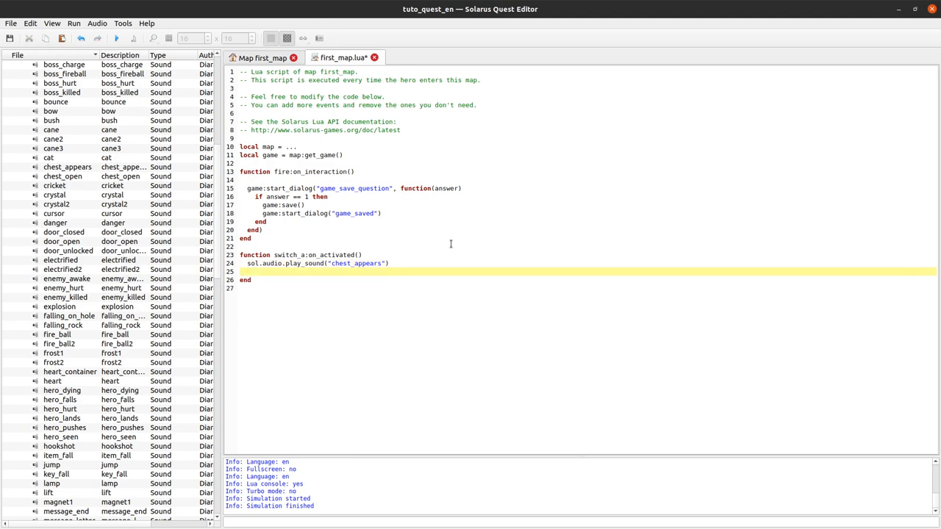
# Step: Rename the chest to tunic_chest and switch to the Solarus documentation
pyautogui.click(262, 58)
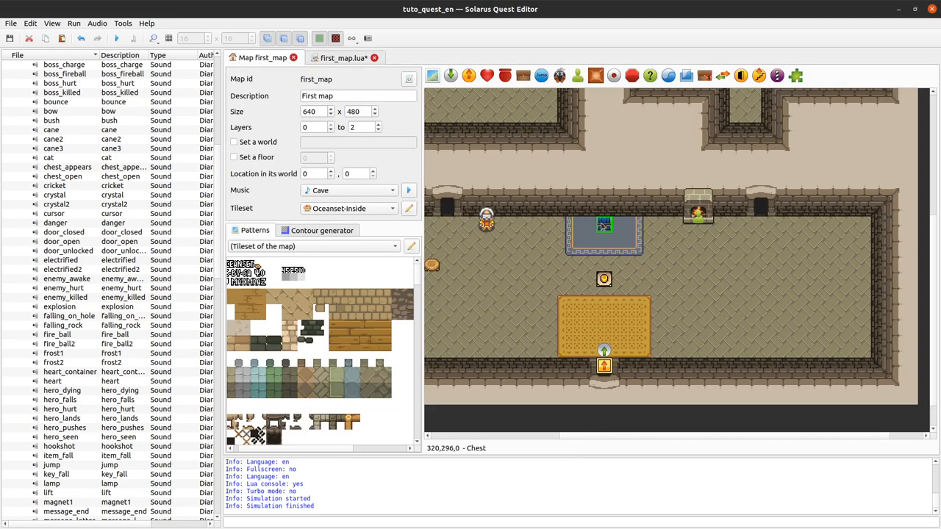
pyautogui.doubleClick(604, 224)
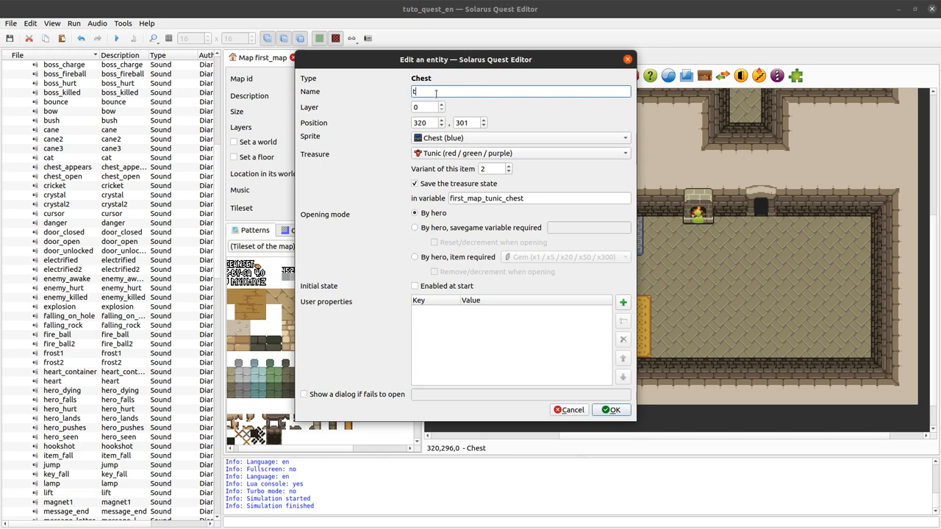
pyautogui.write('unic_chest')
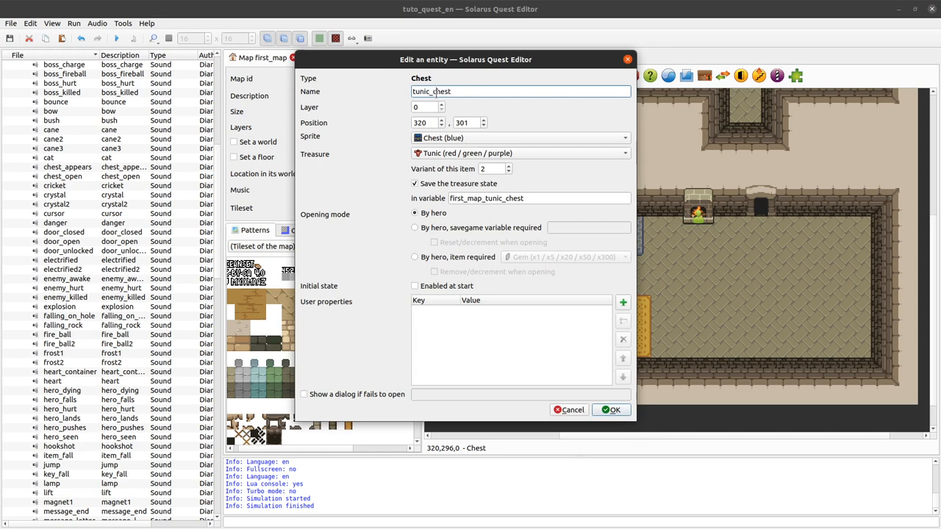
pyautogui.click(611, 409)
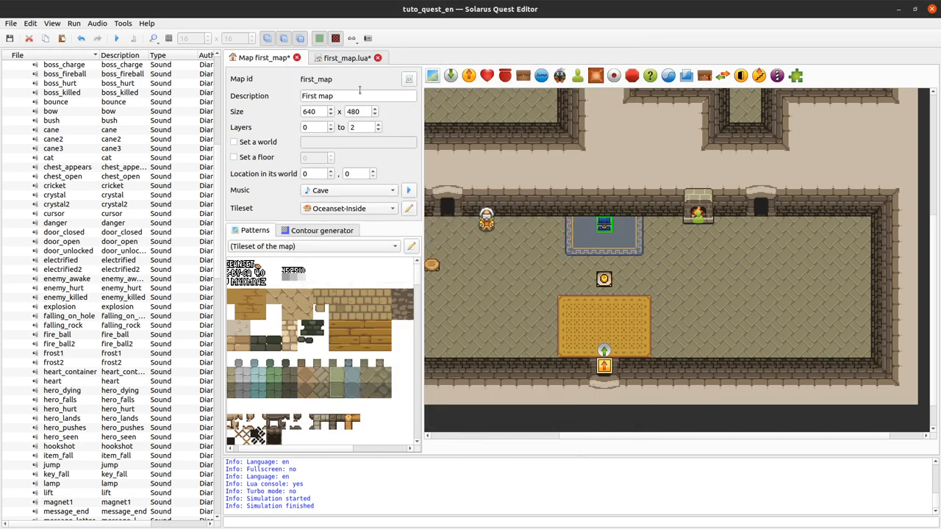
pyautogui.click(346, 58)
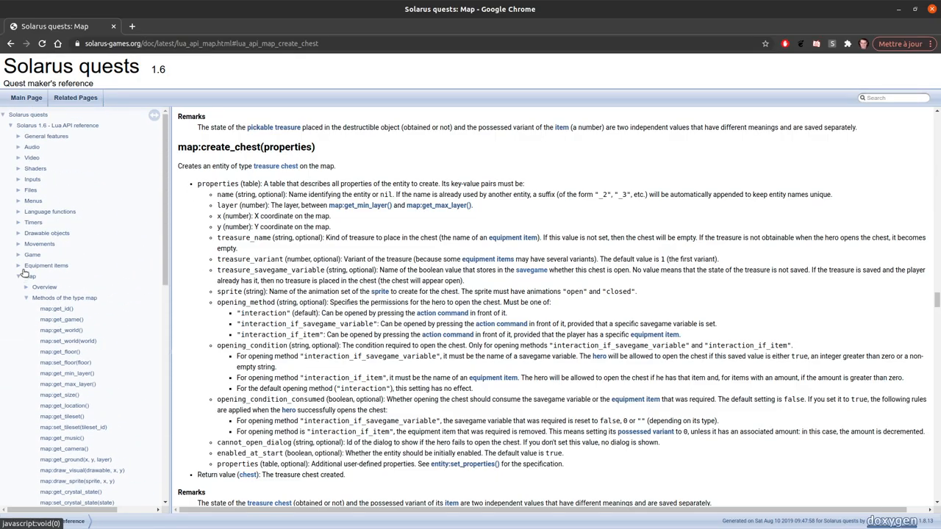
# Step: Collapse the Map section and browse the Map entities reference page in Chrome
pyautogui.click(26, 275)
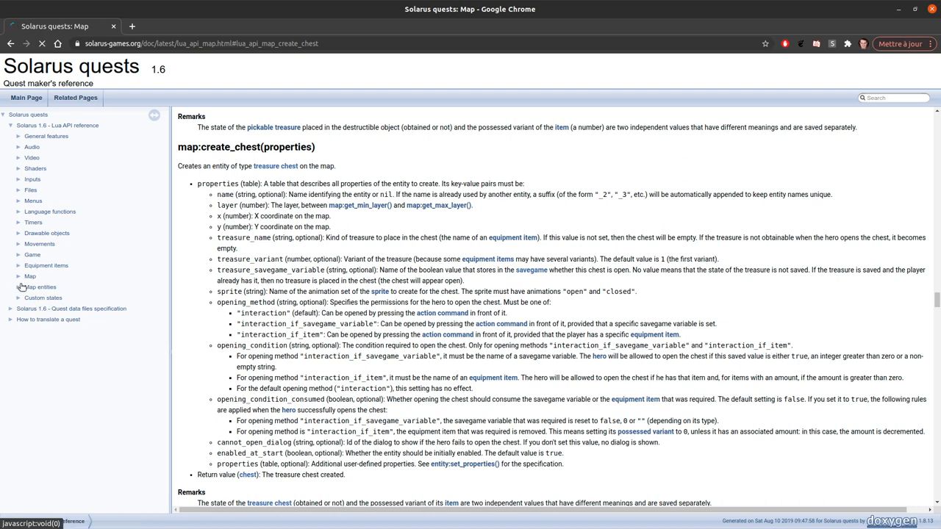
pyautogui.click(40, 287)
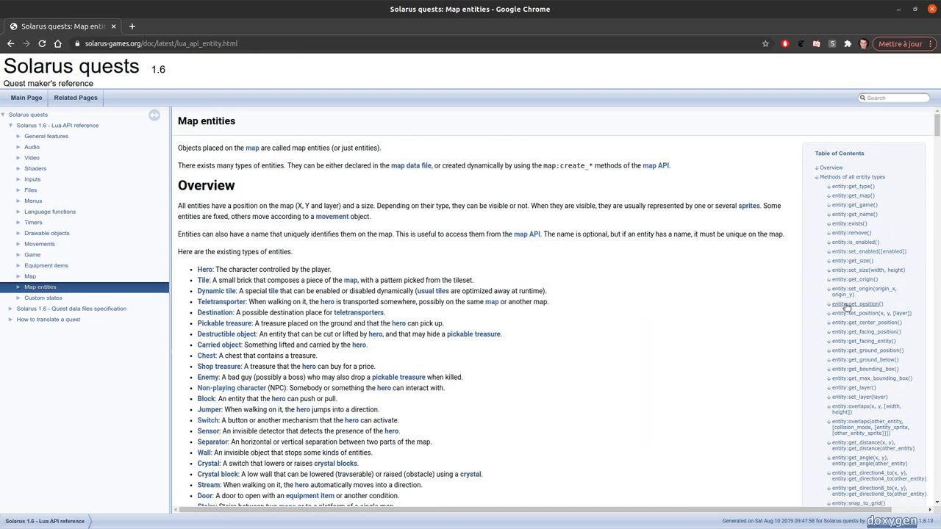
pyautogui.scroll(-3)
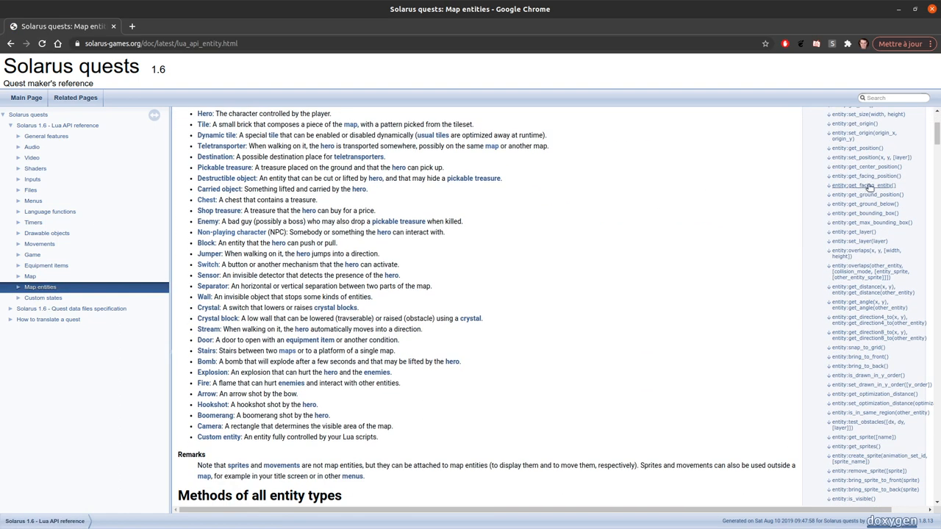
pyautogui.scroll(-3)
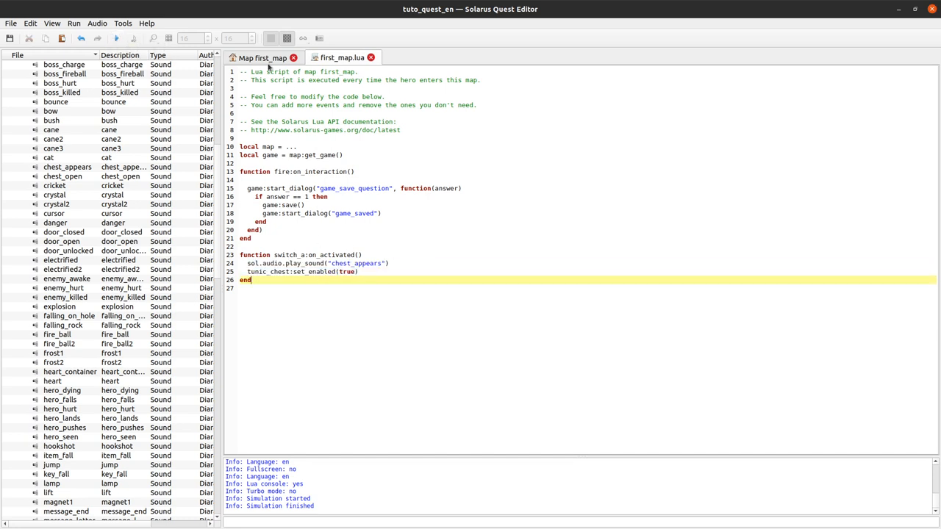
# Step: Inspect tunic_chest's properties on the first_map map view, then close the dialog
pyautogui.click(262, 58)
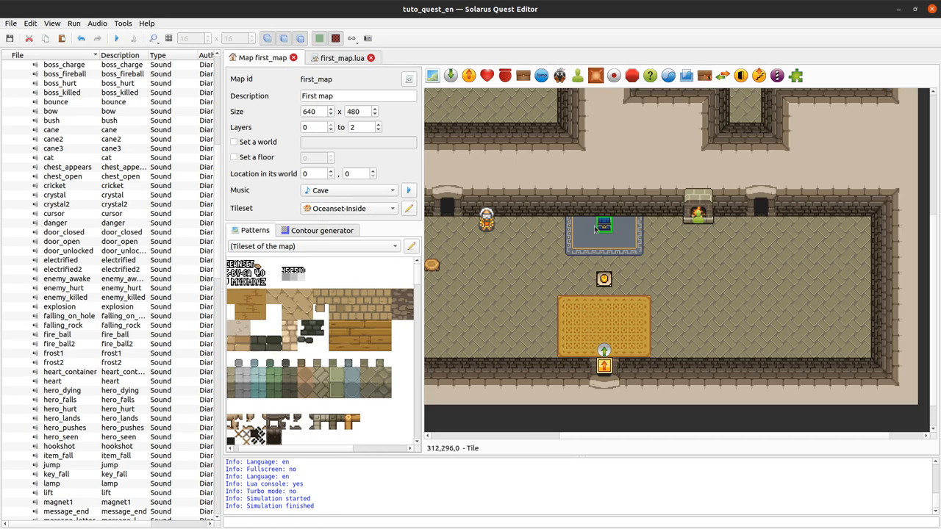
pyautogui.doubleClick(603, 224)
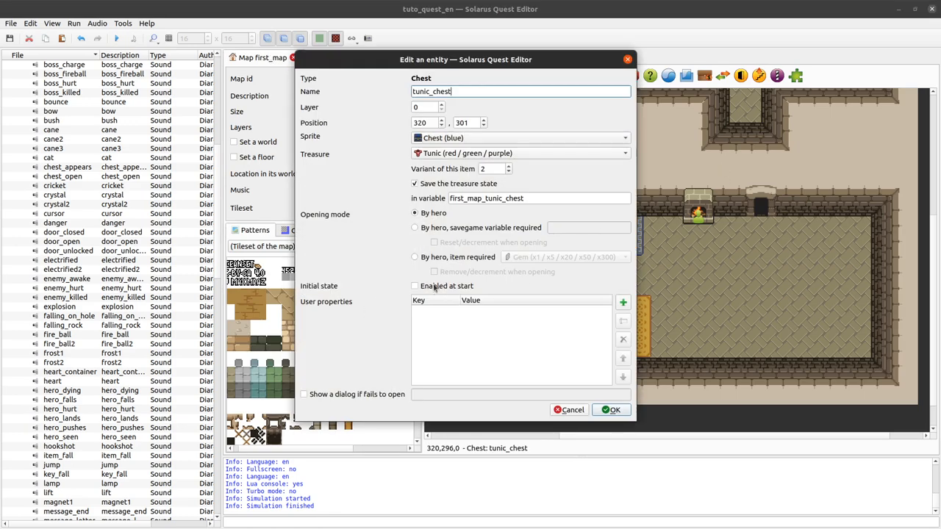
pyautogui.click(612, 409)
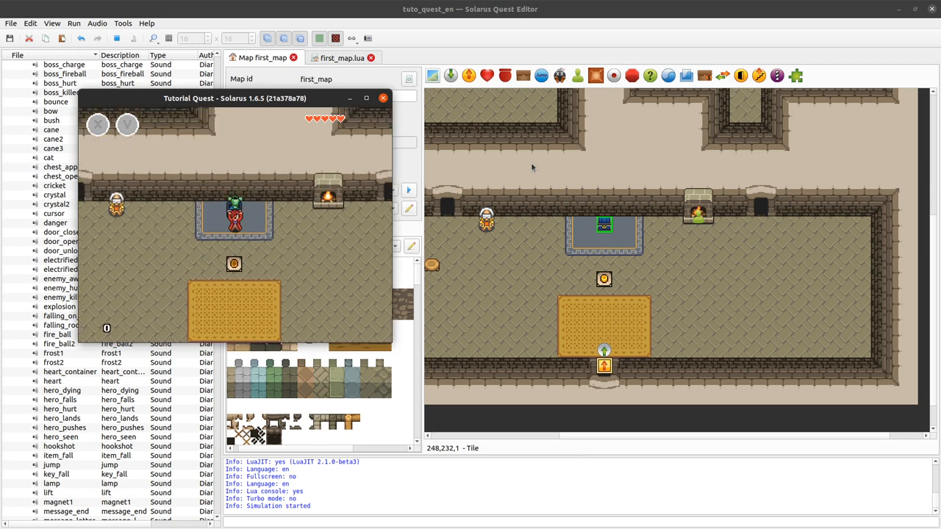
pyautogui.moveTo(330, 253)
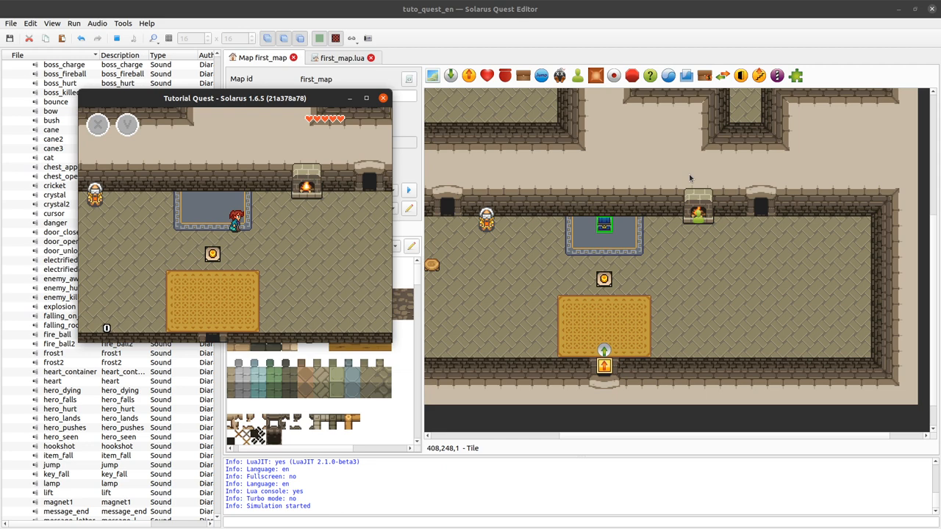
pyautogui.moveTo(449, 258)
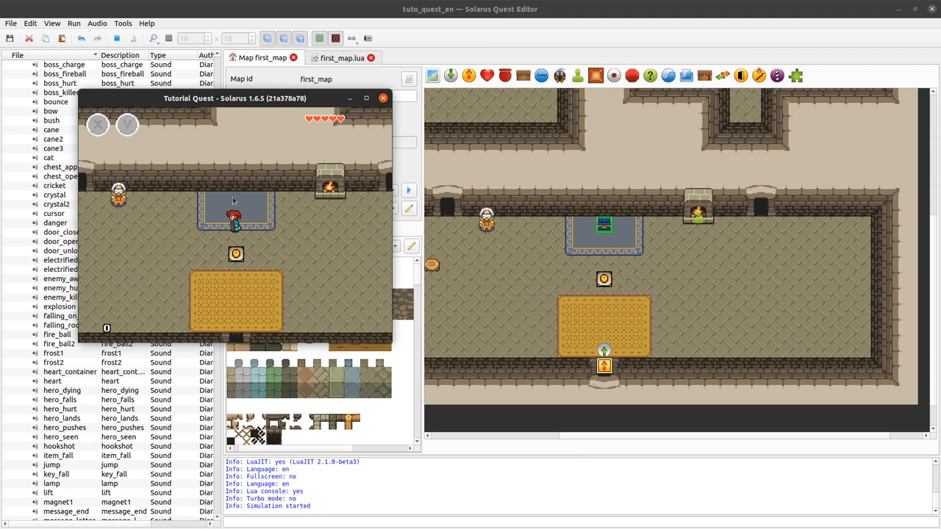
pyautogui.moveTo(333, 252)
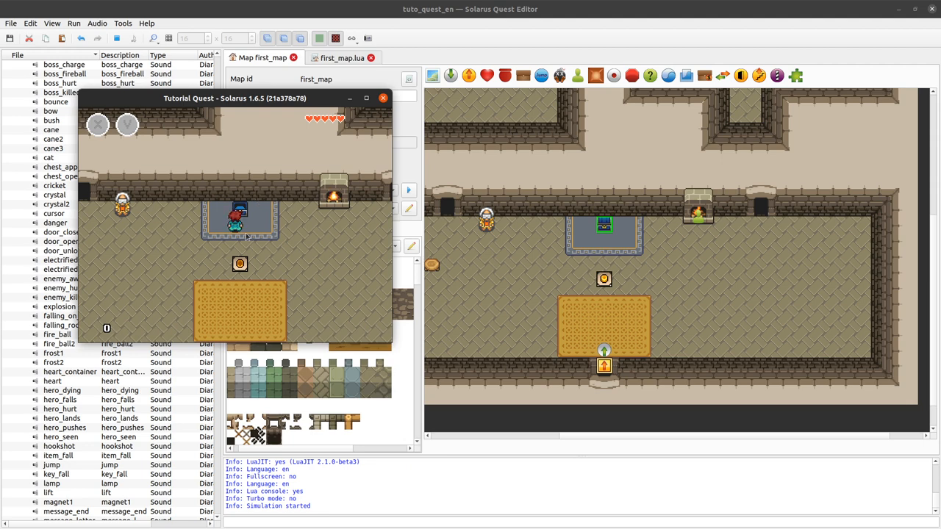
pyautogui.moveTo(266, 280)
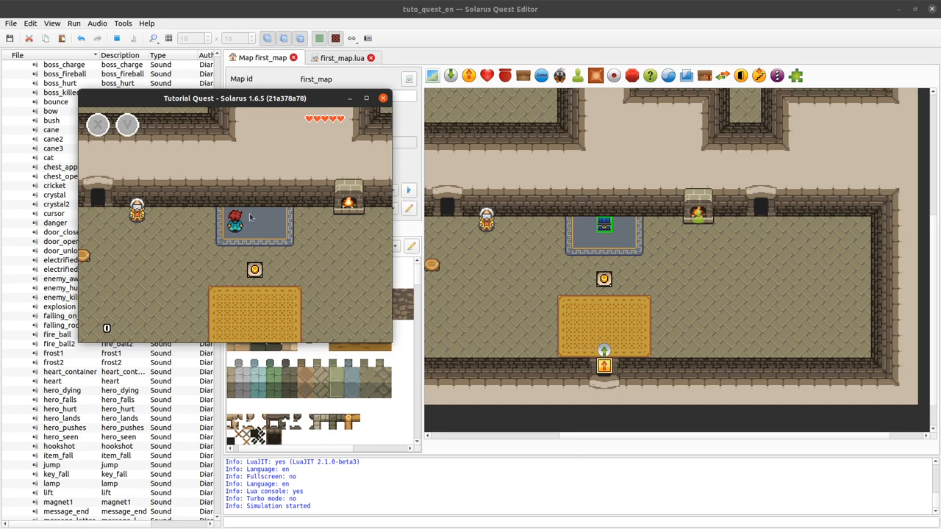
pyautogui.moveTo(373, 110)
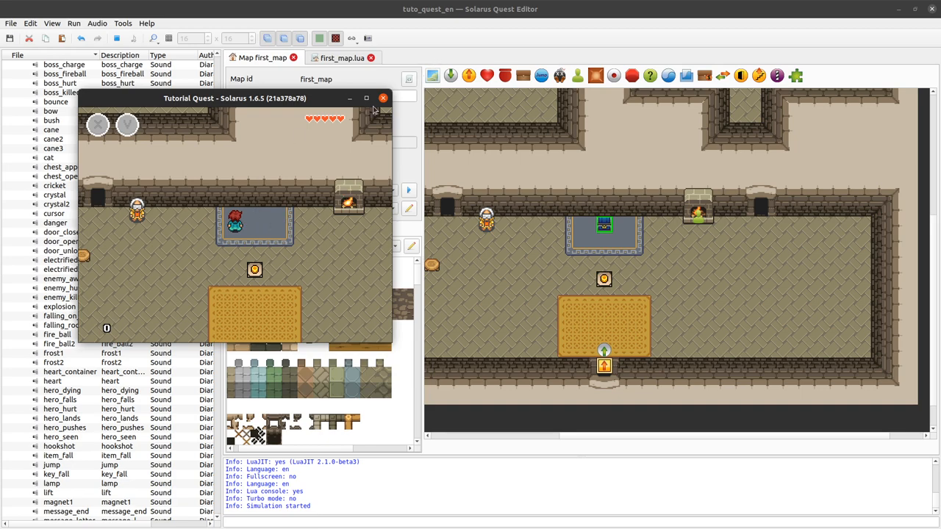
# Step: Close the test game and type a map:on_started() function near line 11 of first_map.lua
pyautogui.click(383, 98)
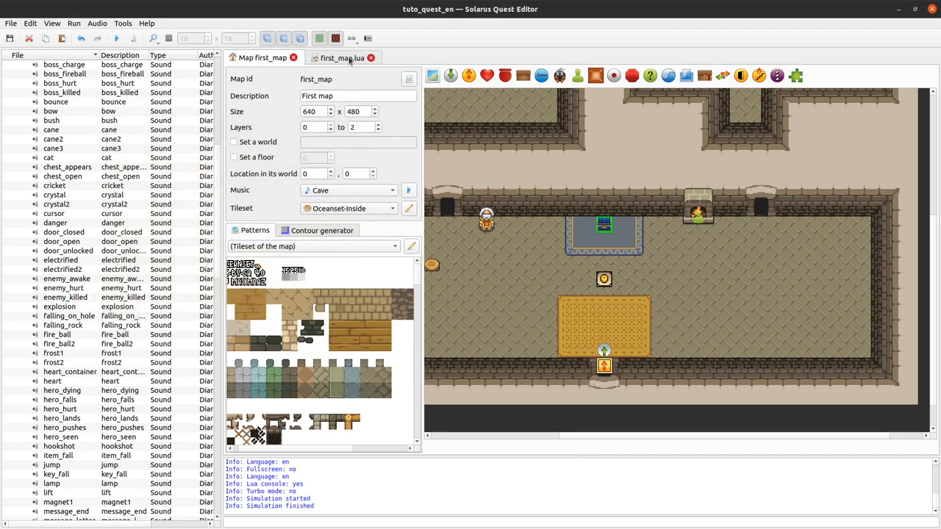
pyautogui.click(341, 58)
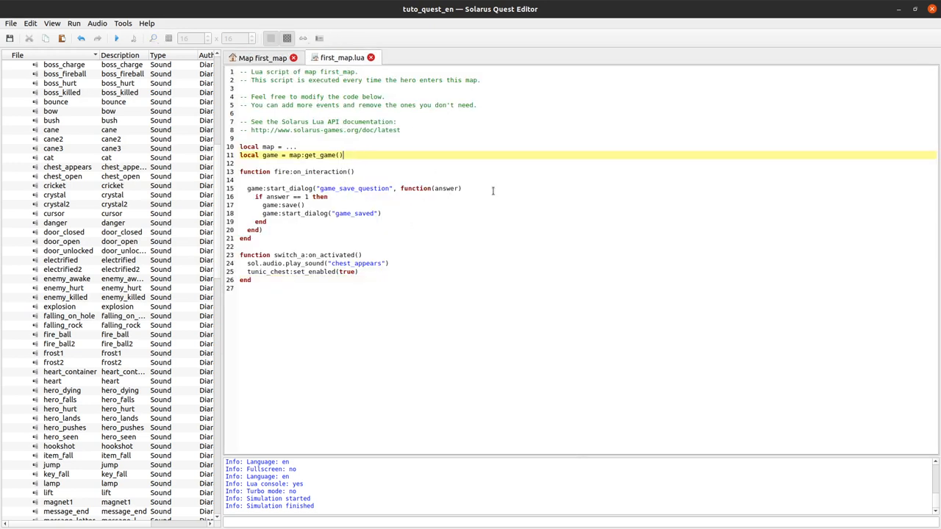
pyautogui.write('function map:on_started(')
pyautogui.write('end')
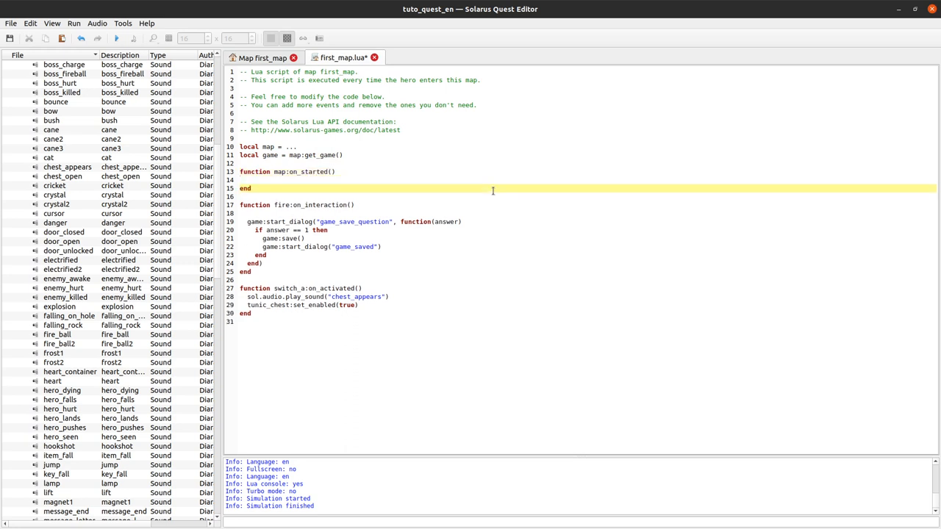
pyautogui.doubleClick(270, 155)
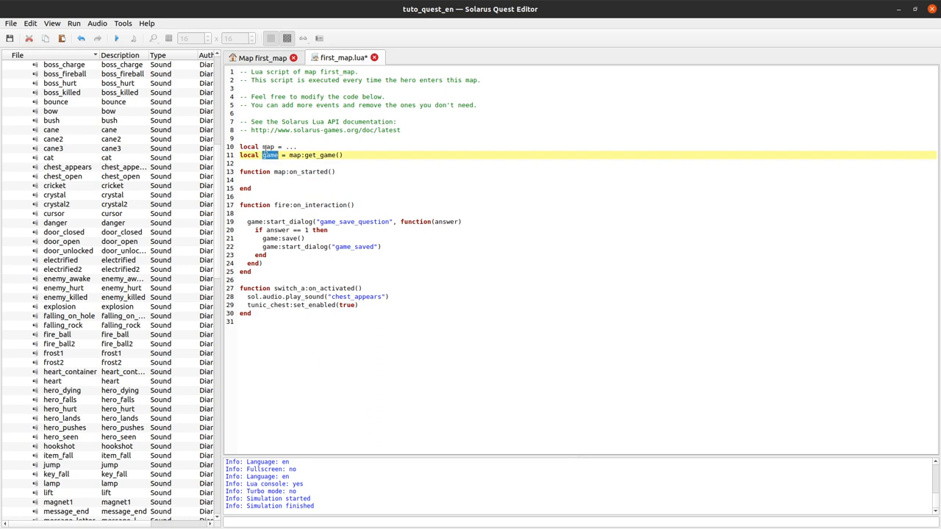
pyautogui.doubleClick(269, 147)
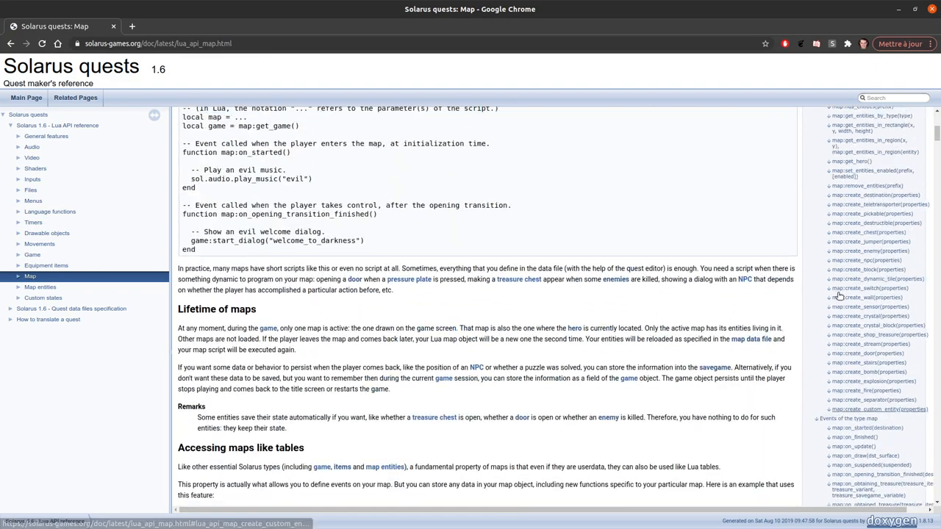
# Step: Jump to and scroll through the map:on_started(destination) event entry
pyautogui.click(866, 418)
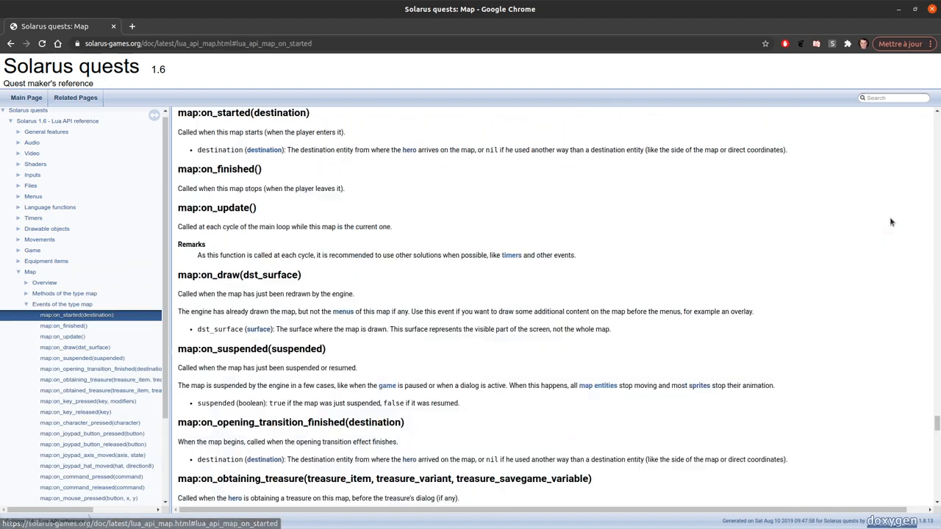
pyautogui.scroll(-3)
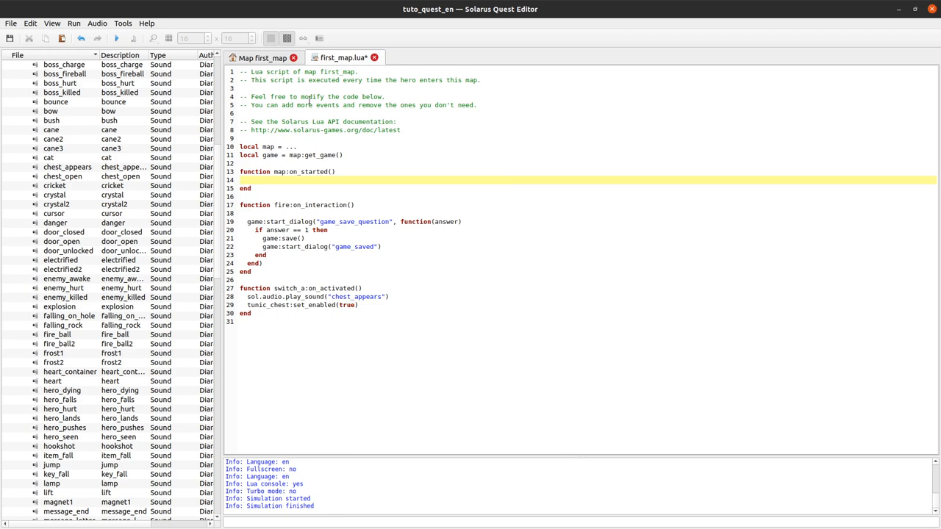
# Step: Begin an 'if tunic_chest:is_open()' condition inside map:on_started
pyautogui.click(262, 57)
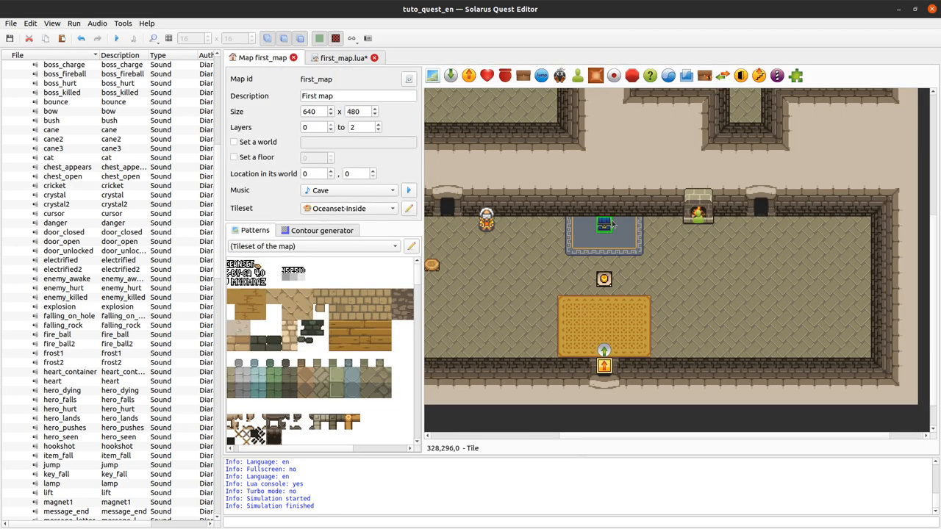
pyautogui.moveTo(604, 227)
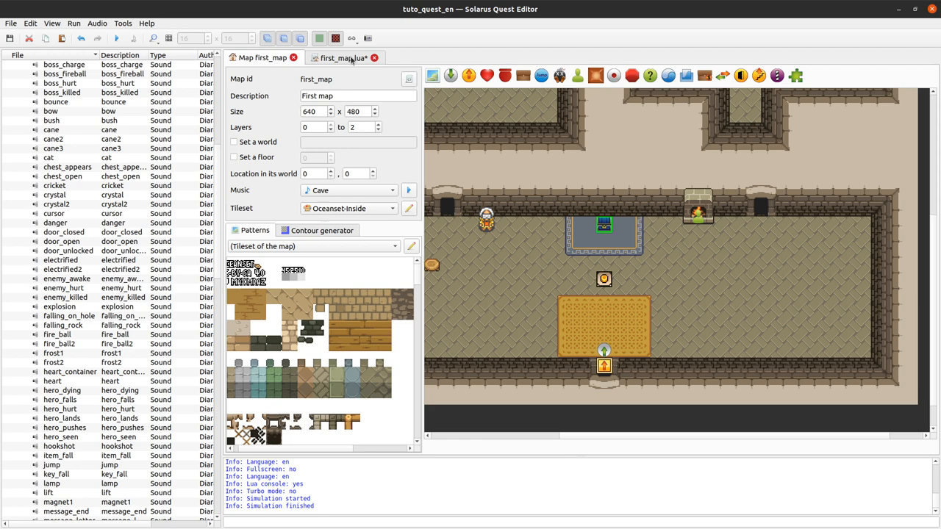
pyautogui.click(342, 57)
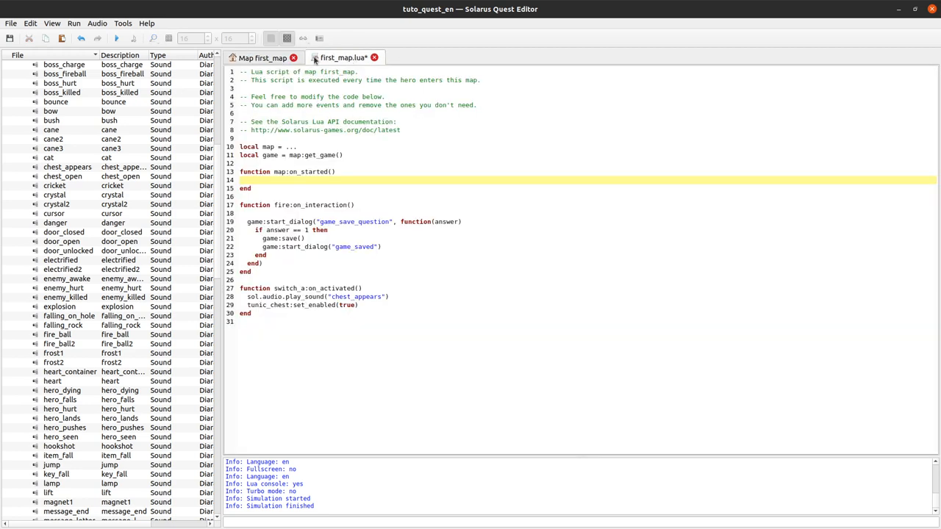
pyautogui.doubleClick(269, 304)
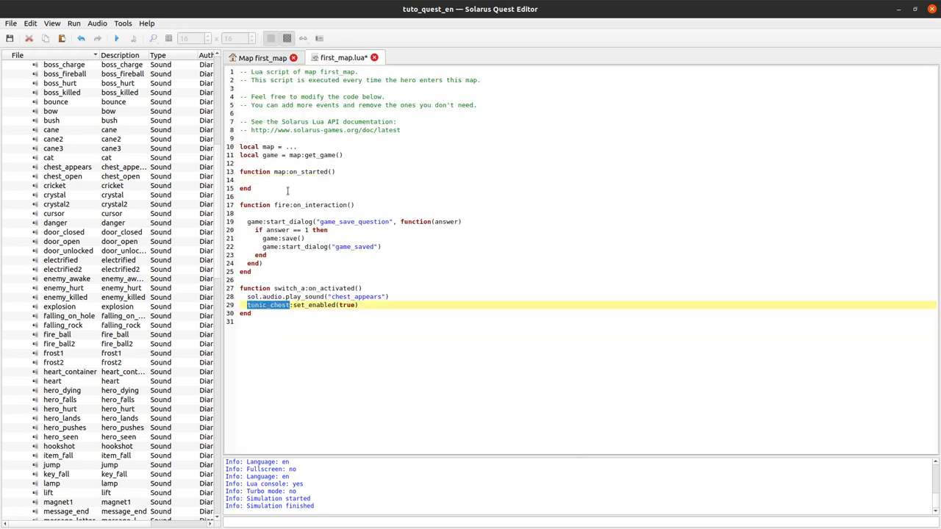
pyautogui.write('if tunic_chest')
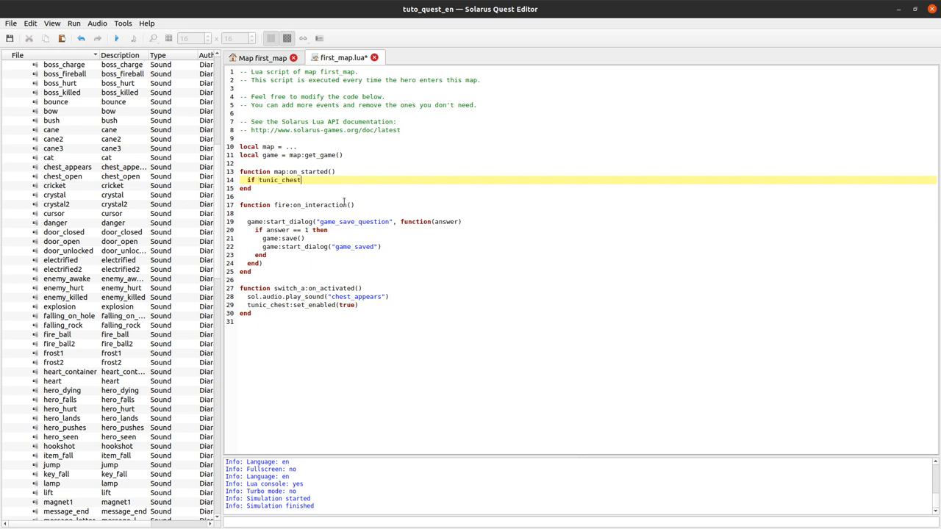
pyautogui.write(':is_enabled() t')
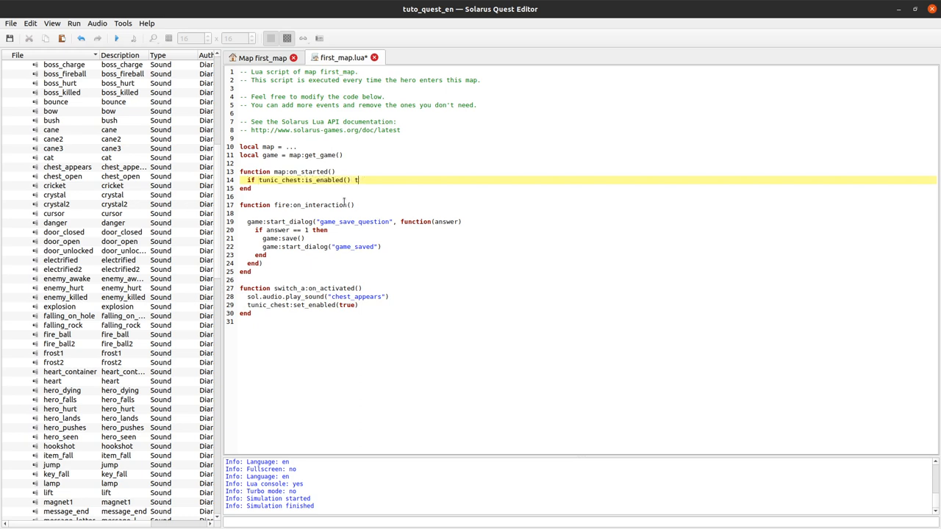
pyautogui.press('BackSpace')
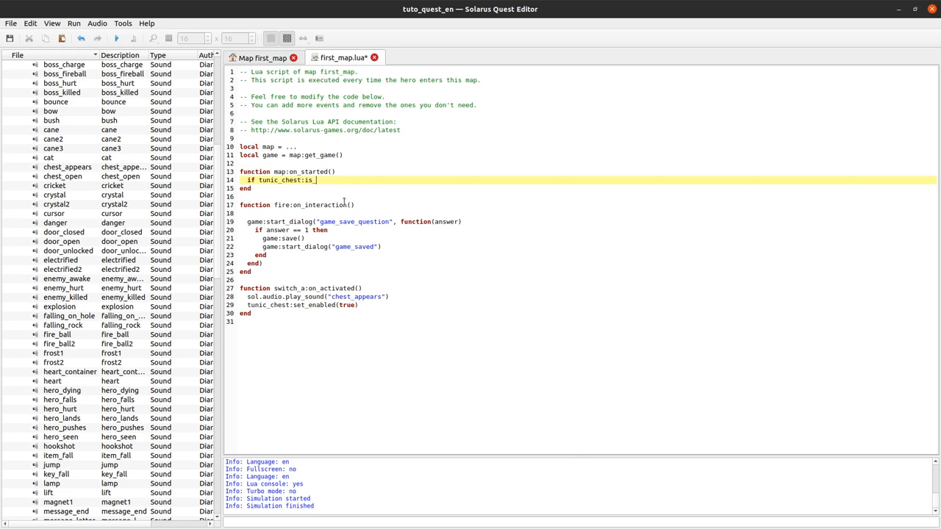
pyautogui.write('open()')
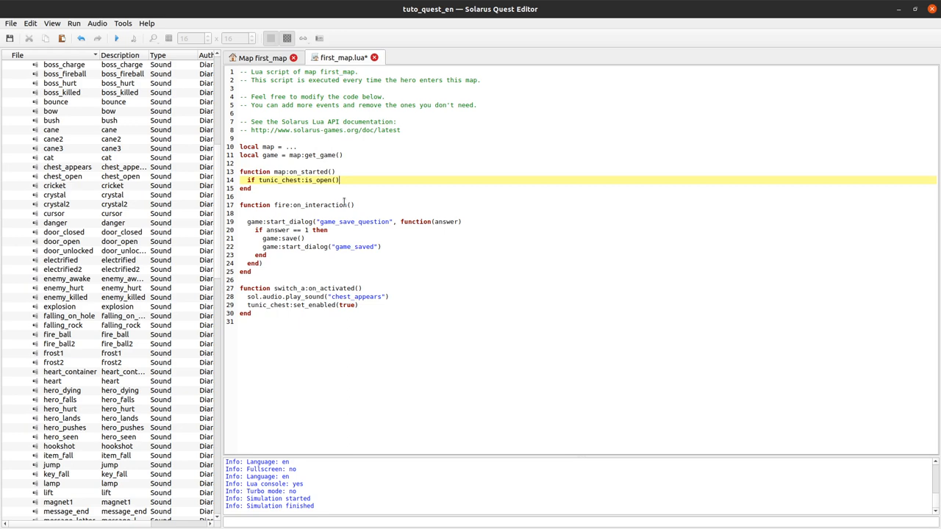
# Step: Recheck the chest's properties, then complete the block with 'then tunic_chest:set_enabled(true)'
pyautogui.click(262, 57)
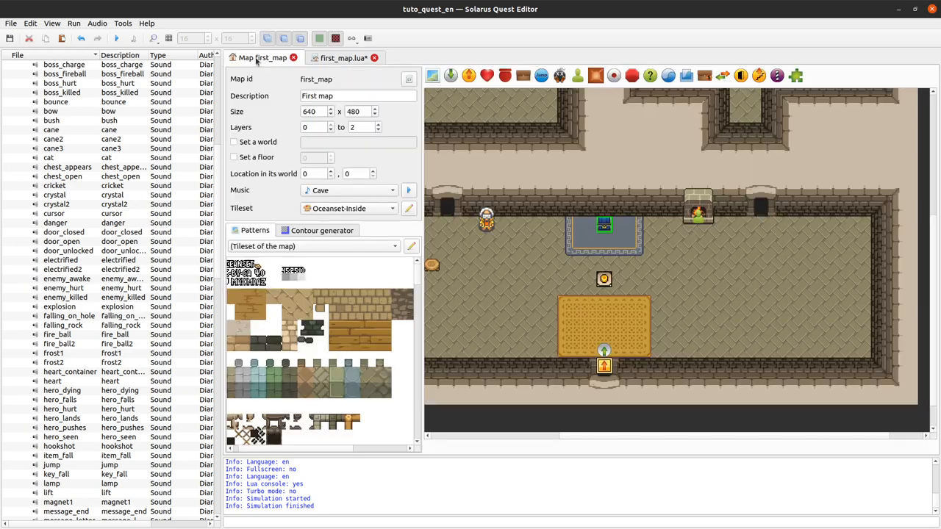
pyautogui.doubleClick(603, 278)
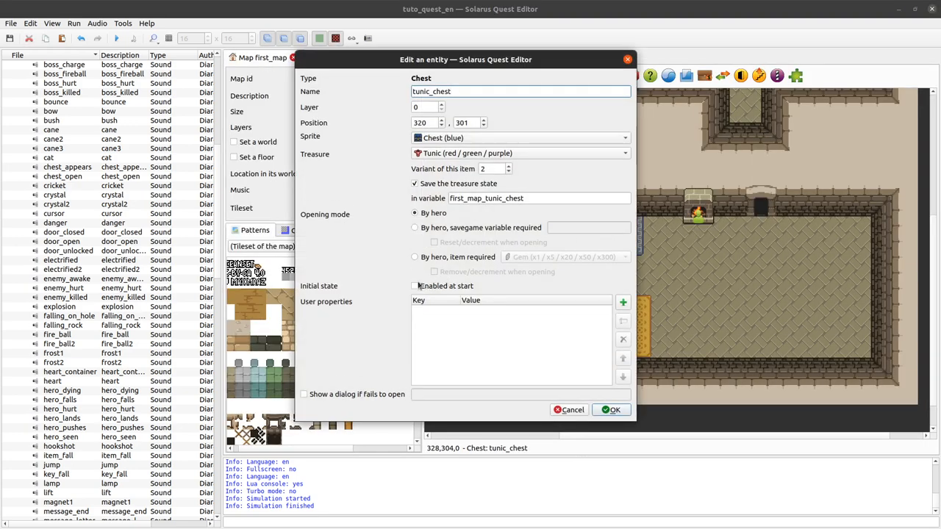
pyautogui.click(612, 410)
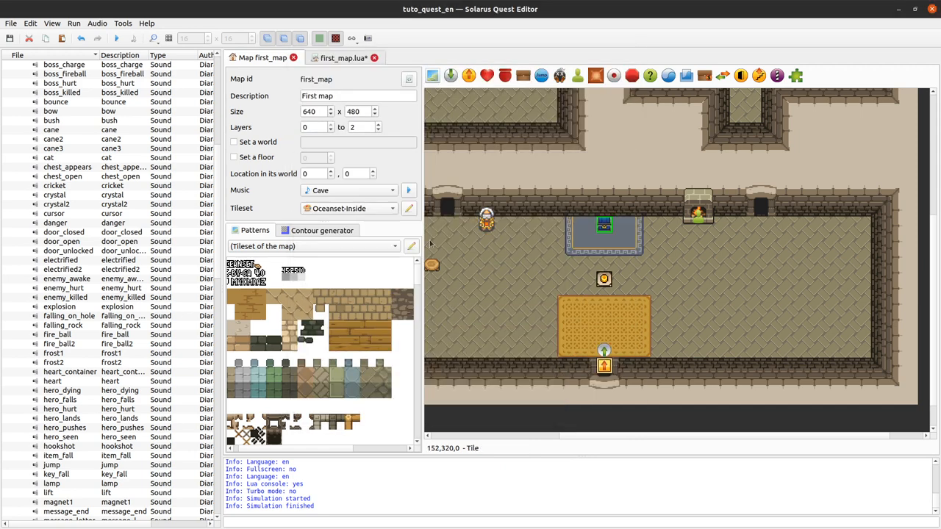
pyautogui.click(342, 57)
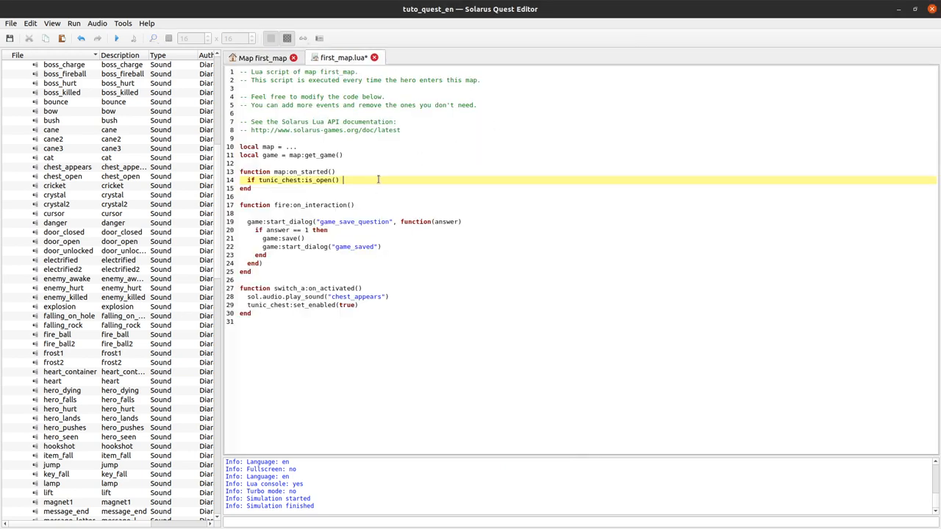
pyautogui.write('then')
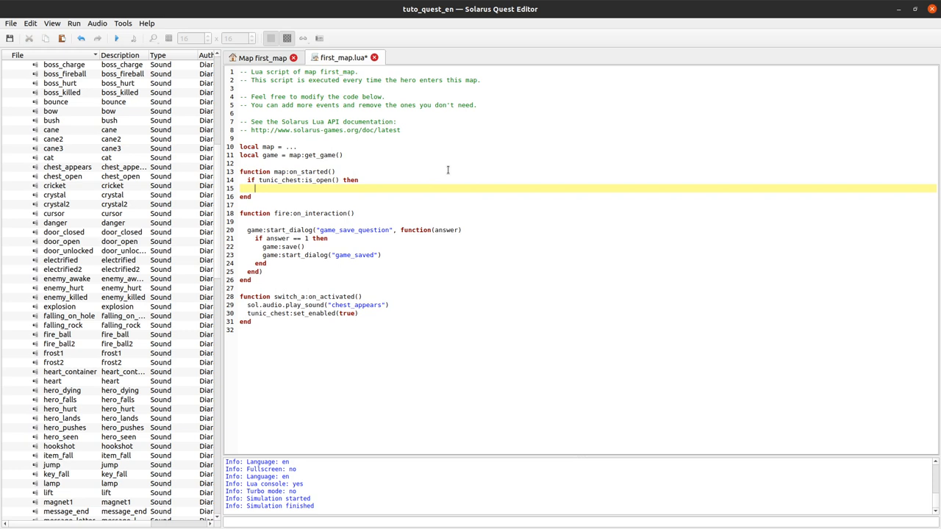
pyautogui.write('tunic_chest:set_e')
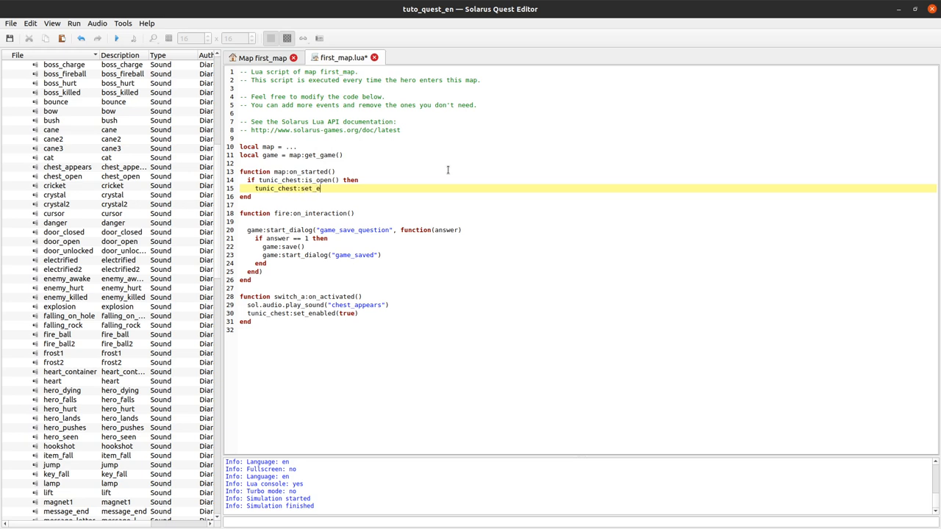
pyautogui.write('nabled(true')
pyautogui.write('end')
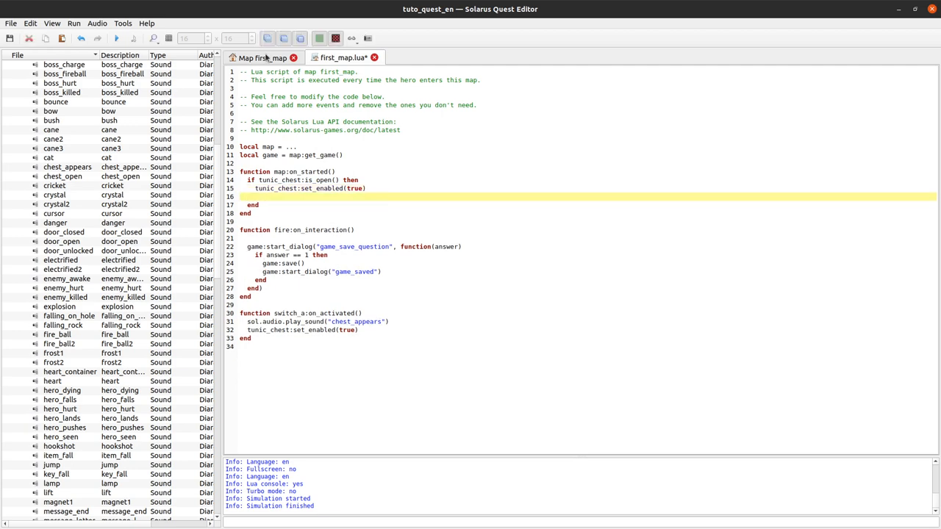
# Step: Add switch_a:set_activated(true) inside the chest-open block
pyautogui.click(262, 57)
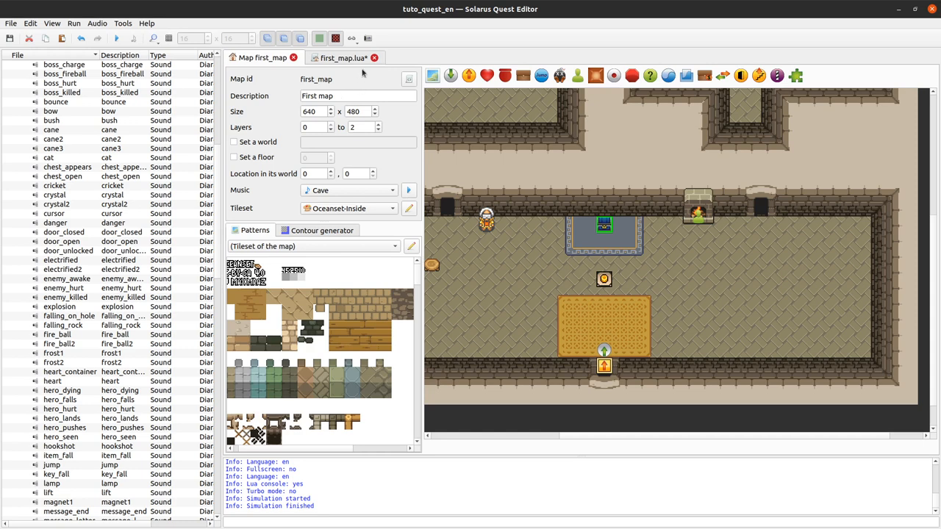
pyautogui.click(343, 58)
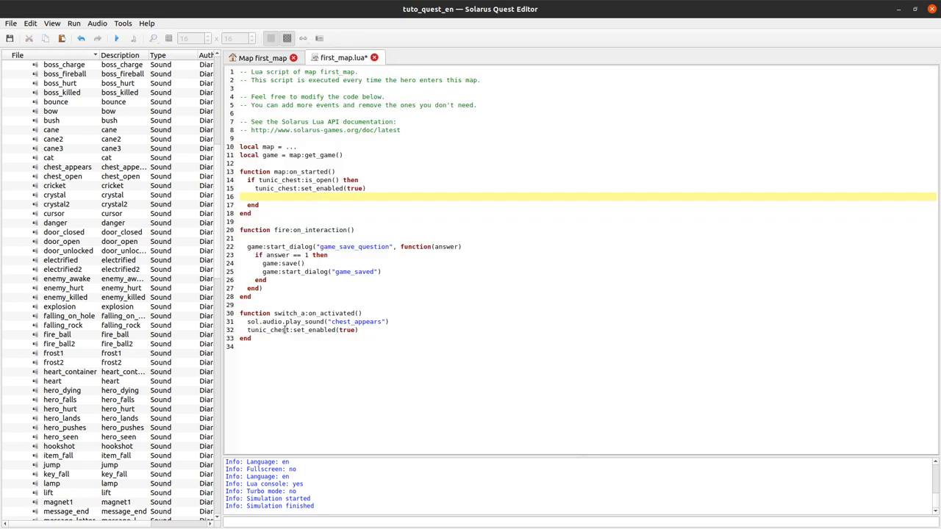
pyautogui.write('switch_a')
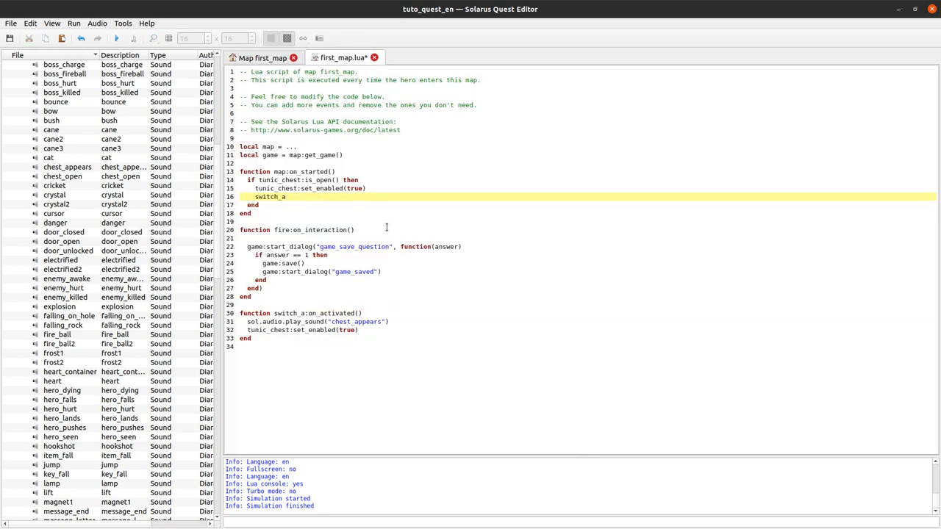
pyautogui.write(':set_A')
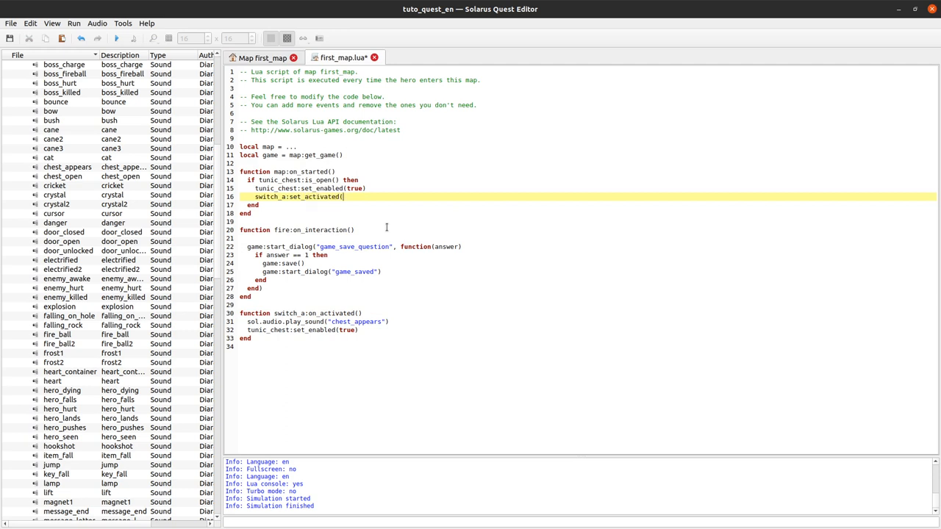
pyautogui.write('false')
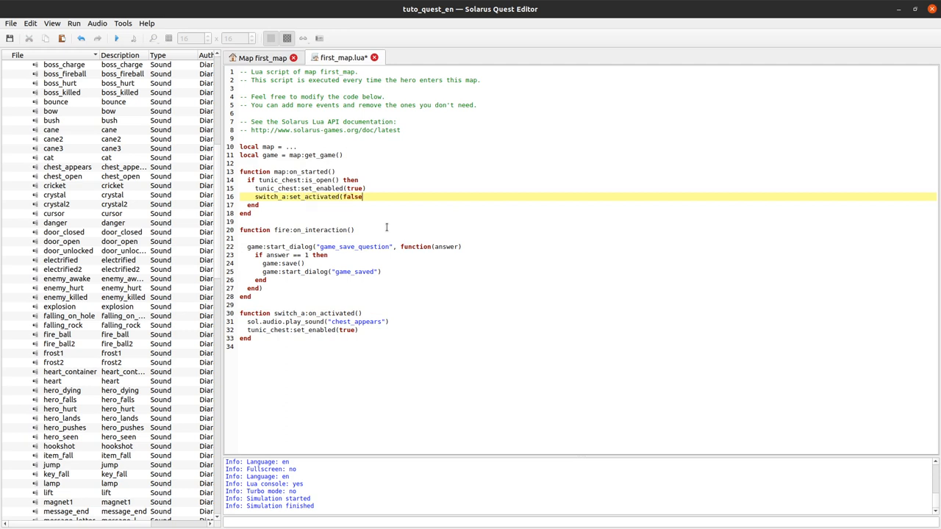
pyautogui.write('true)')
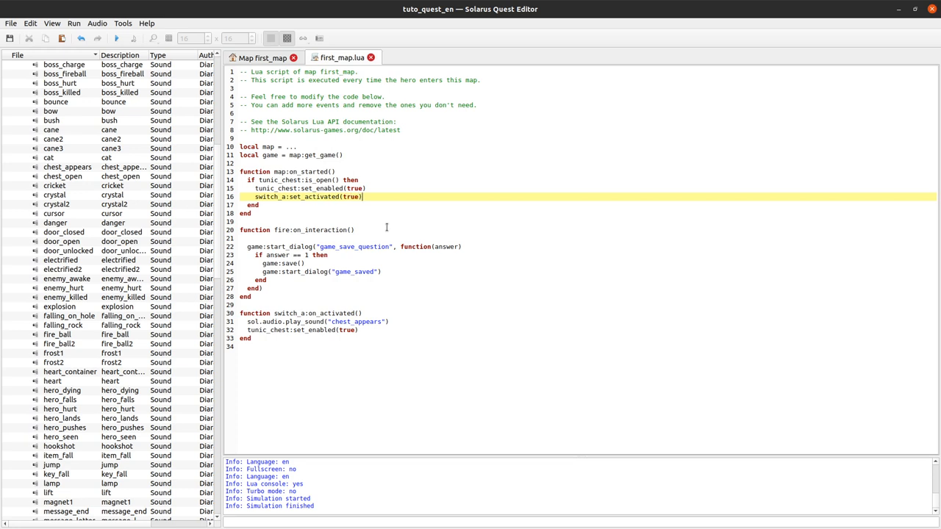
pyautogui.moveTo(361, 358)
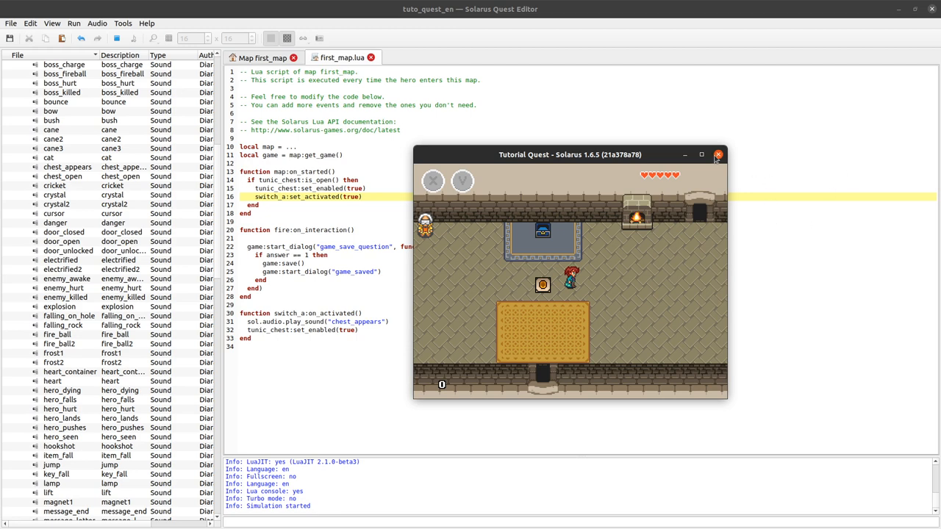
pyautogui.click(718, 155)
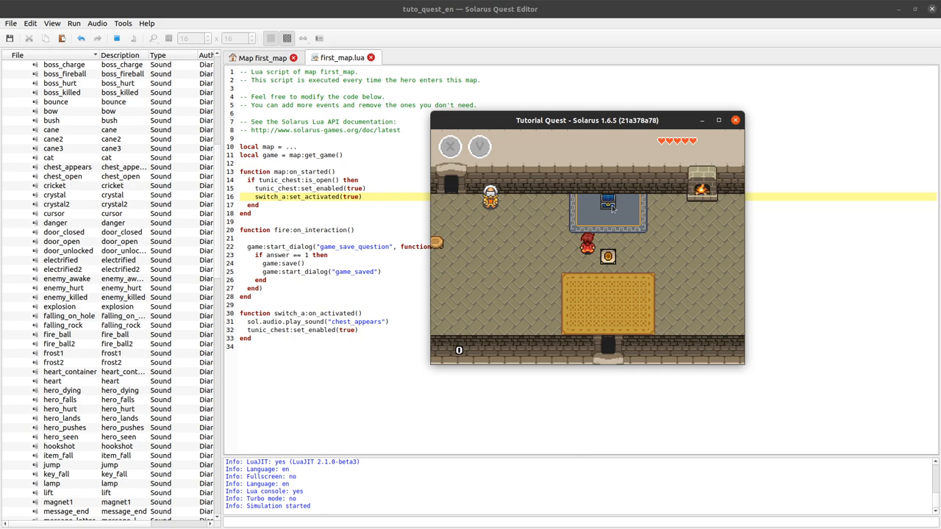
pyautogui.moveTo(584, 195)
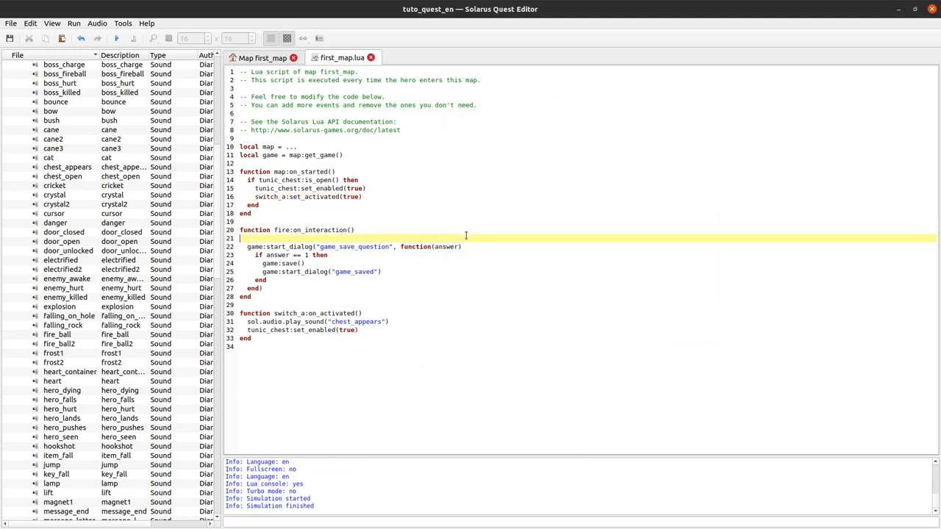
# Step: Read the chest's savegame variable and change the condition to game:get_value("first_map_tunic_chest")
pyautogui.click(299, 271)
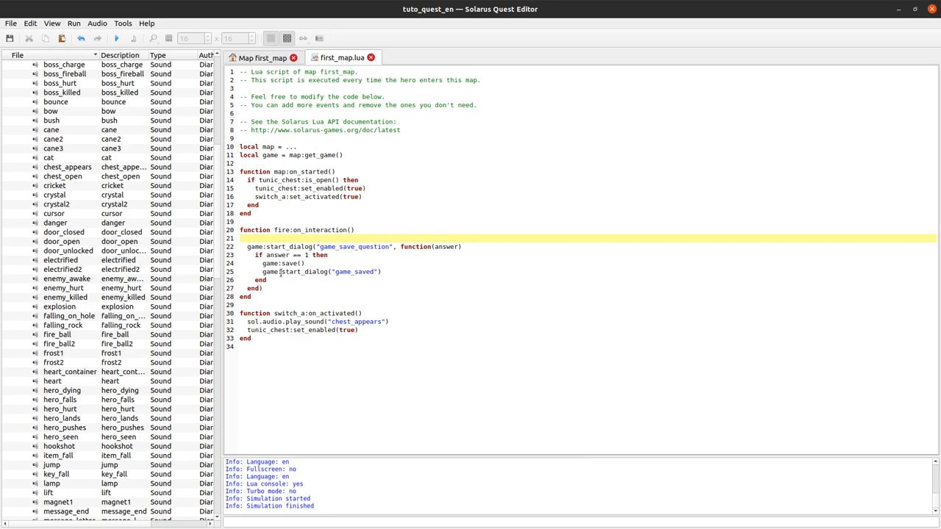
pyautogui.click(263, 57)
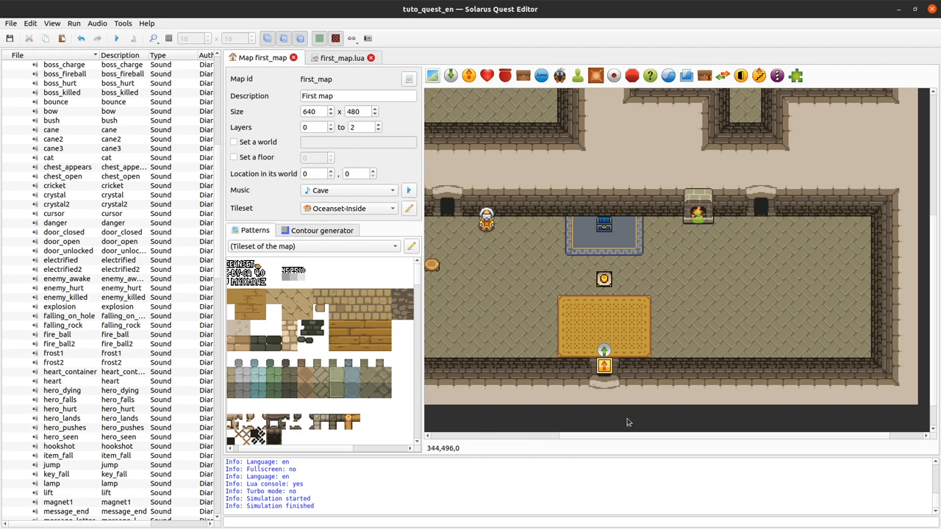
pyautogui.click(342, 57)
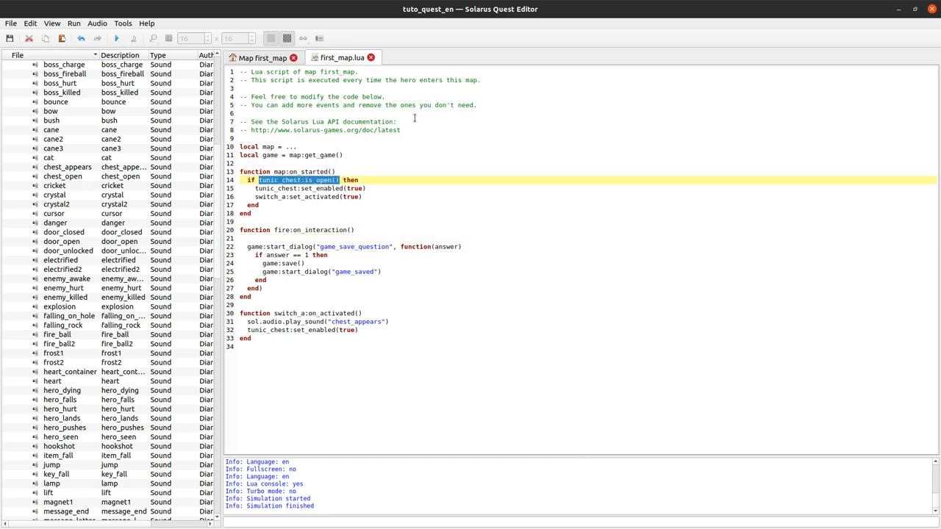
pyautogui.write('game: then')
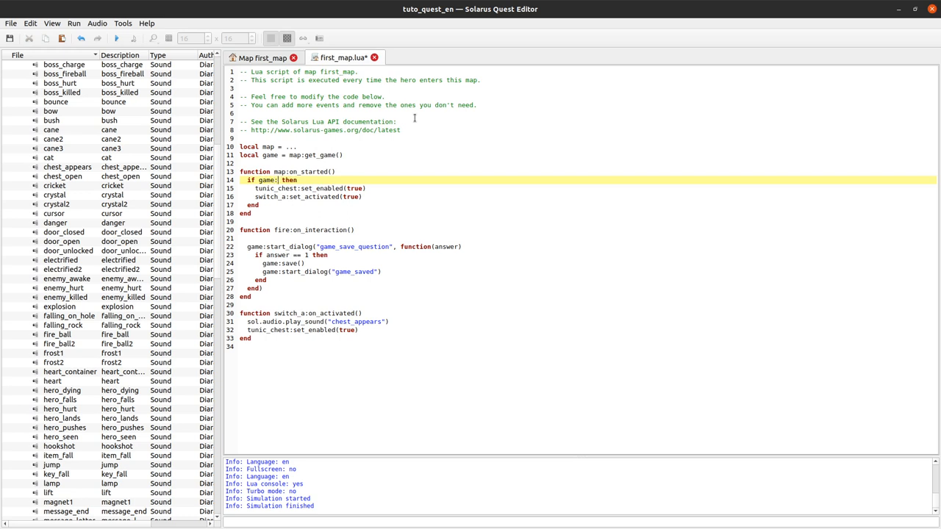
pyautogui.write('get')
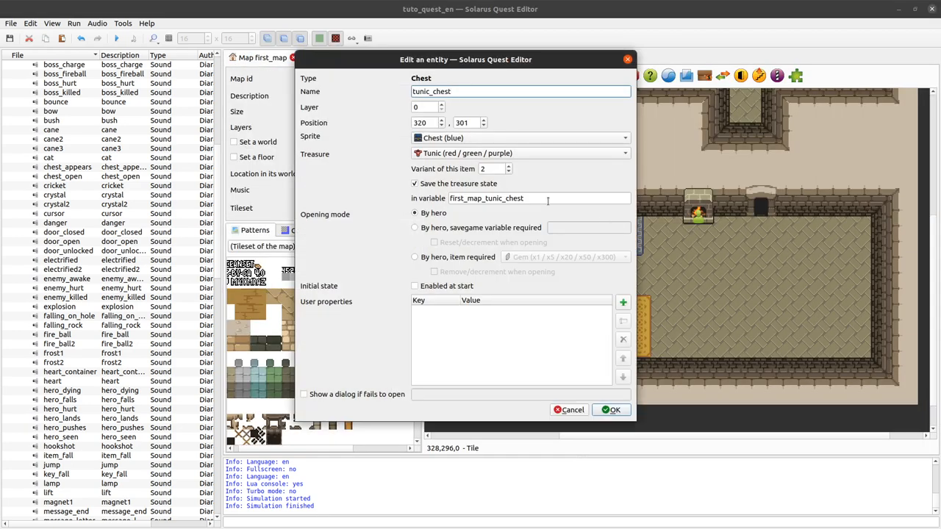
pyautogui.click(611, 410)
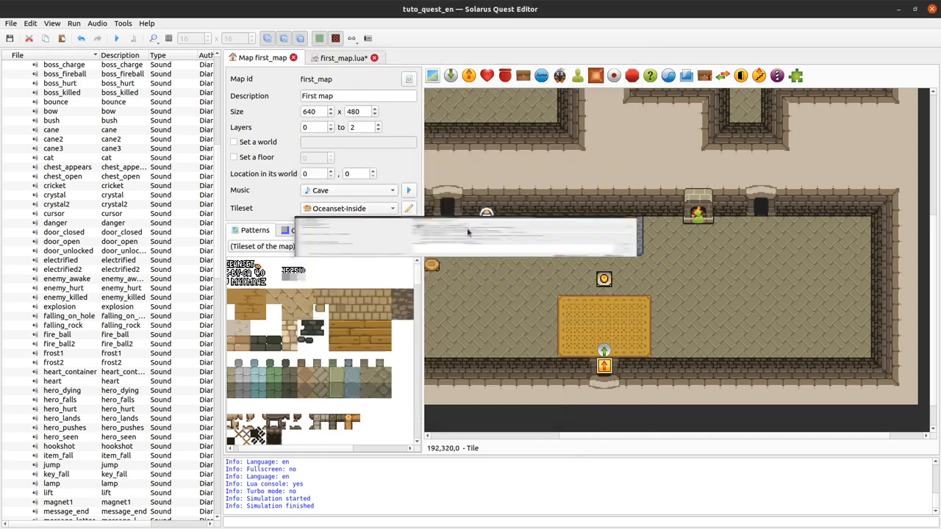
pyautogui.click(342, 57)
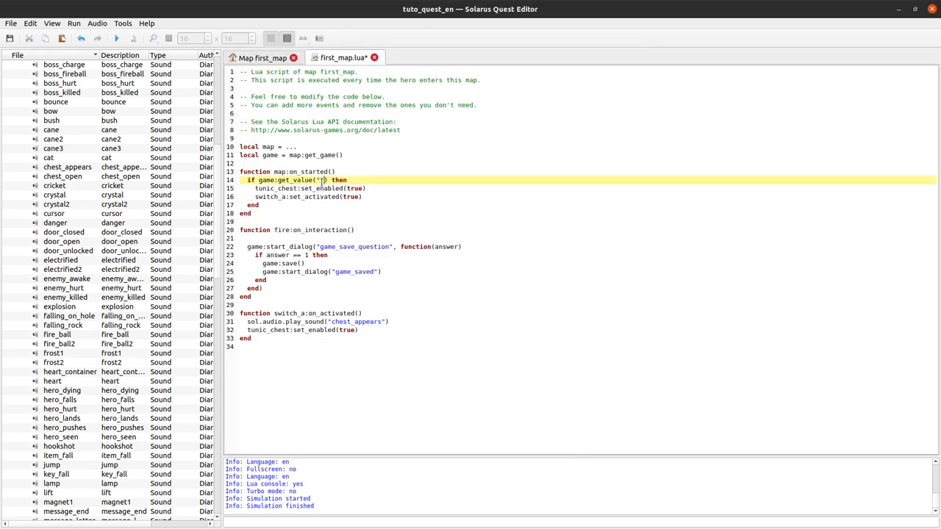
pyautogui.write('first_map_tunic_chest')
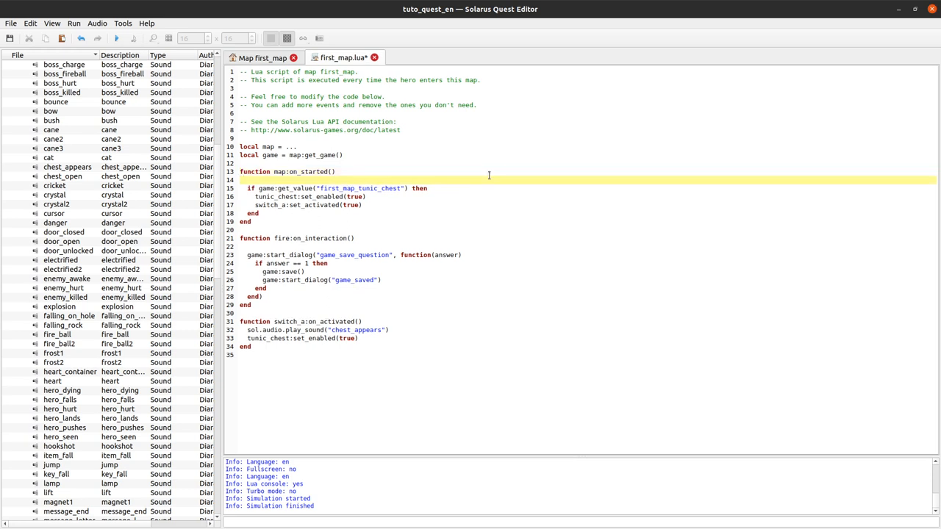
# Step: Write '-- if tunic_chest:is_open() then' on line 14
pyautogui.write('-- f')
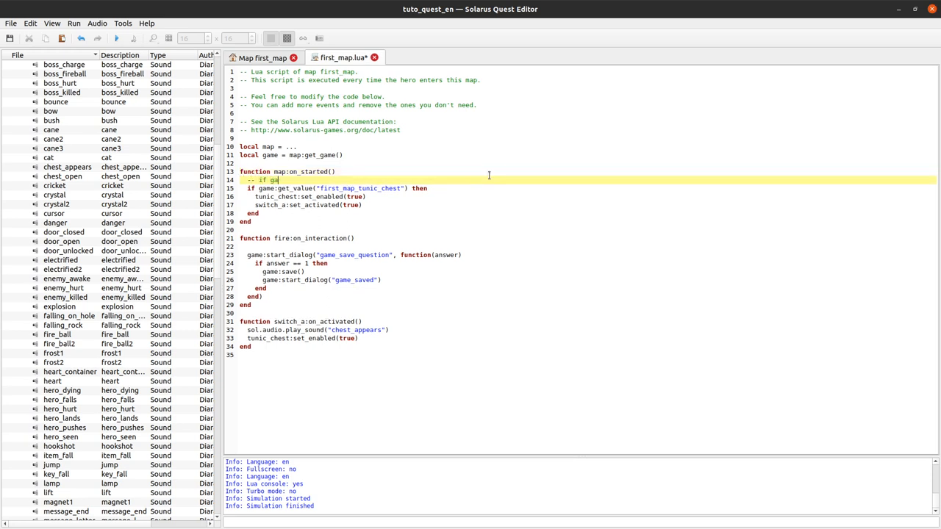
pyautogui.press('BackSpace')
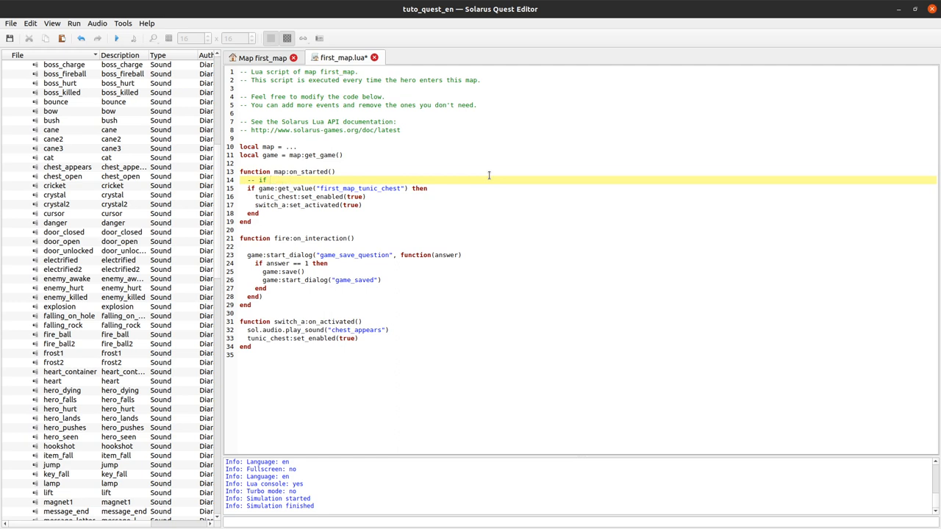
pyautogui.write('tunic')
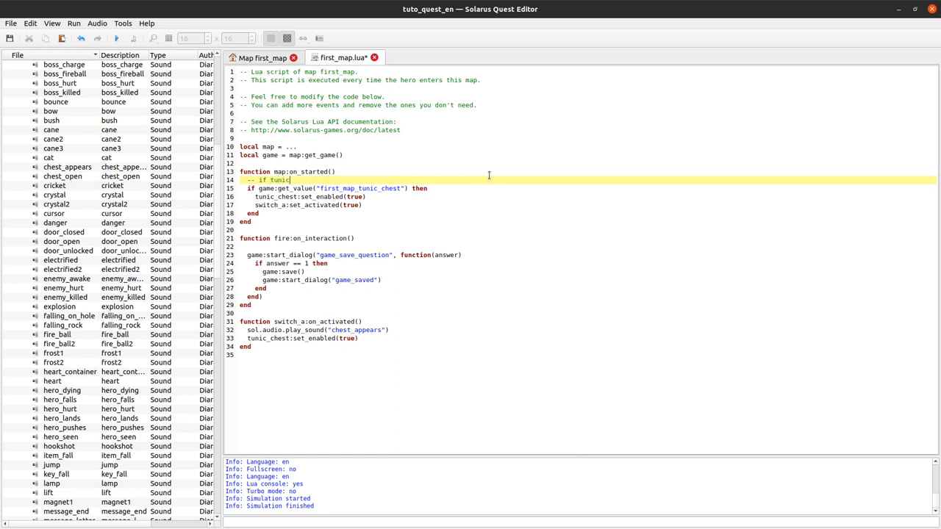
pyautogui.write('_chest:is_open(')
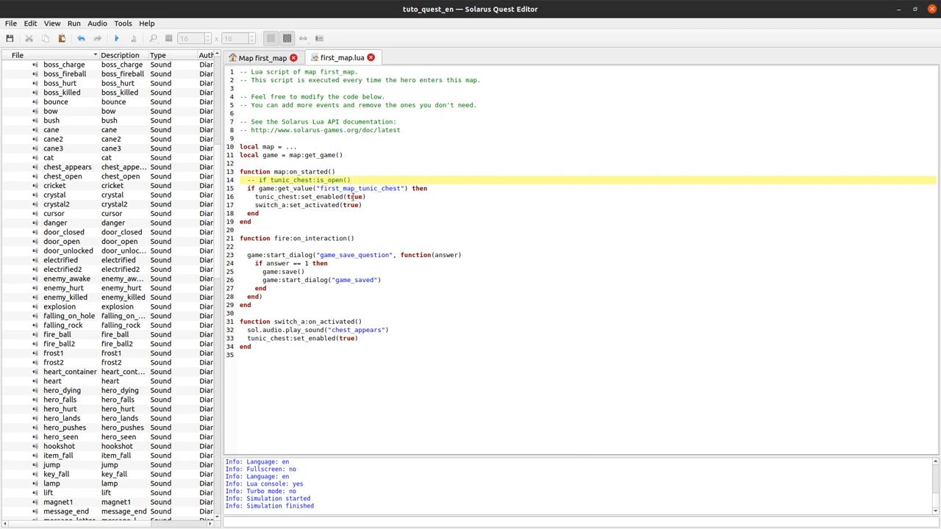
pyautogui.click(261, 57)
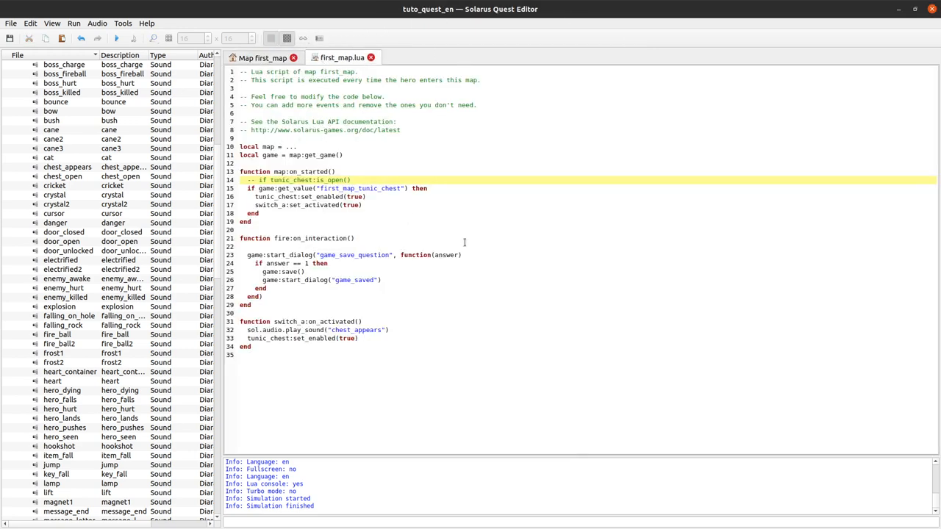
pyautogui.write('t')
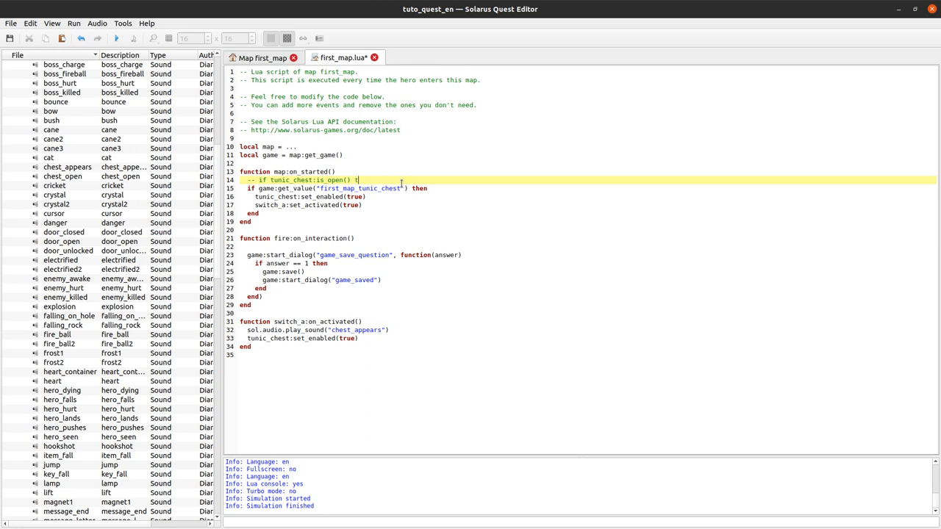
pyautogui.write('then')
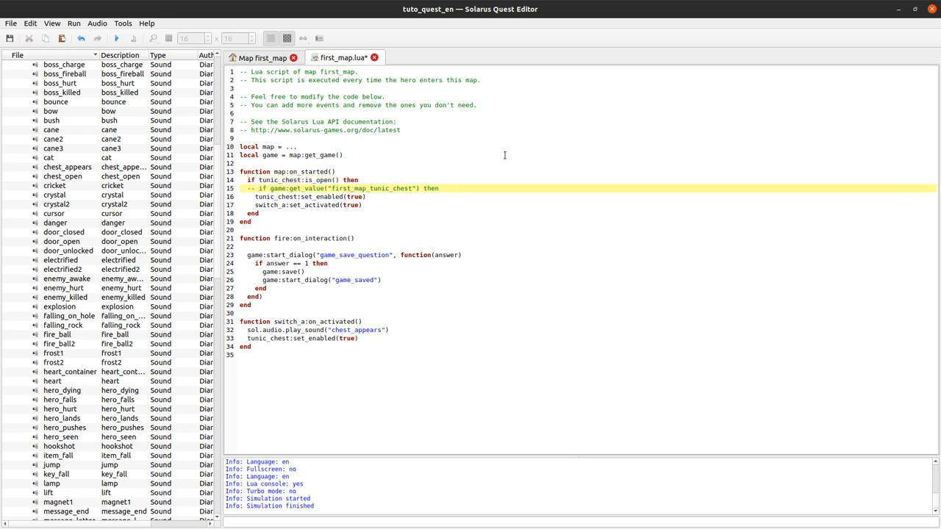
# Step: Comment out the is_open() line on line 14 so the get_value check is active
pyautogui.doubleClick(372, 189)
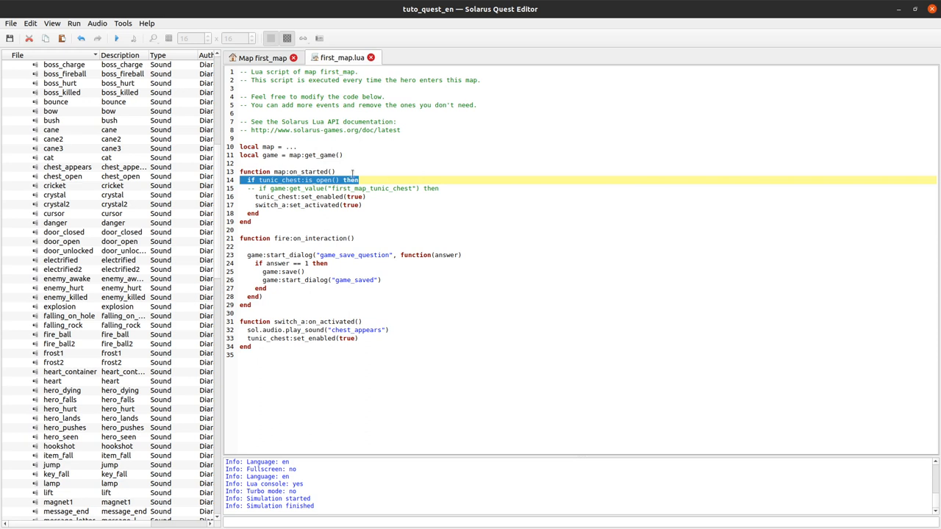
pyautogui.doubleClick(280, 181)
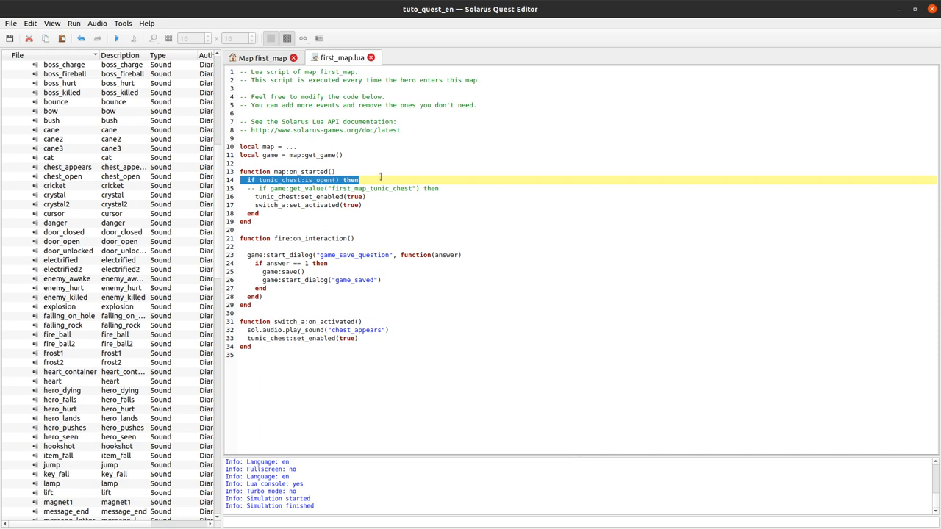
pyautogui.moveTo(361, 155)
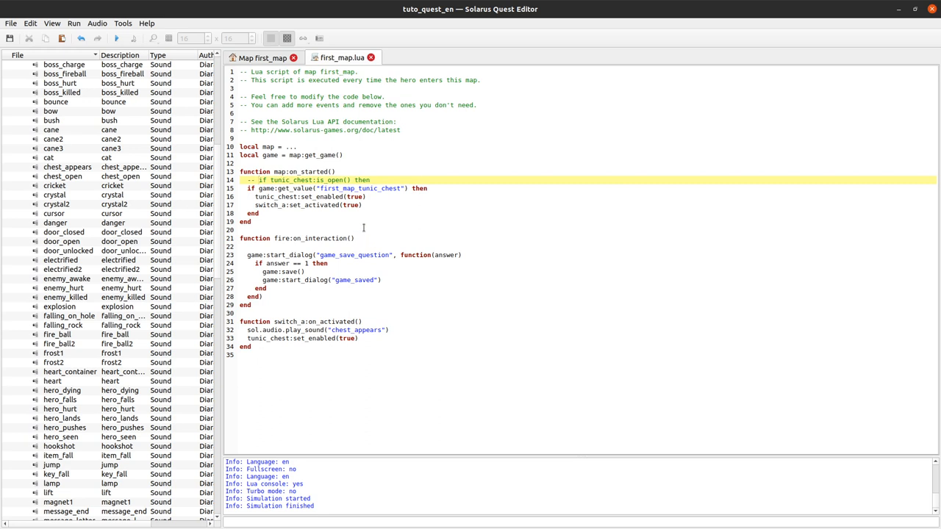
pyautogui.click(257, 180)
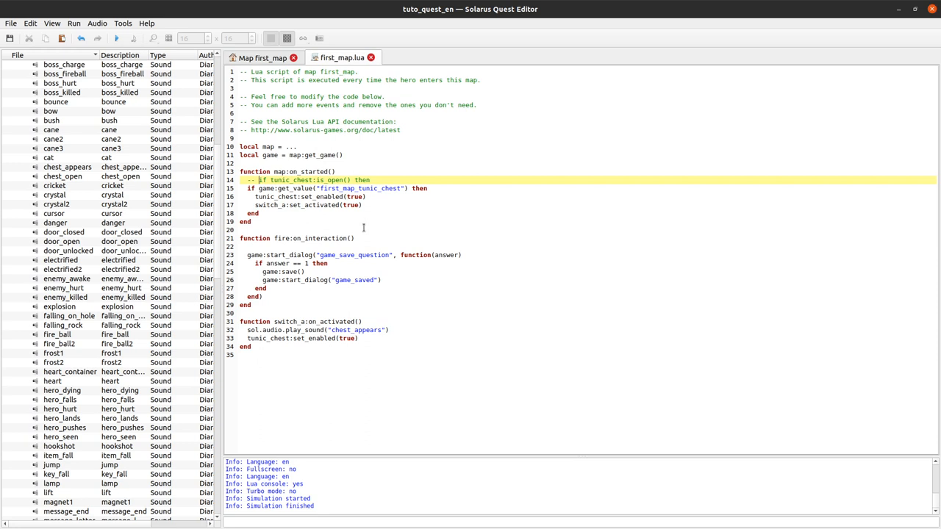
pyautogui.moveTo(457, 318)
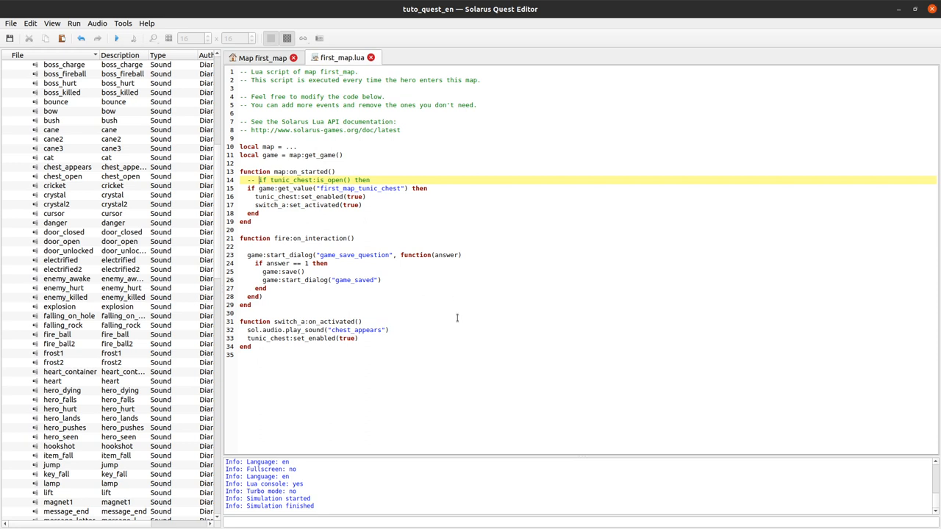